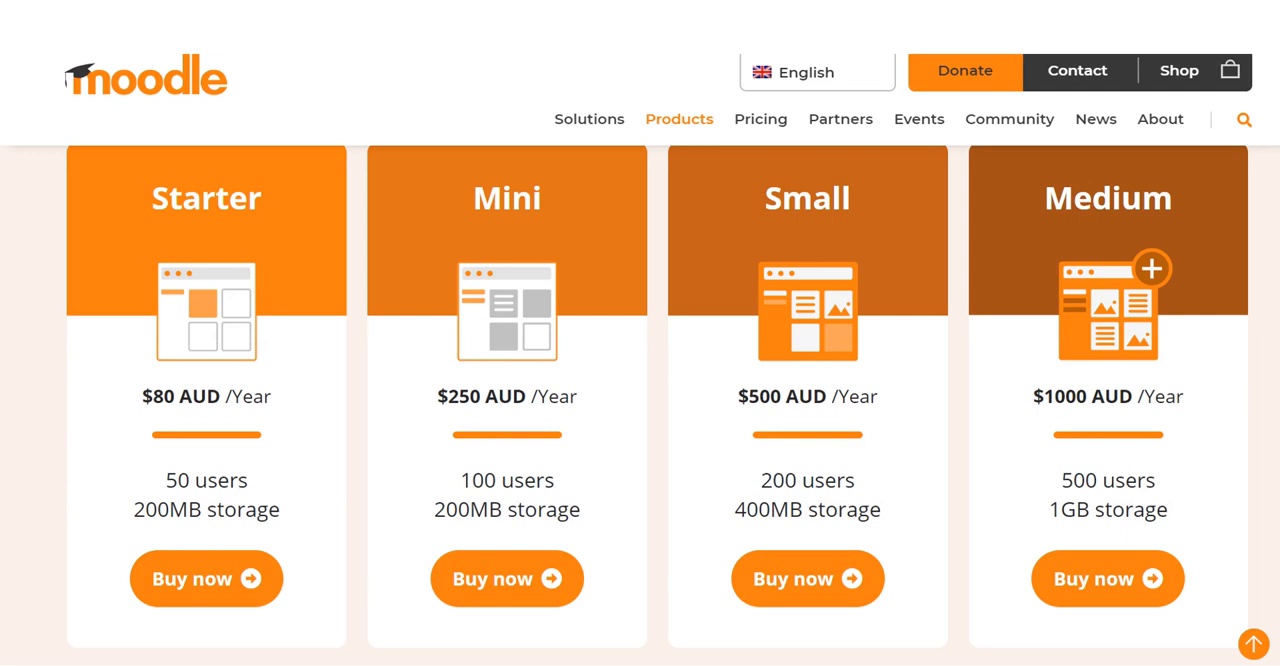
{"action": "mouse_move", "coordinate": [168, 426]}
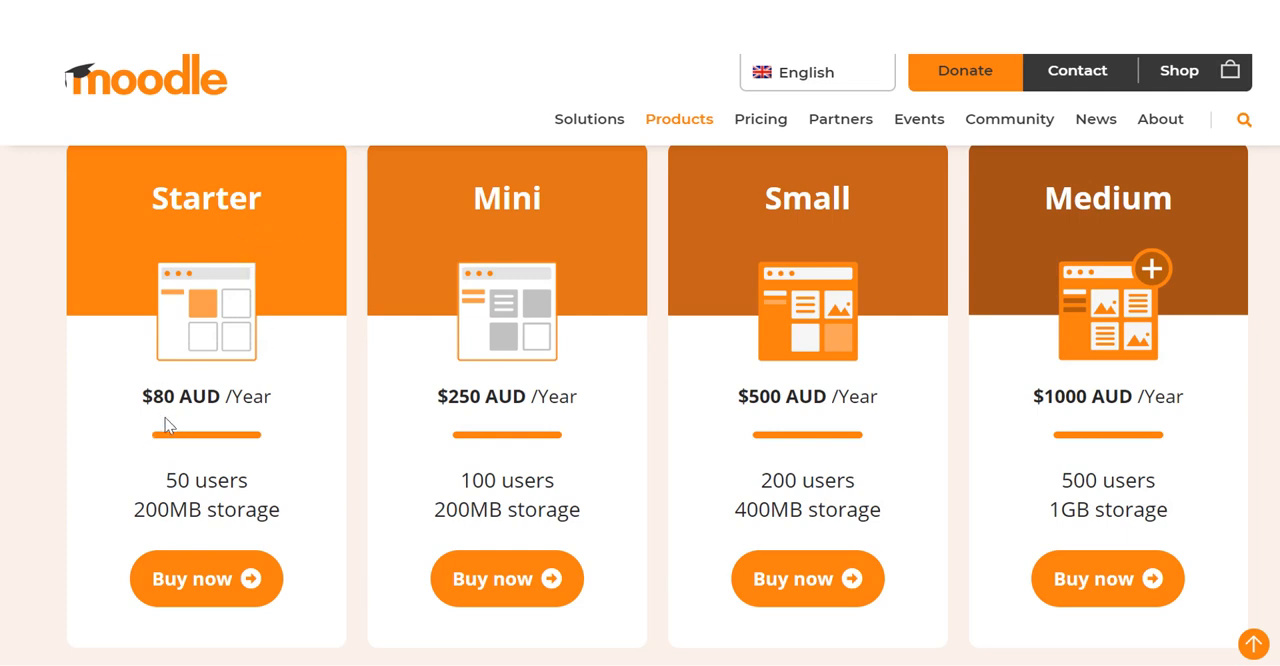
{"action": "mouse_move", "coordinate": [198, 512]}
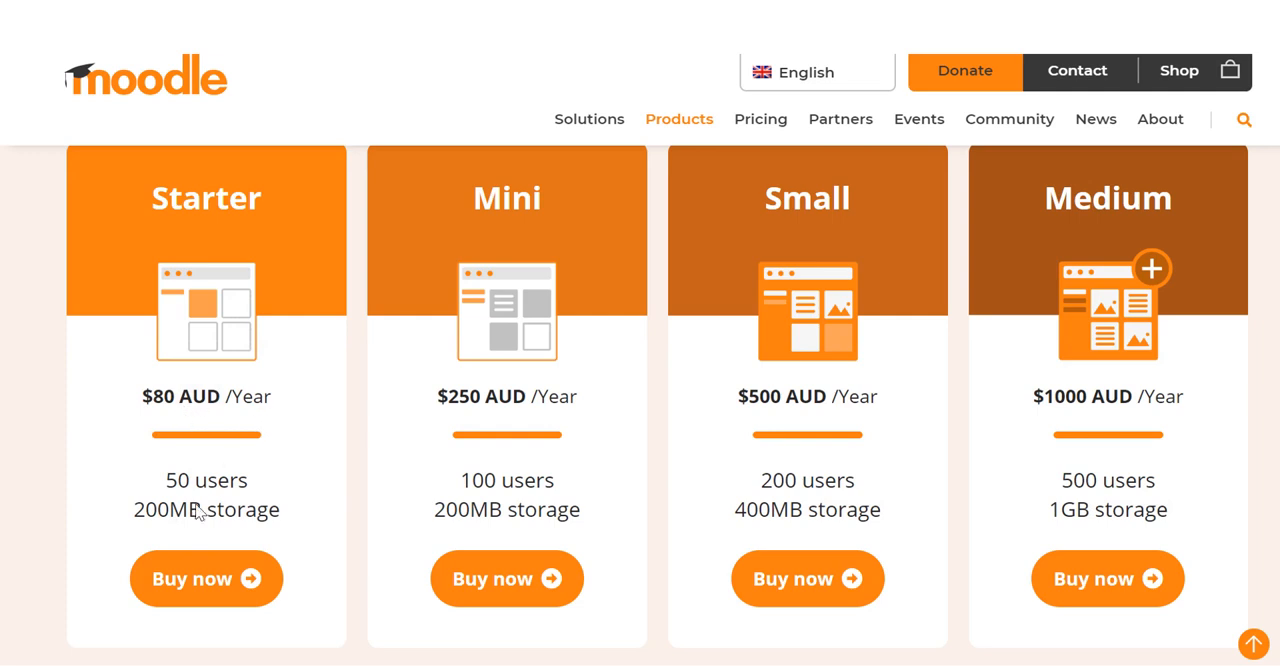
{"action": "mouse_move", "coordinate": [184, 458]}
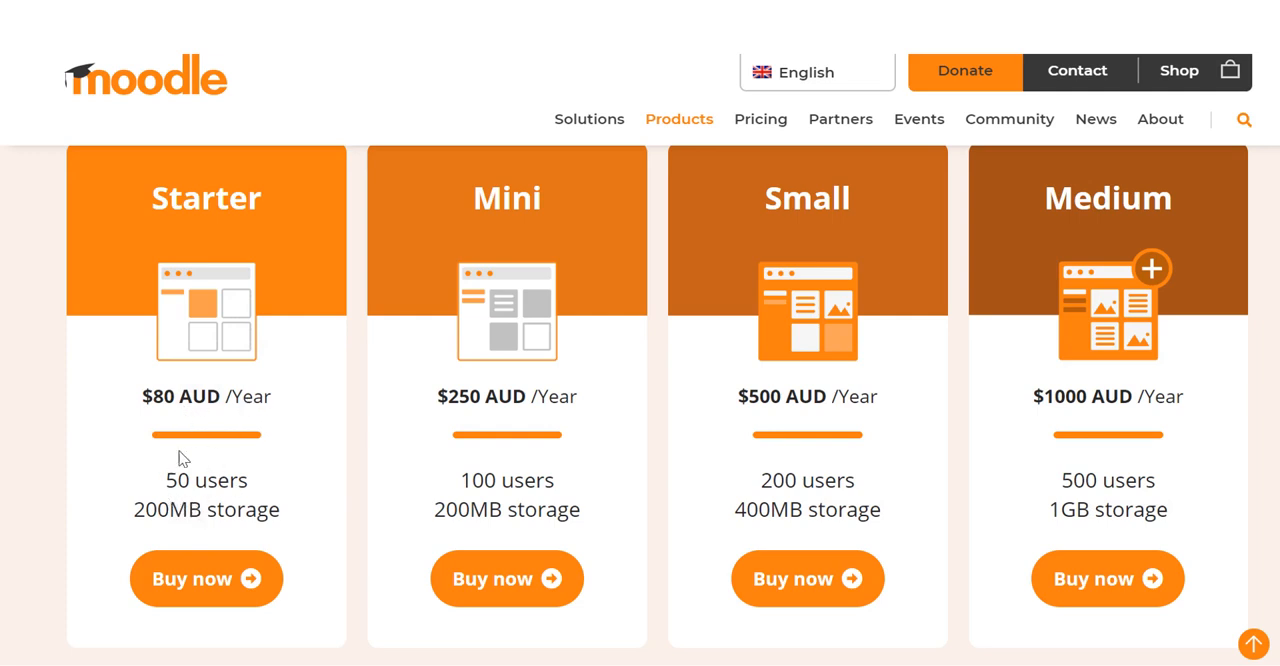
{"action": "mouse_move", "coordinate": [184, 498]}
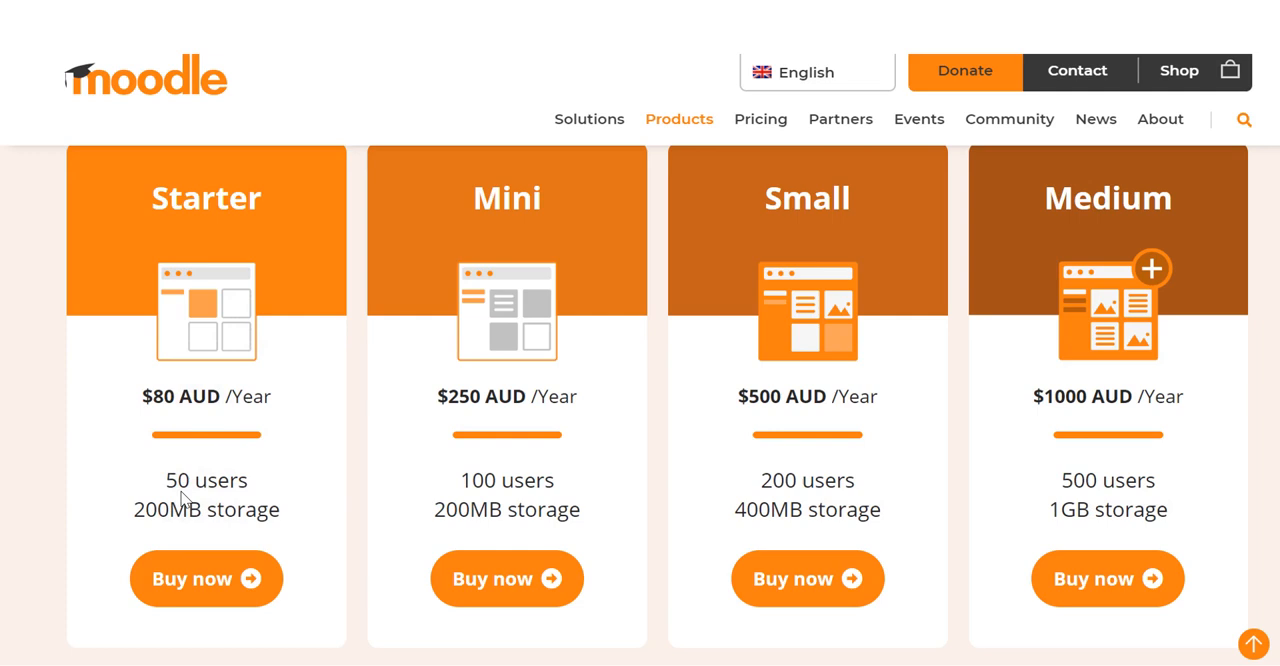
{"action": "mouse_move", "coordinate": [180, 504]}
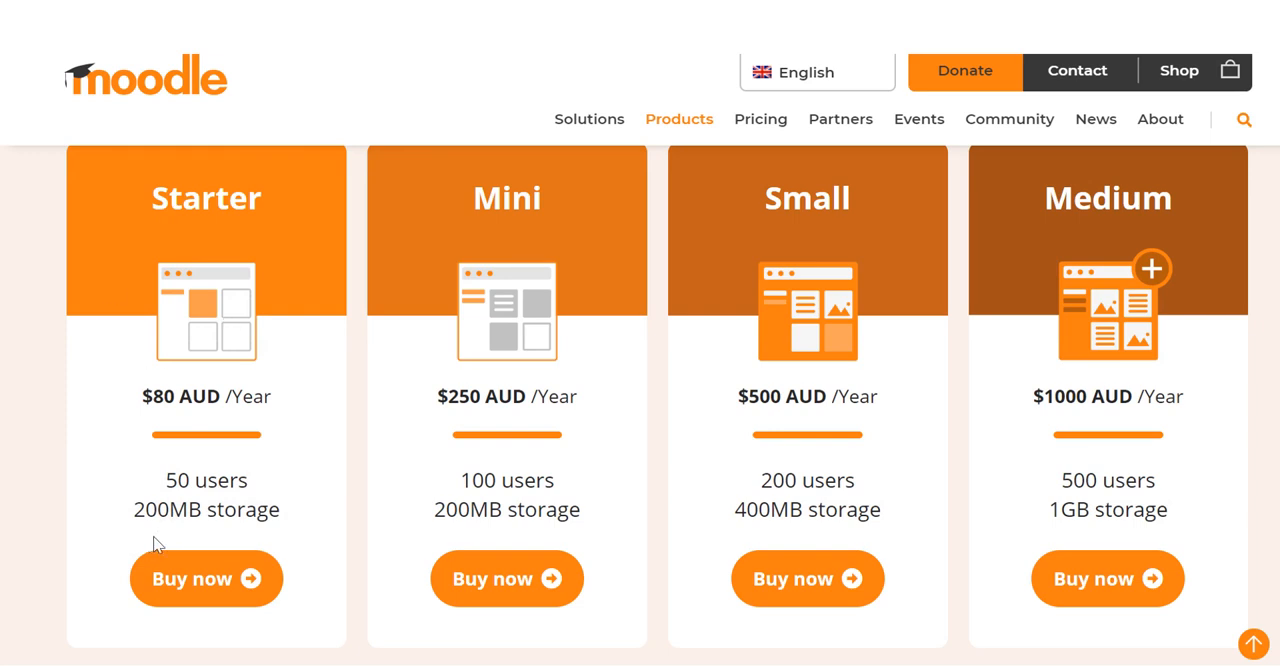
{"action": "mouse_move", "coordinate": [184, 536]}
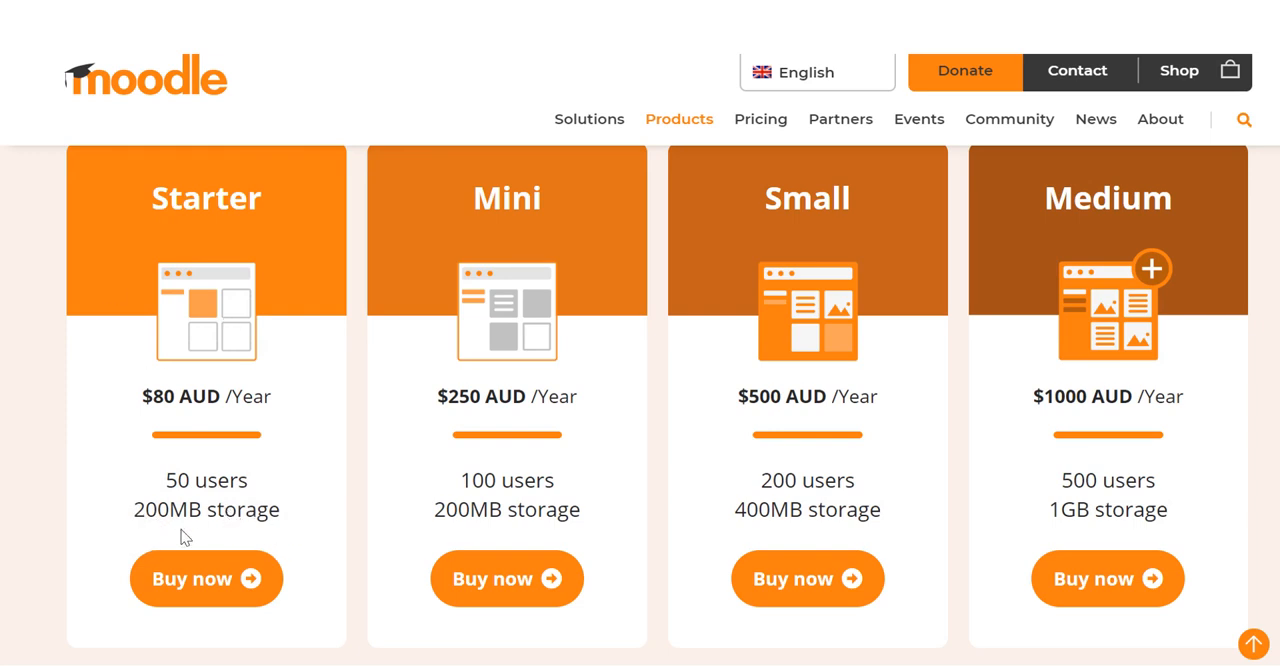
{"action": "mouse_move", "coordinate": [268, 540]}
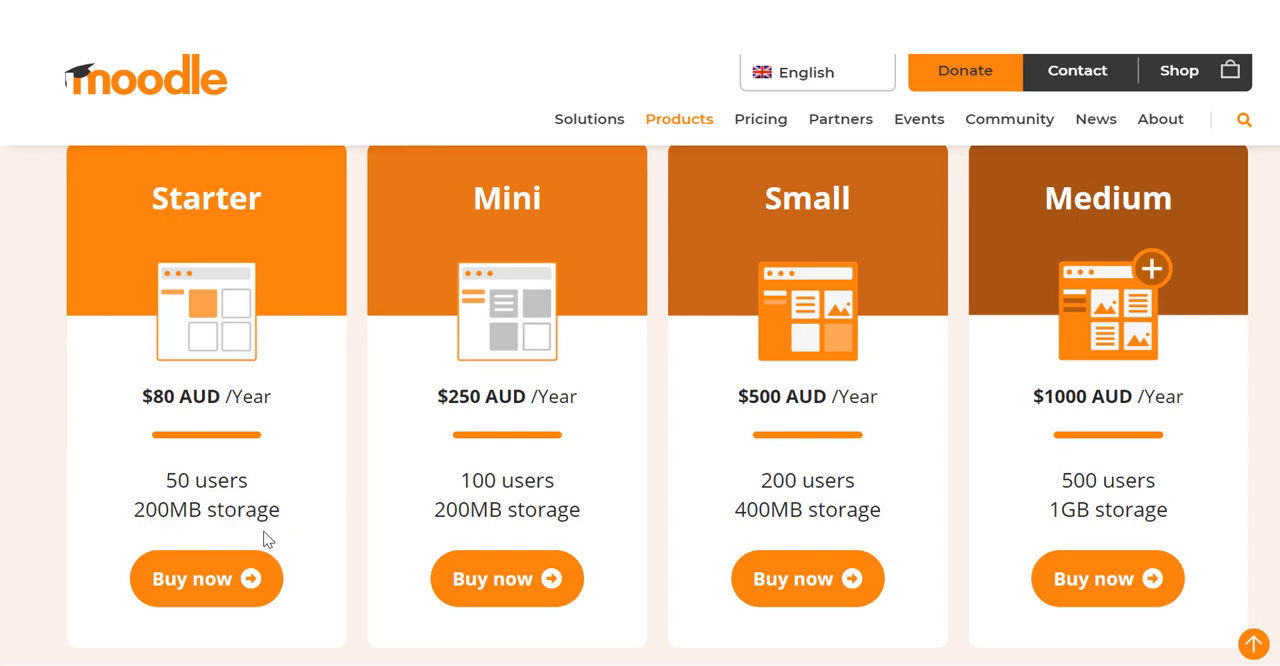
{"action": "mouse_move", "coordinate": [396, 554]}
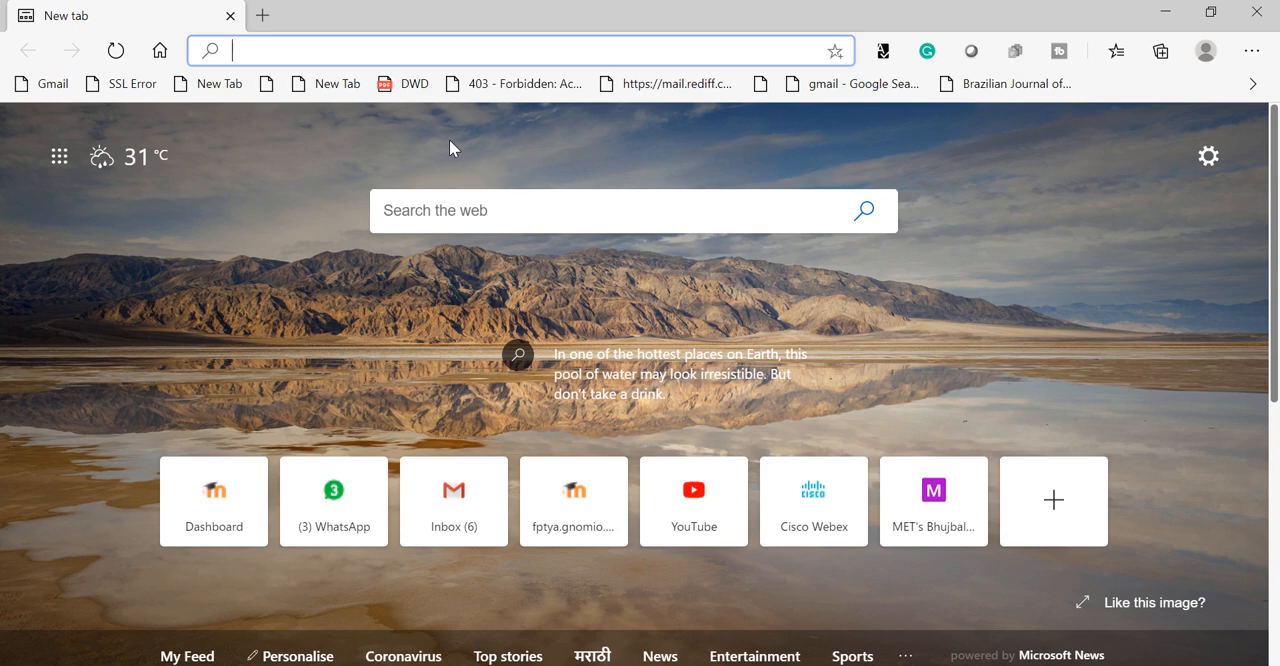
{"action": "type", "text": "gnomio.com"}
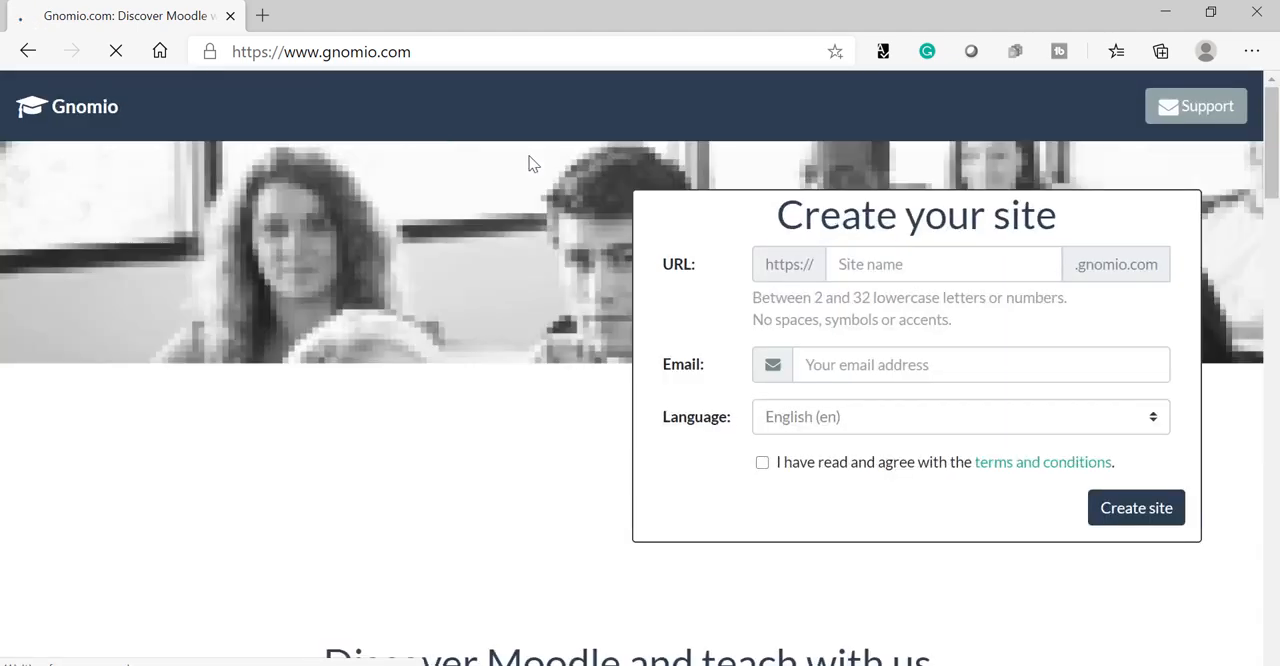
{"action": "left_click", "coordinate": [1136, 508]}
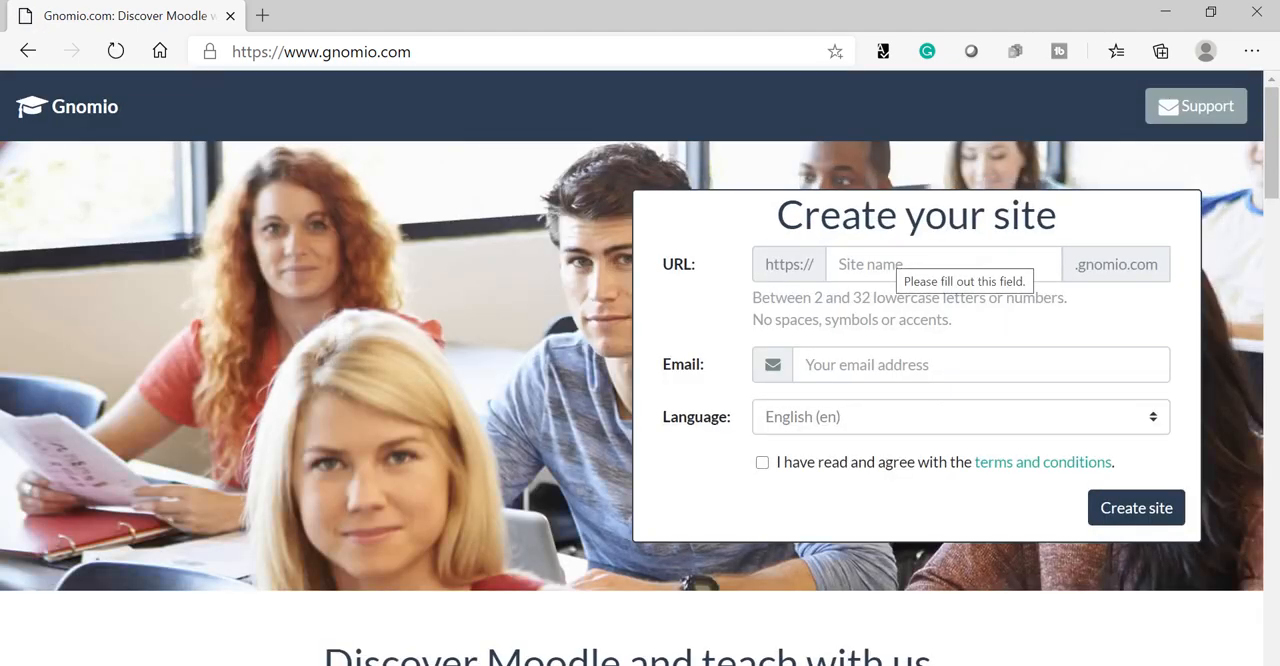
{"action": "left_click", "coordinate": [944, 264]}
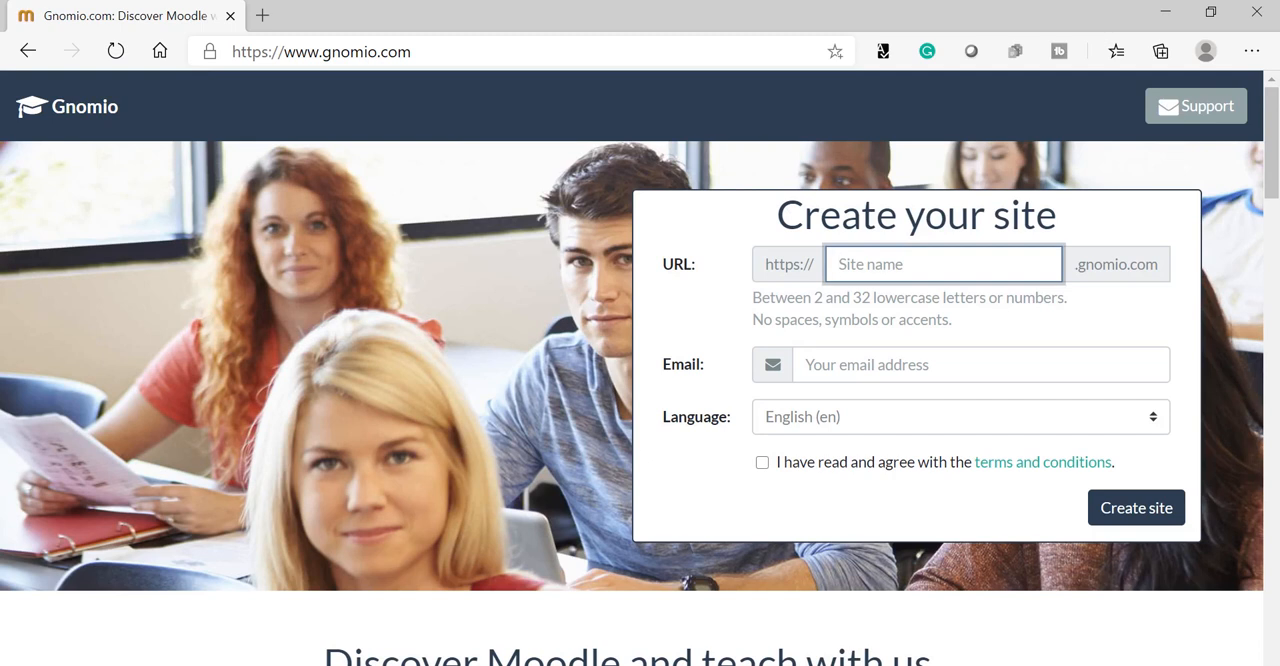
{"action": "left_click", "coordinate": [940, 264]}
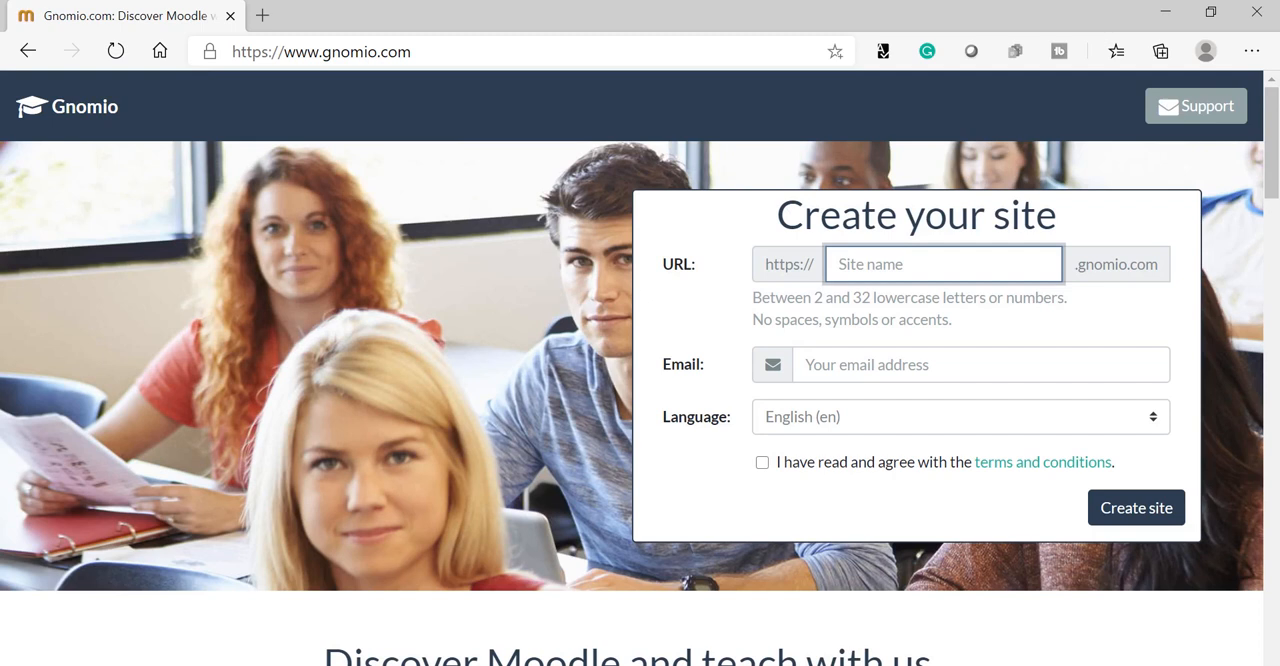
{"action": "type", "text": "deepakbhambere"}
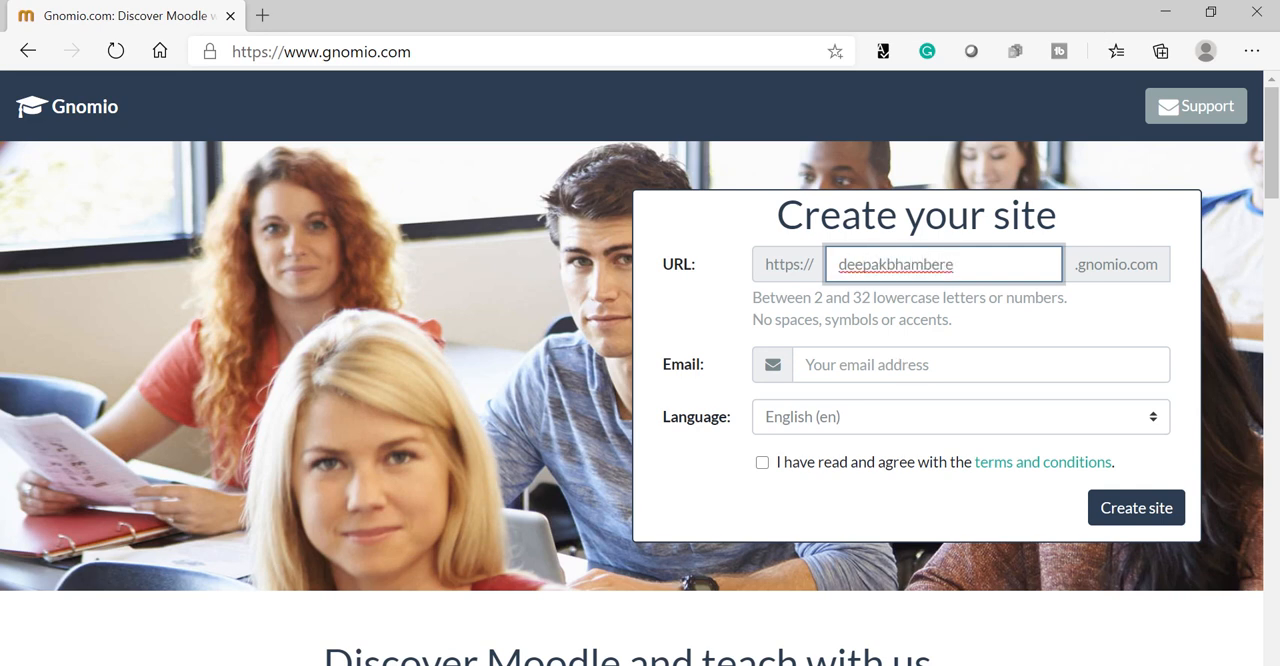
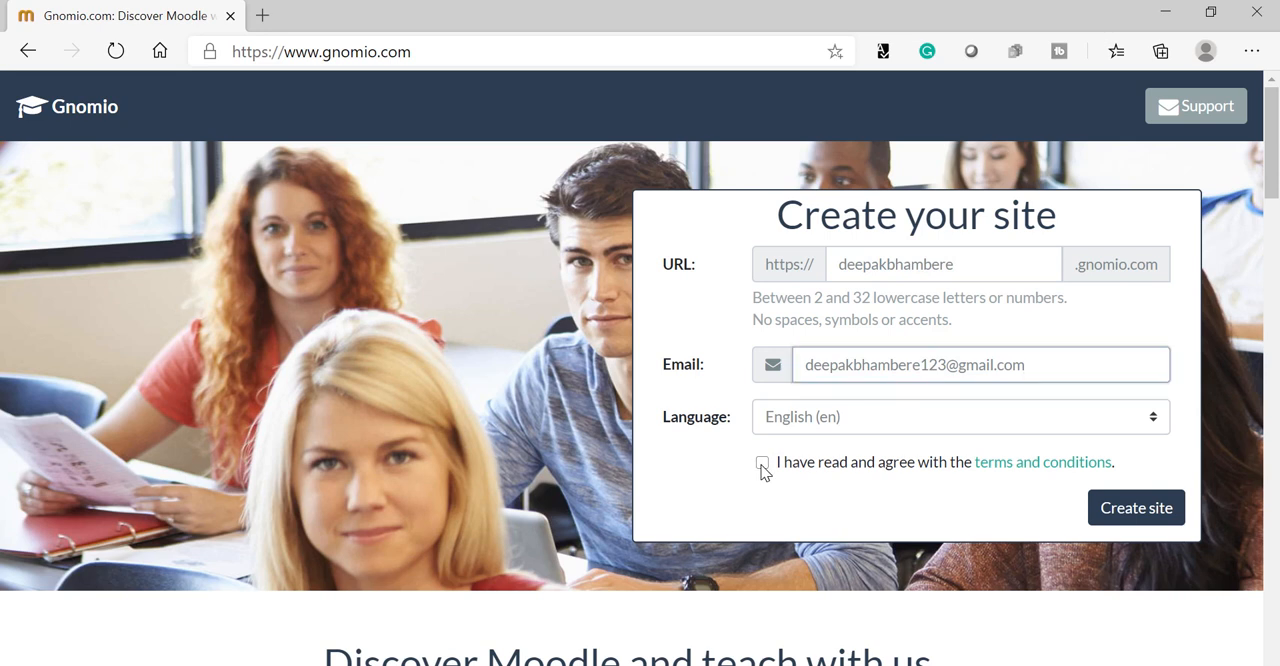
Step: Accept the terms, submit, then resubmit with '1' appended to the taken site name
{"action": "left_click", "coordinate": [760, 462]}
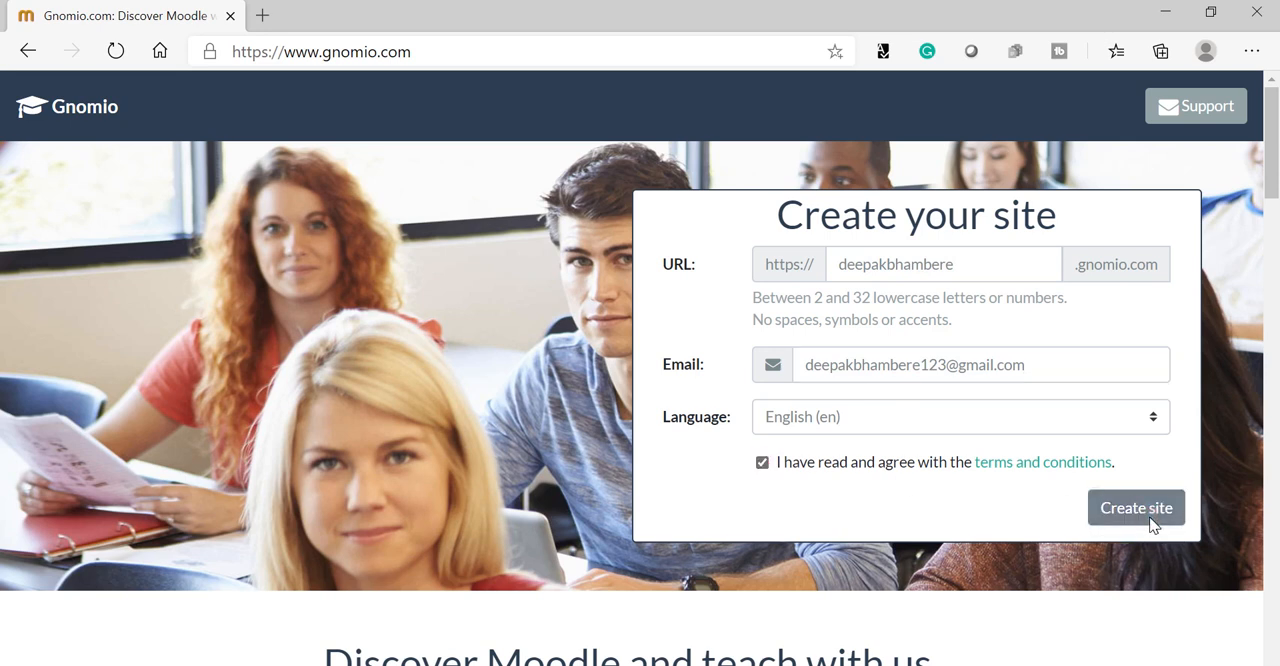
{"action": "left_click", "coordinate": [1136, 508]}
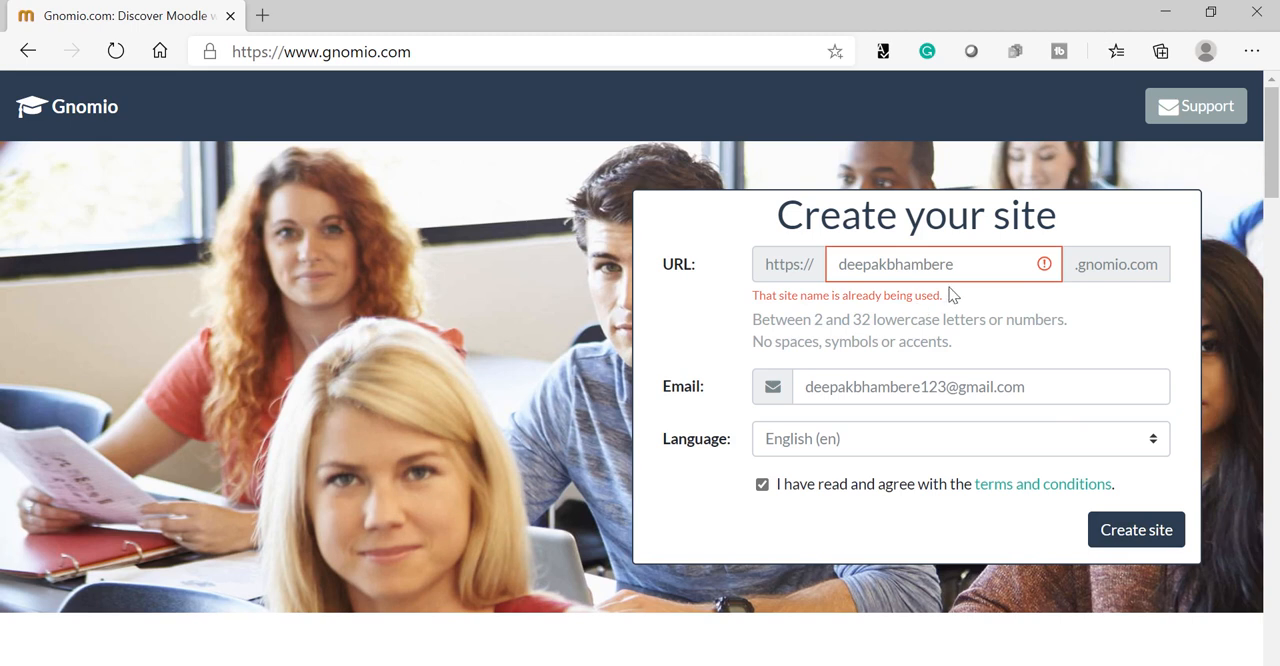
{"action": "left_click", "coordinate": [930, 264]}
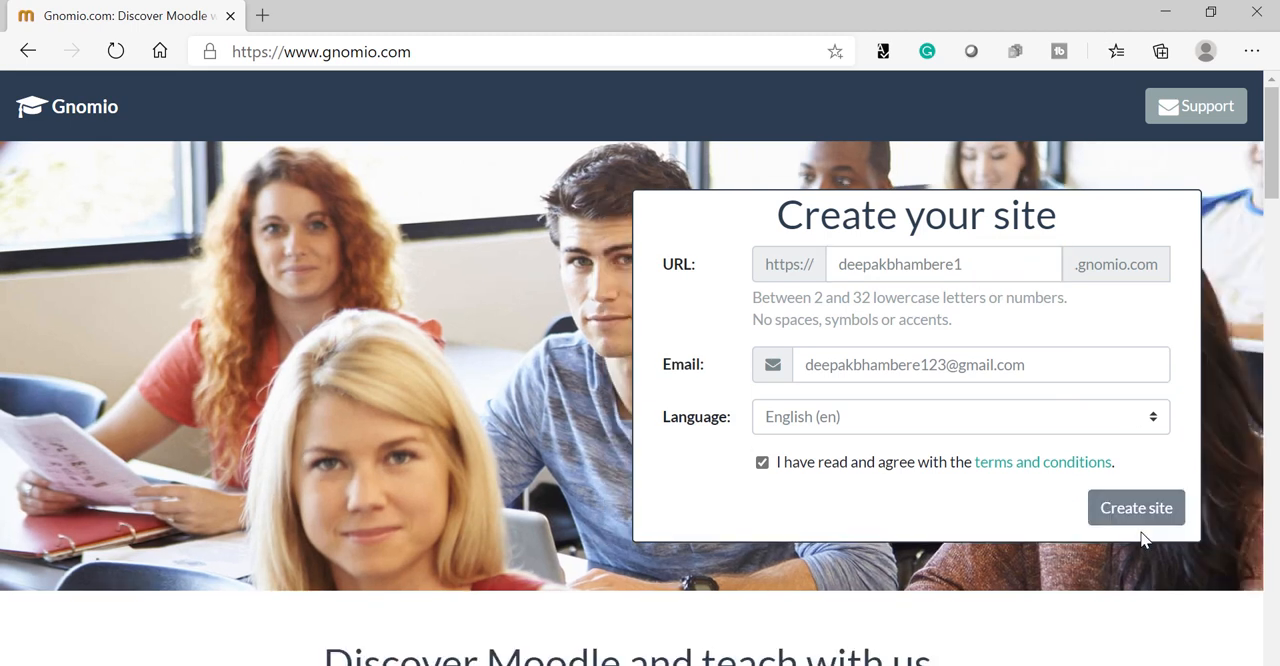
{"action": "left_click", "coordinate": [1136, 508]}
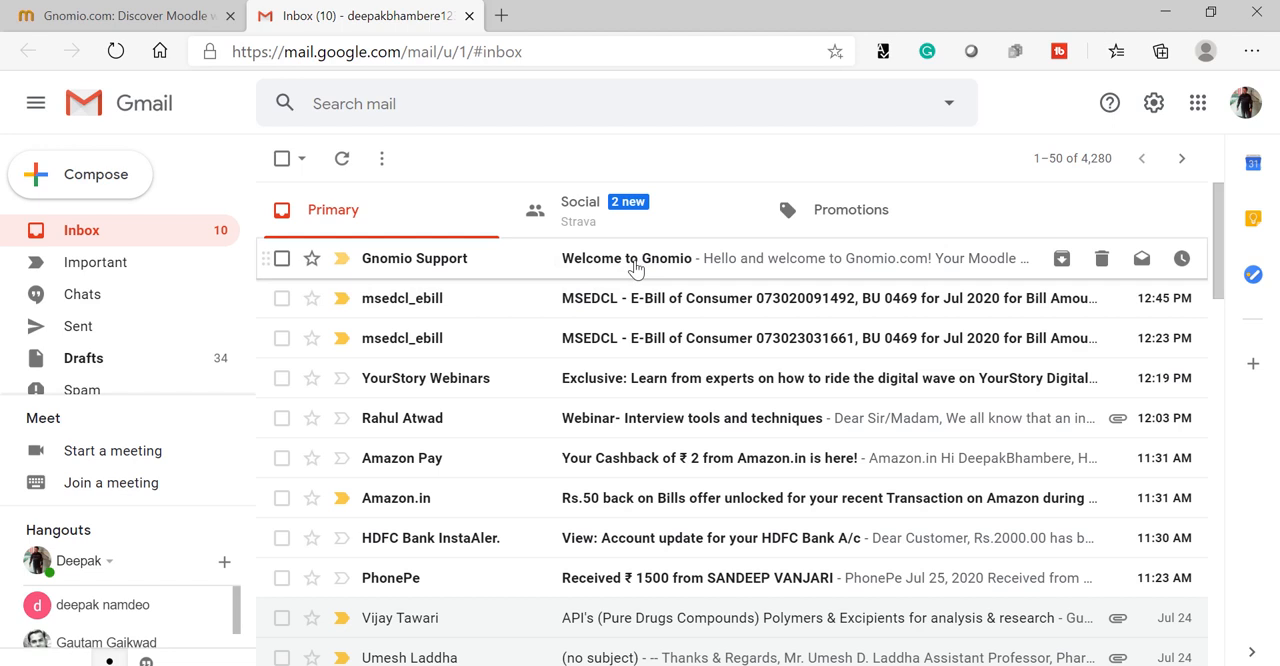
{"action": "mouse_move", "coordinate": [612, 276]}
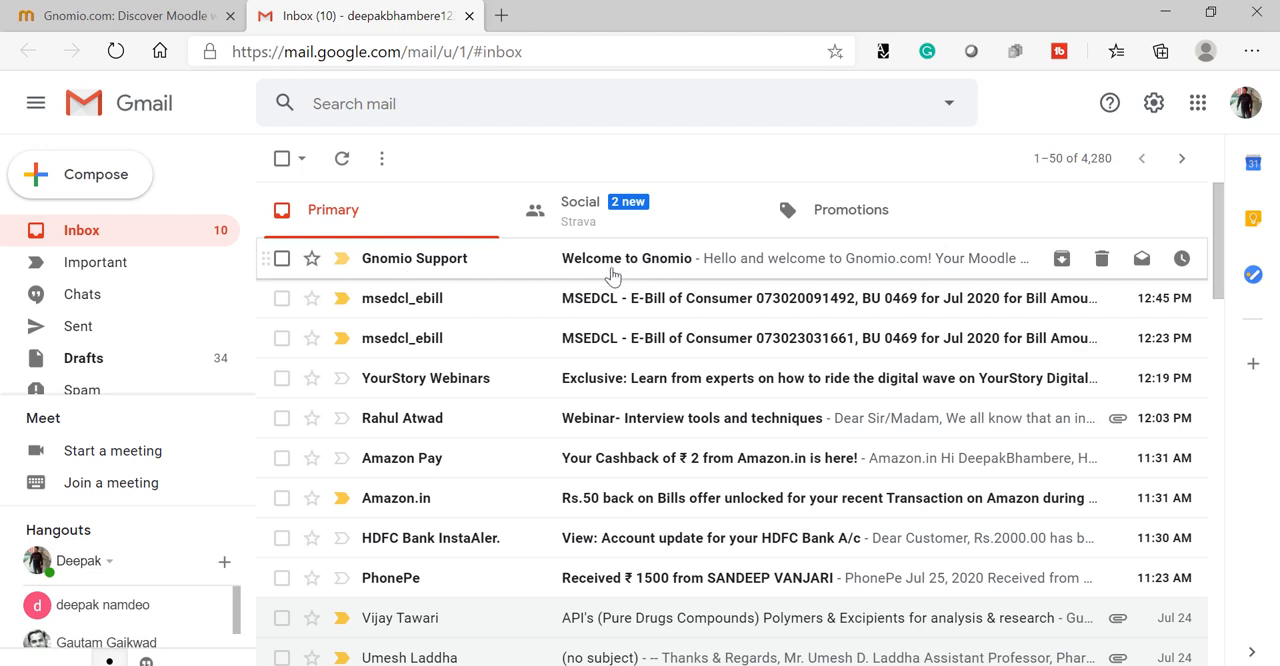
{"action": "mouse_move", "coordinate": [636, 264]}
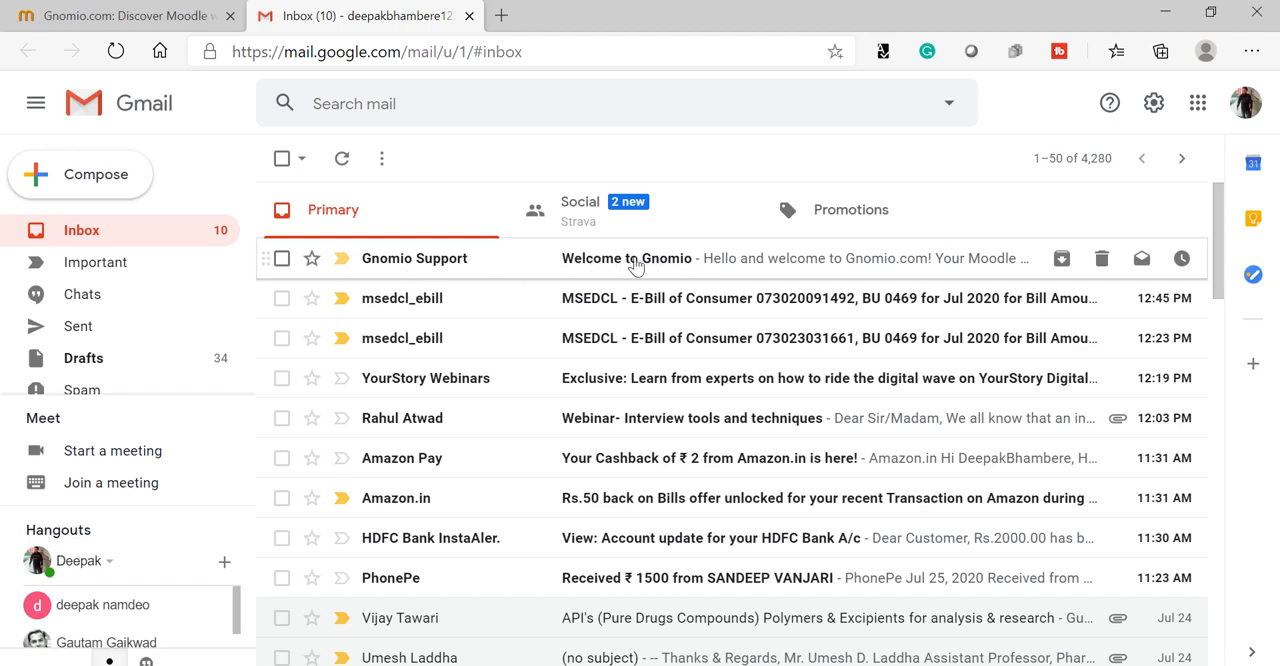
{"action": "mouse_move", "coordinate": [624, 264]}
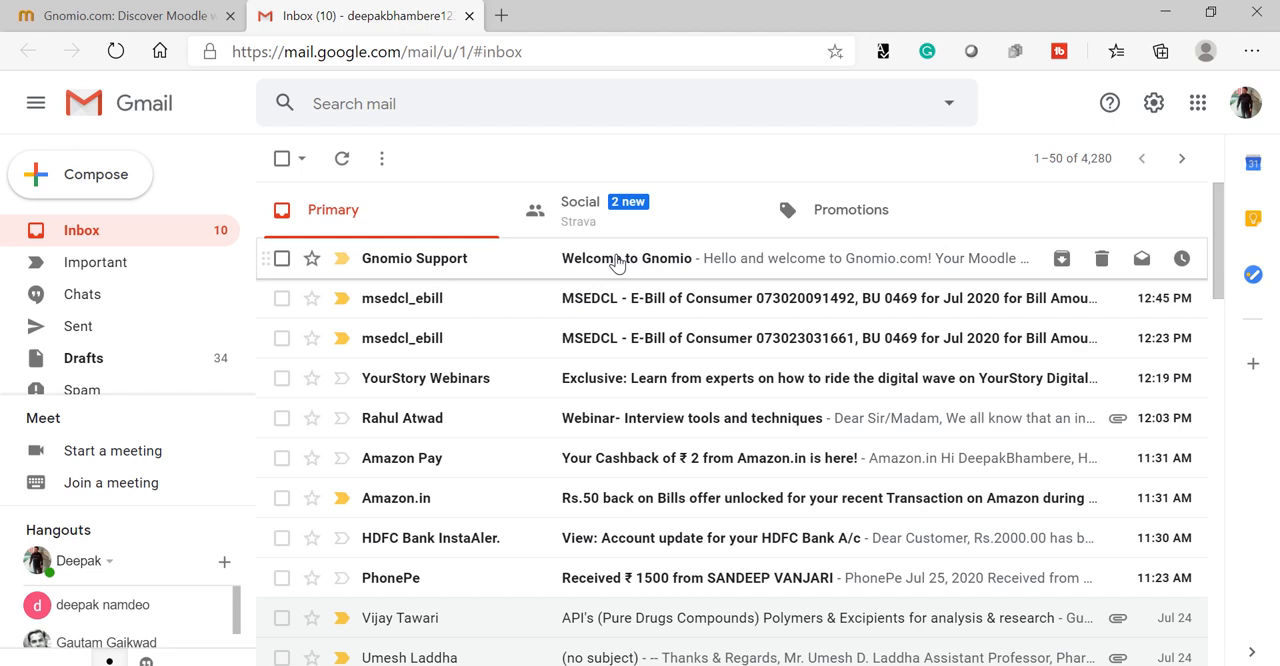
Step: Open the 'Welcome to Gnomio' email showing the site URL and admin credentials
{"action": "left_click", "coordinate": [626, 258]}
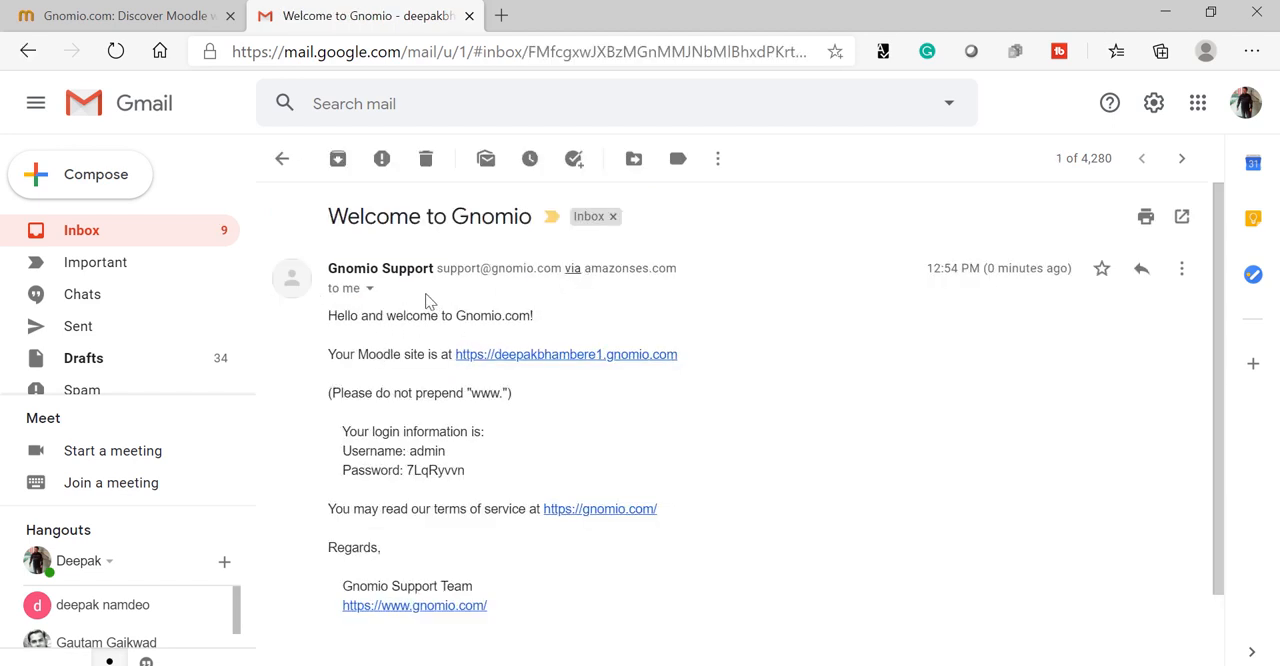
{"action": "mouse_move", "coordinate": [430, 252]}
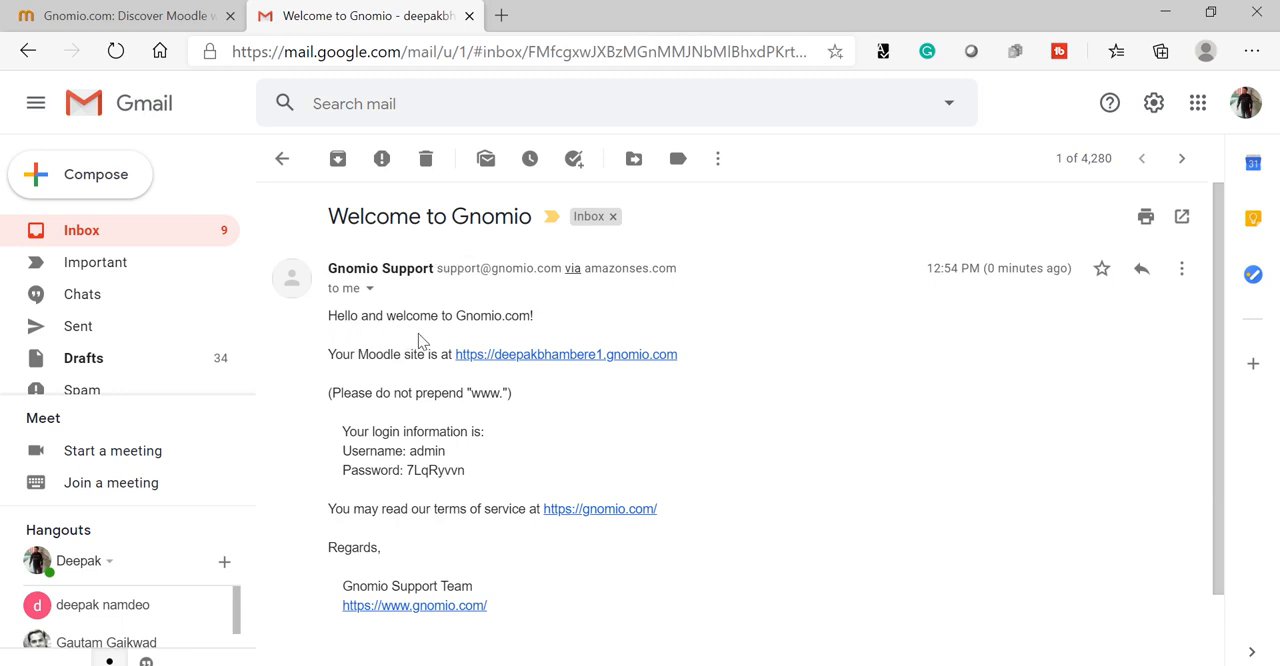
{"action": "mouse_move", "coordinate": [352, 380]}
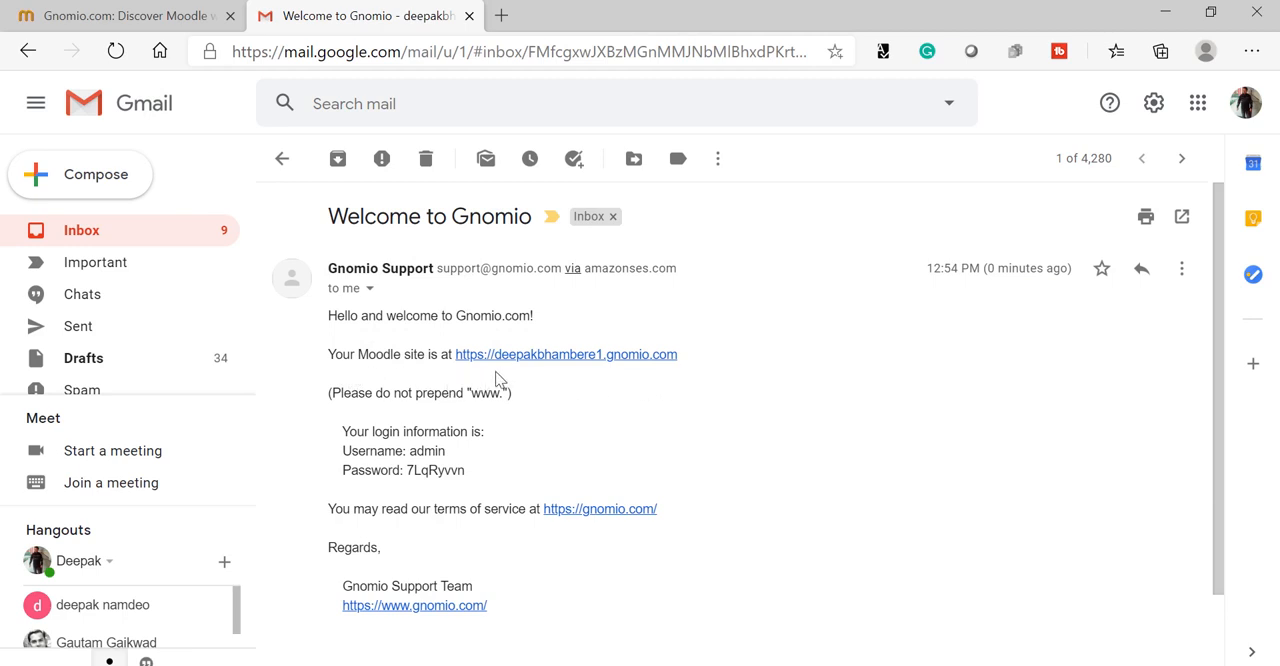
{"action": "mouse_move", "coordinate": [624, 370]}
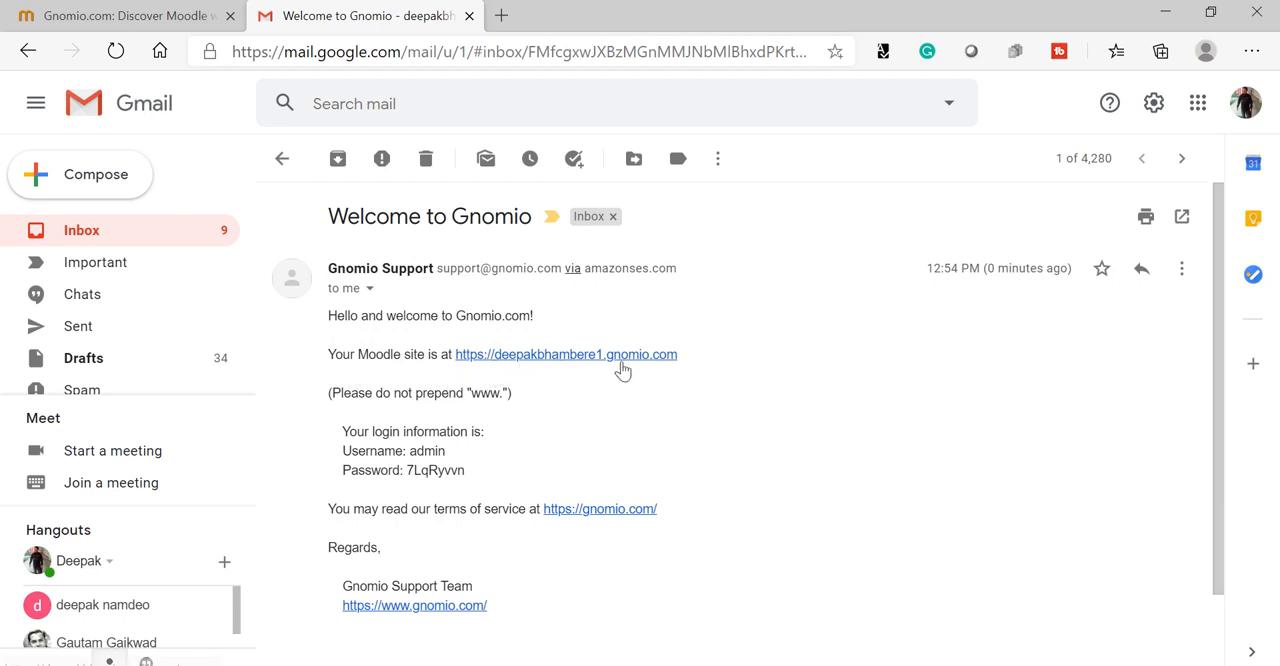
{"action": "mouse_move", "coordinate": [518, 380]}
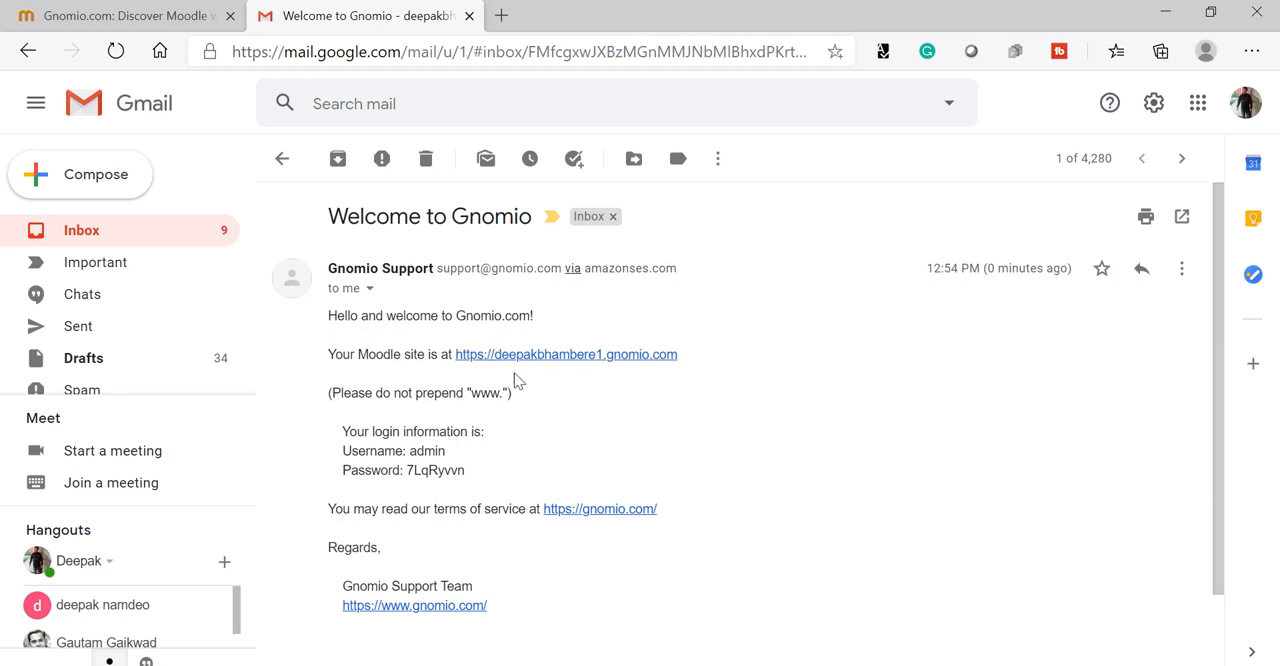
{"action": "mouse_move", "coordinate": [660, 320]}
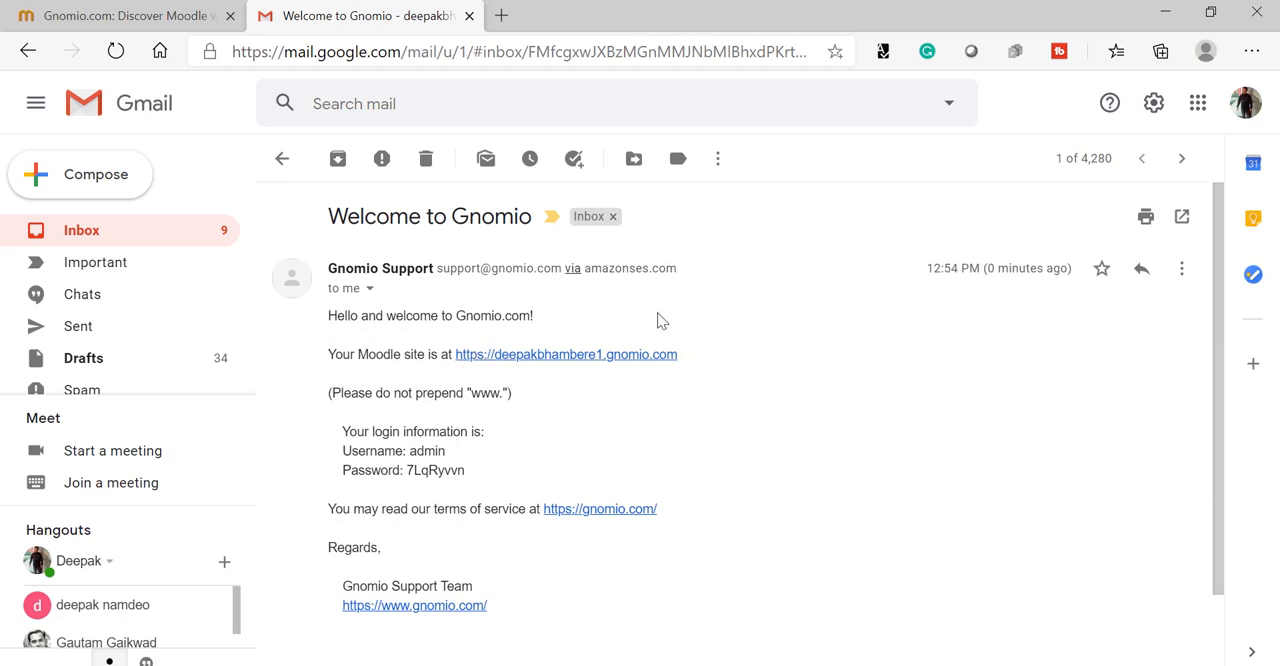
{"action": "mouse_move", "coordinate": [470, 358]}
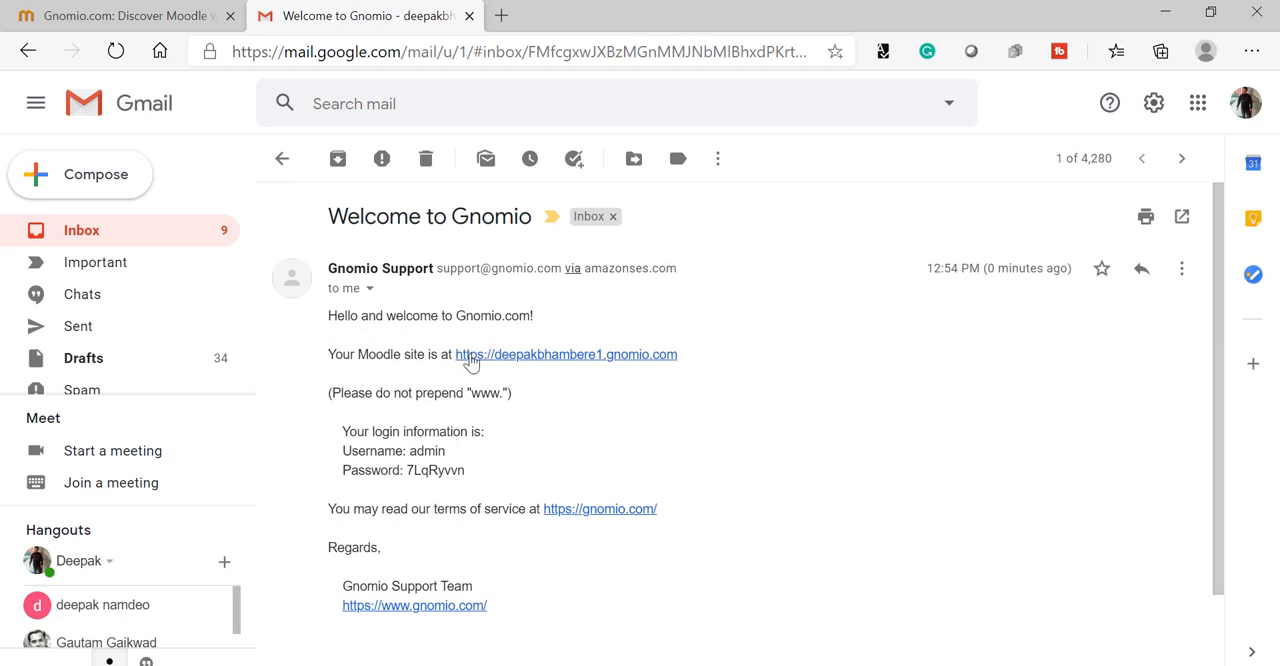
{"action": "mouse_move", "coordinate": [578, 386]}
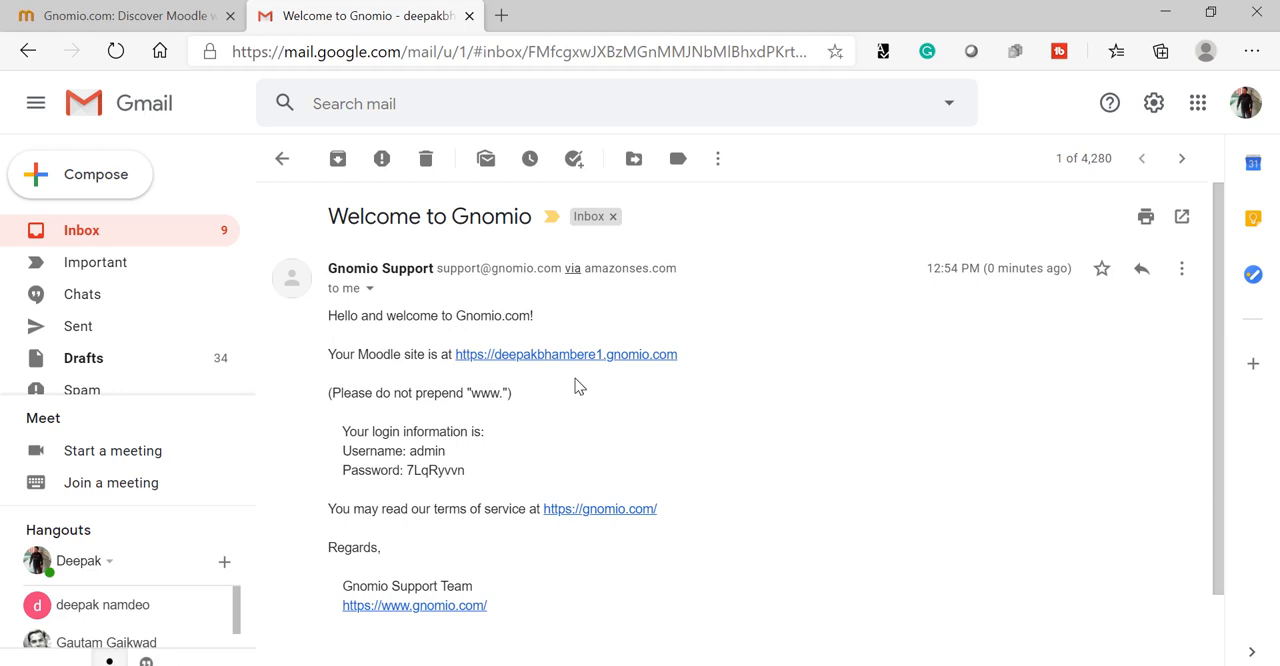
{"action": "mouse_move", "coordinate": [578, 386]}
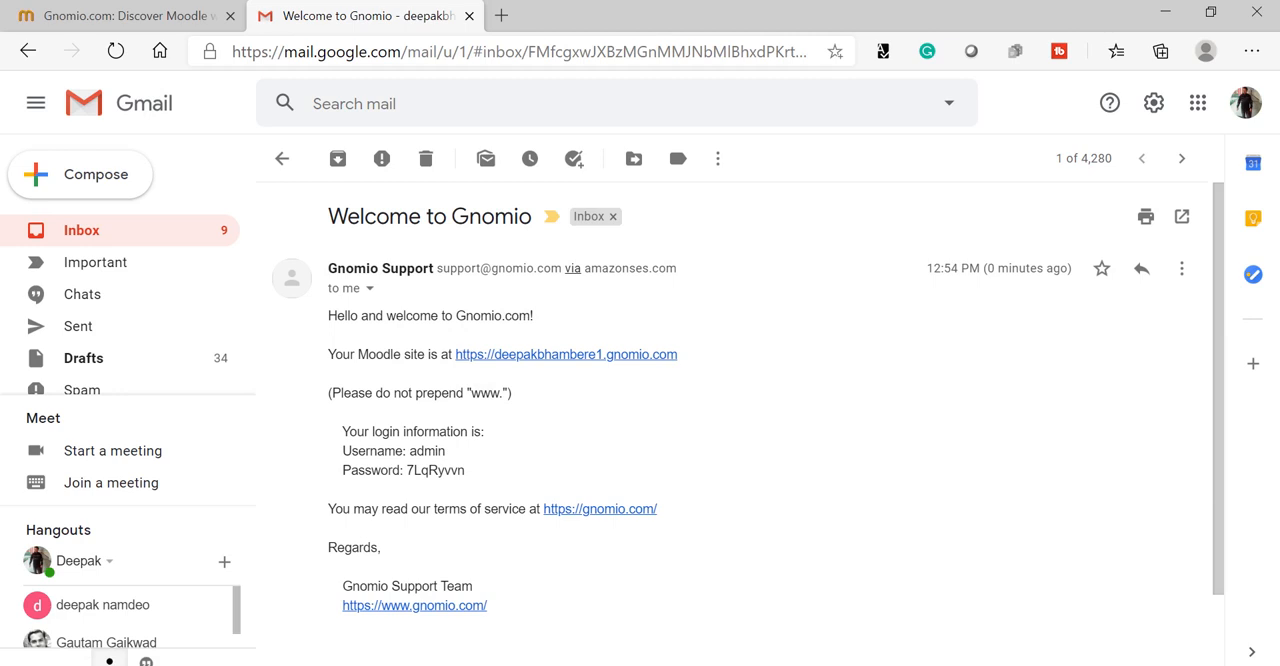
{"action": "mouse_move", "coordinate": [450, 464]}
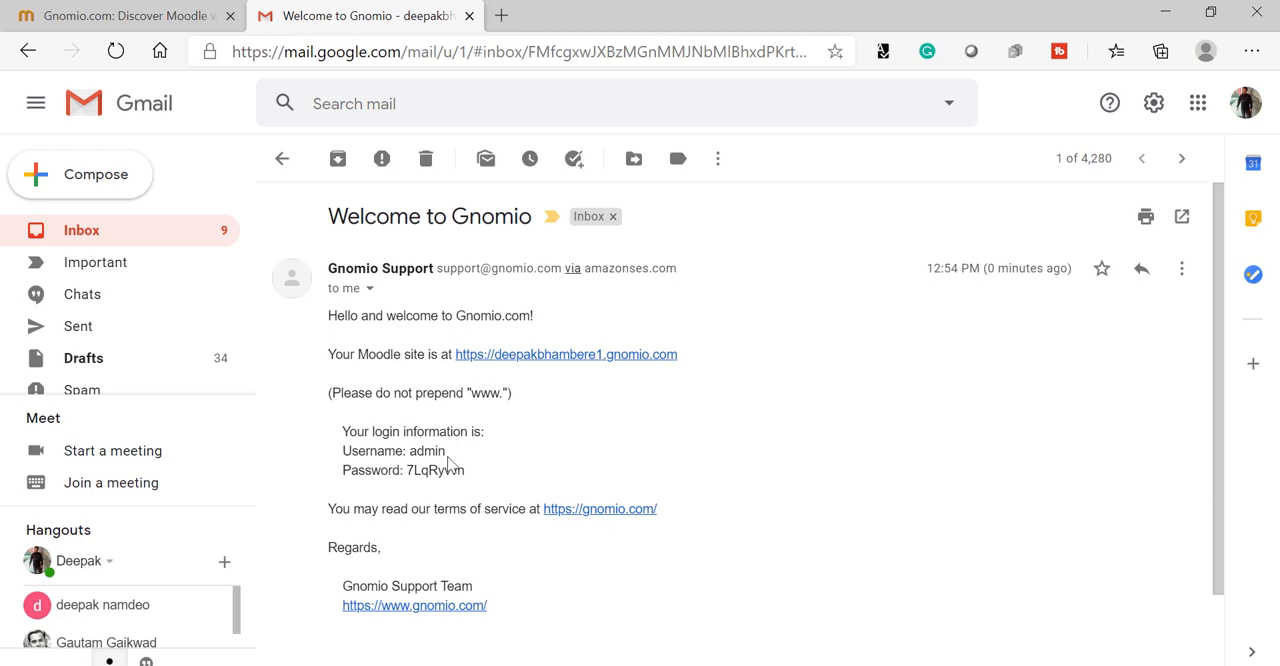
{"action": "mouse_move", "coordinate": [448, 464]}
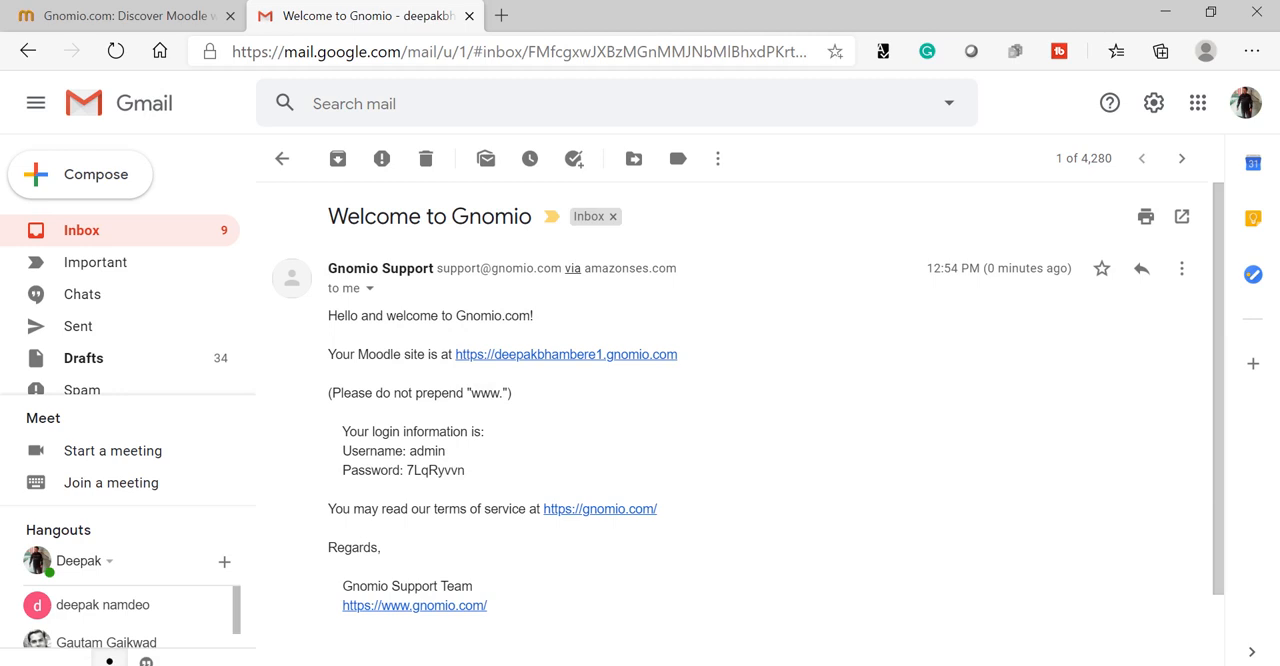
{"action": "mouse_move", "coordinate": [484, 476]}
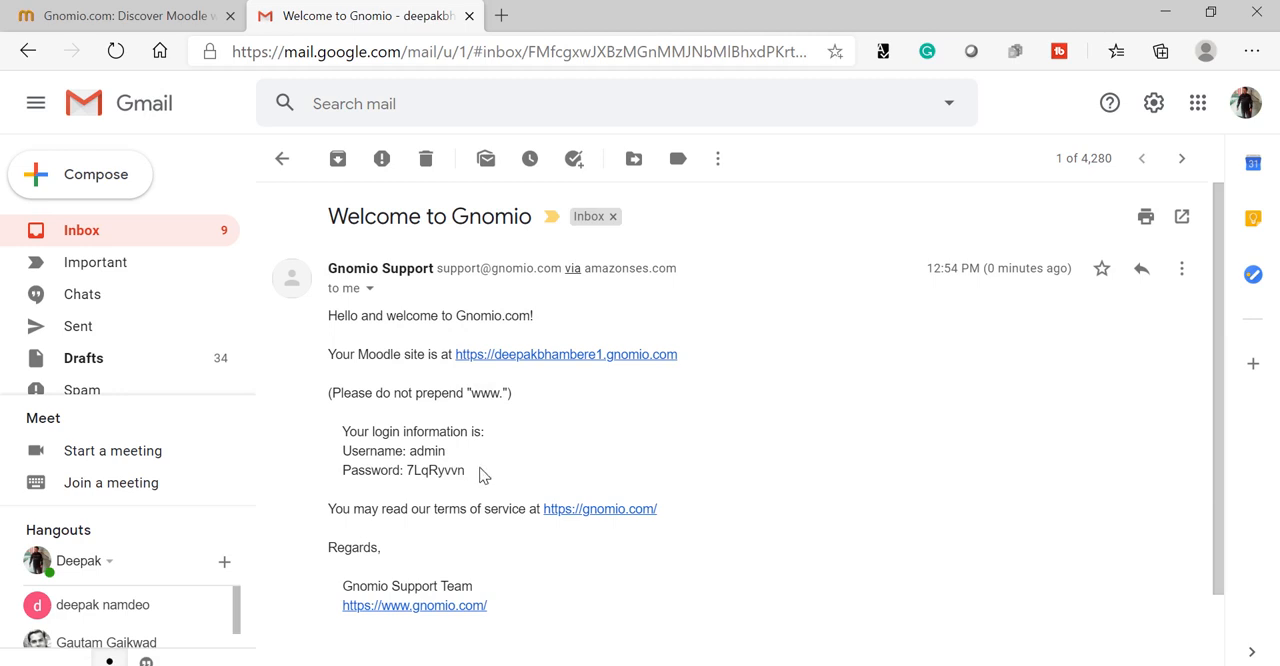
{"action": "mouse_move", "coordinate": [564, 354]}
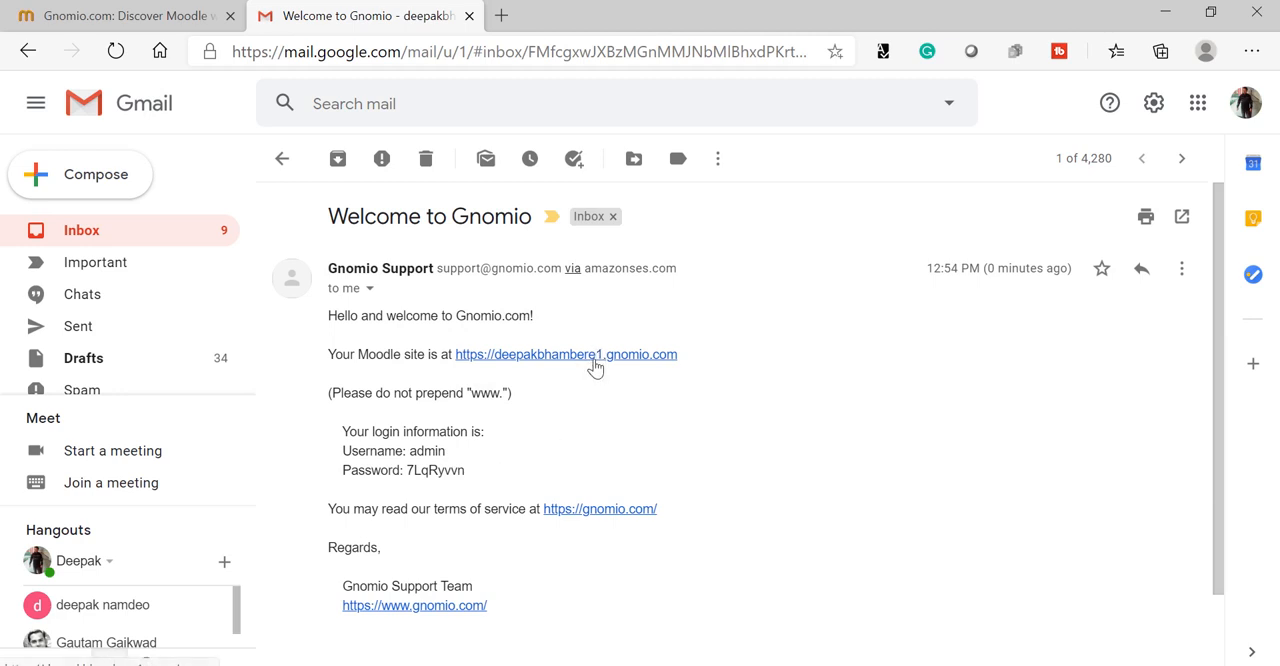
Step: Open the new site's login page and enter 'admin' with the password copied from the email
{"action": "left_click", "coordinate": [564, 354]}
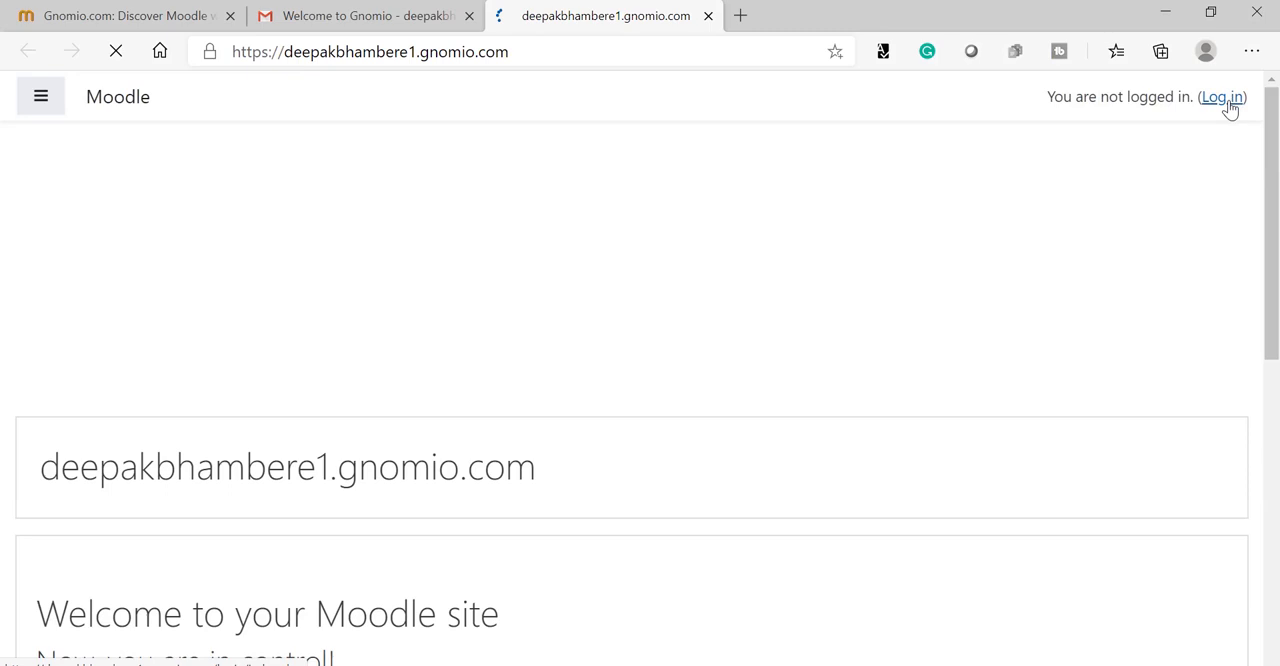
{"action": "left_click", "coordinate": [1220, 96]}
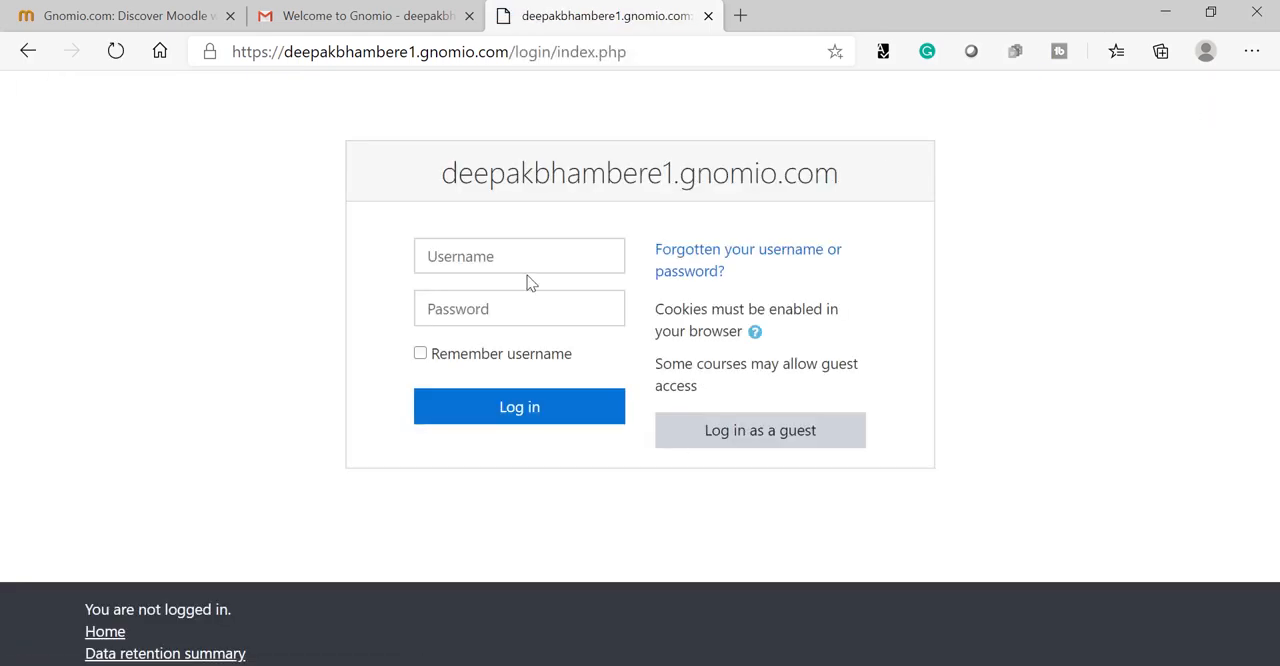
{"action": "type", "text": "admin"}
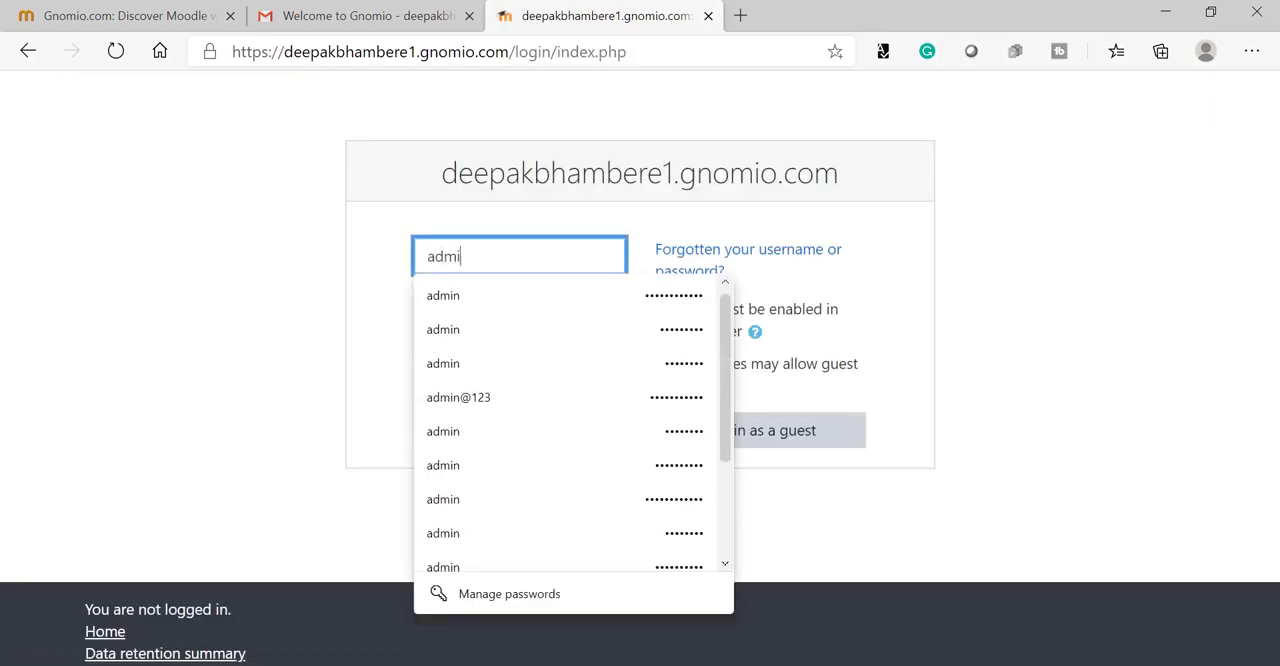
{"action": "left_click", "coordinate": [366, 16]}
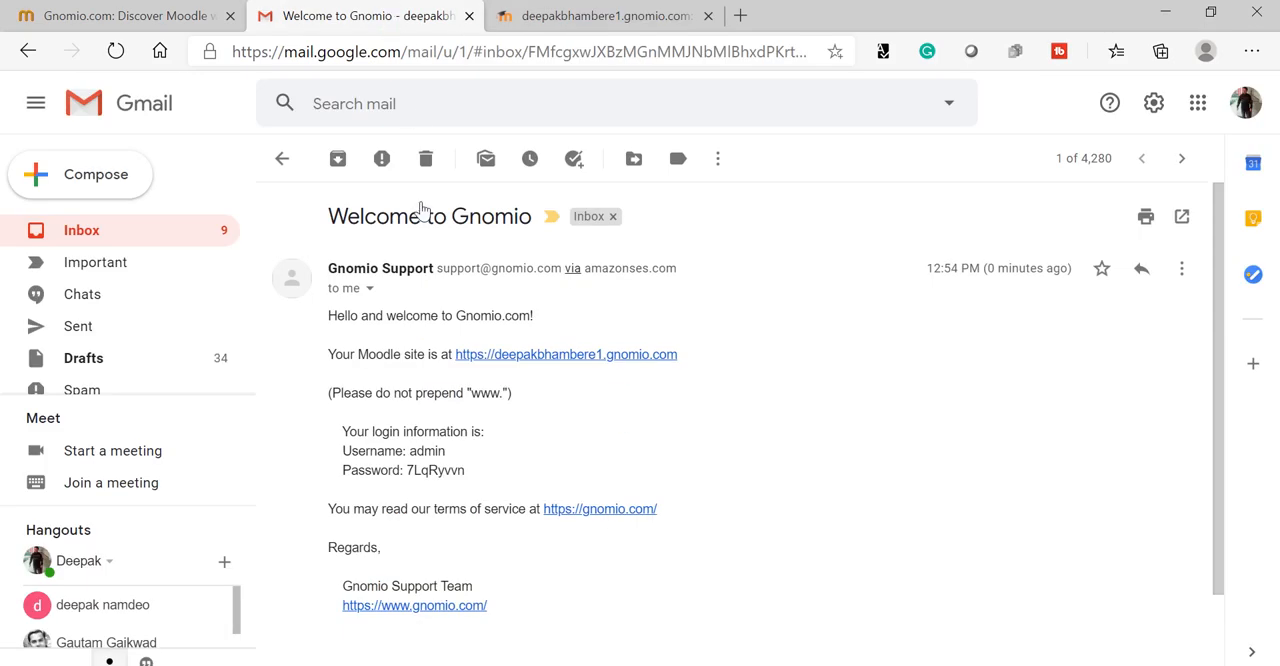
{"action": "double_click", "coordinate": [434, 470]}
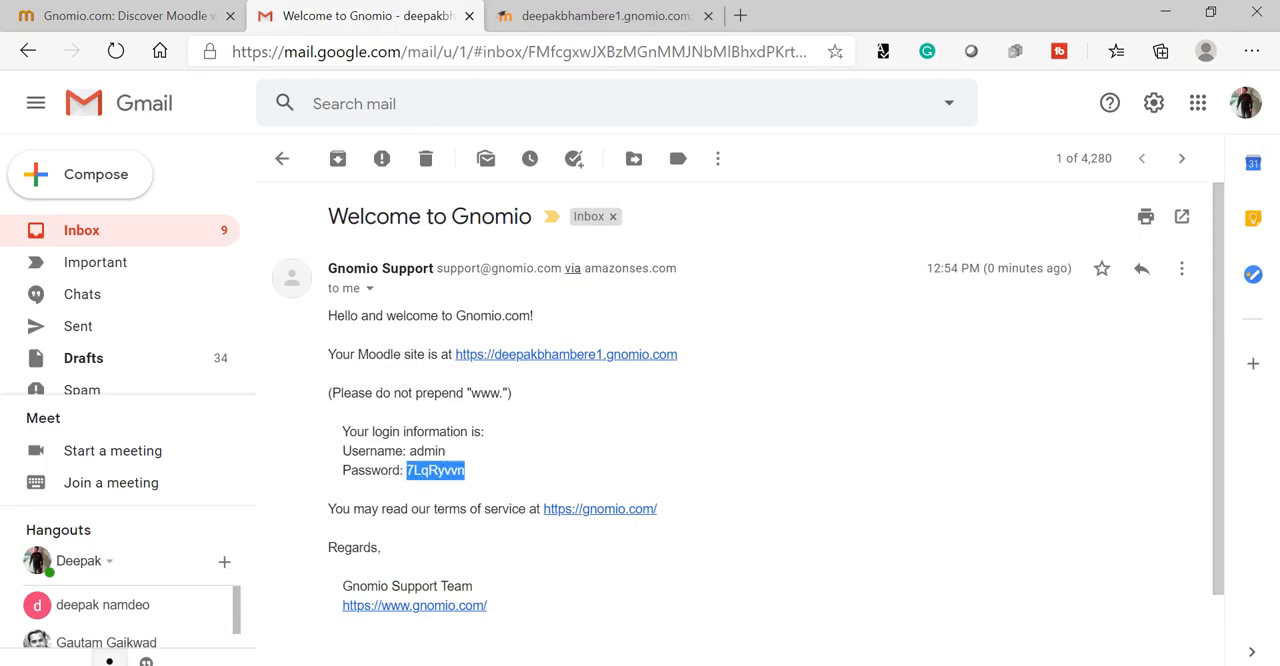
{"action": "left_click", "coordinate": [600, 16]}
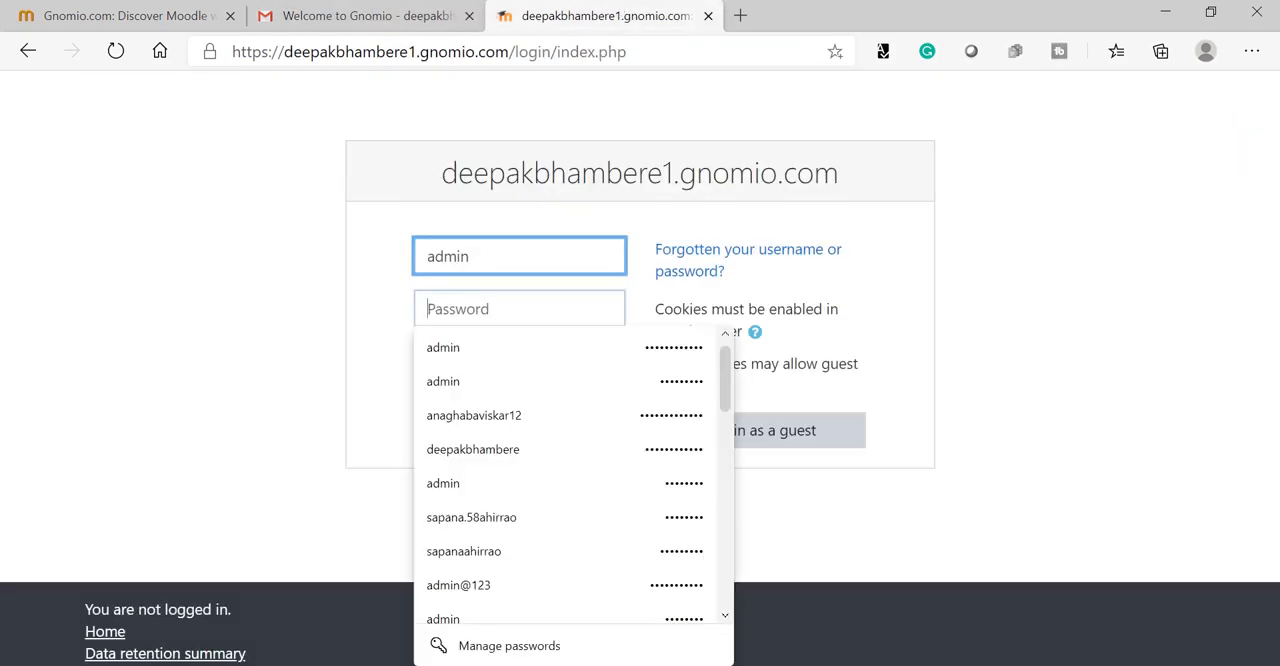
{"action": "type", "text": "password"}
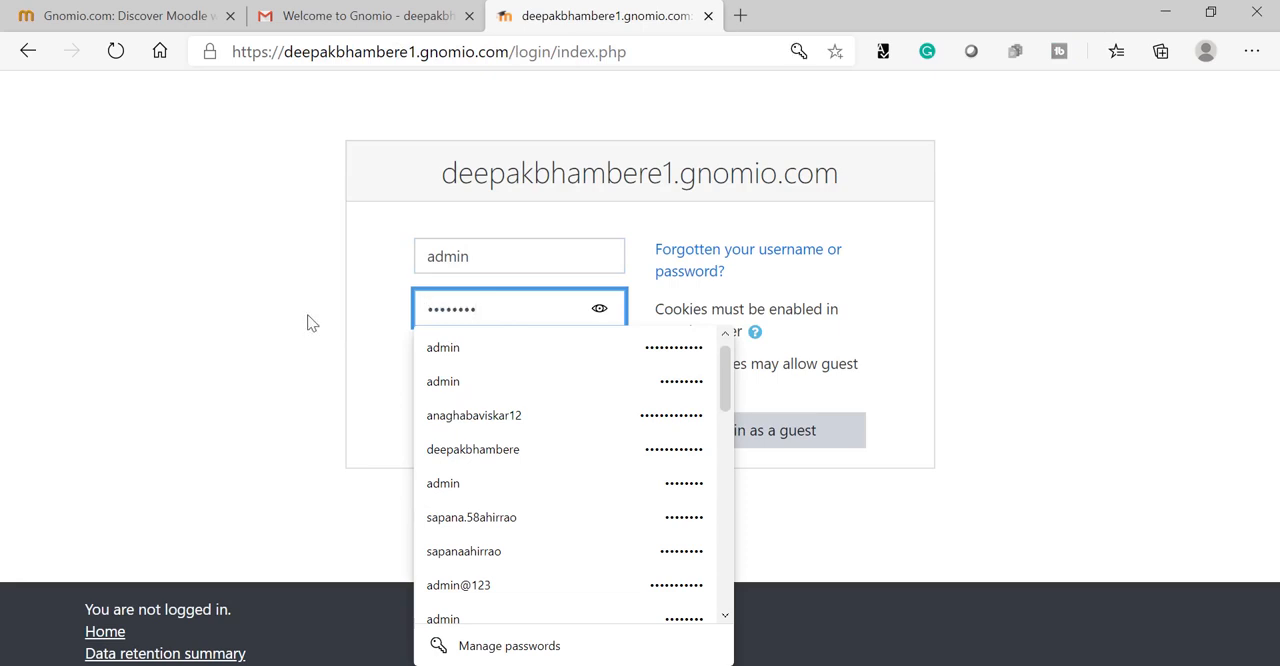
Step: Sign in as admin, let the browser save the password, and view the empty dashboard
{"action": "left_click", "coordinate": [520, 408]}
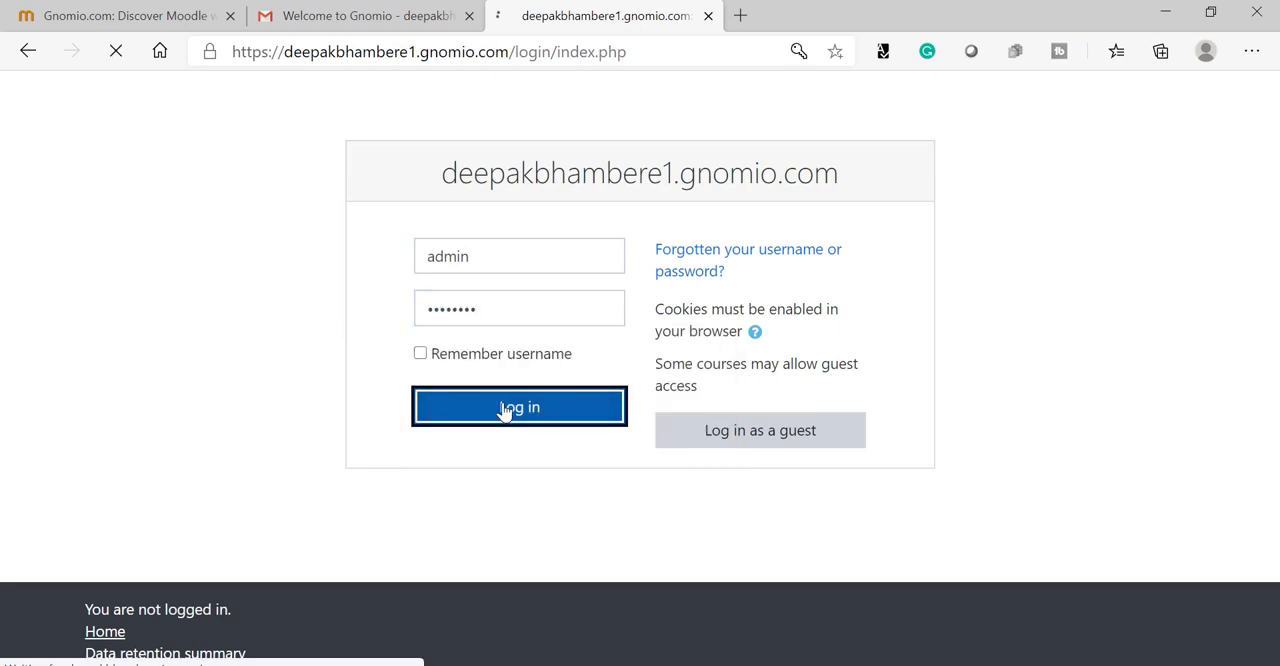
{"action": "left_click", "coordinate": [520, 408]}
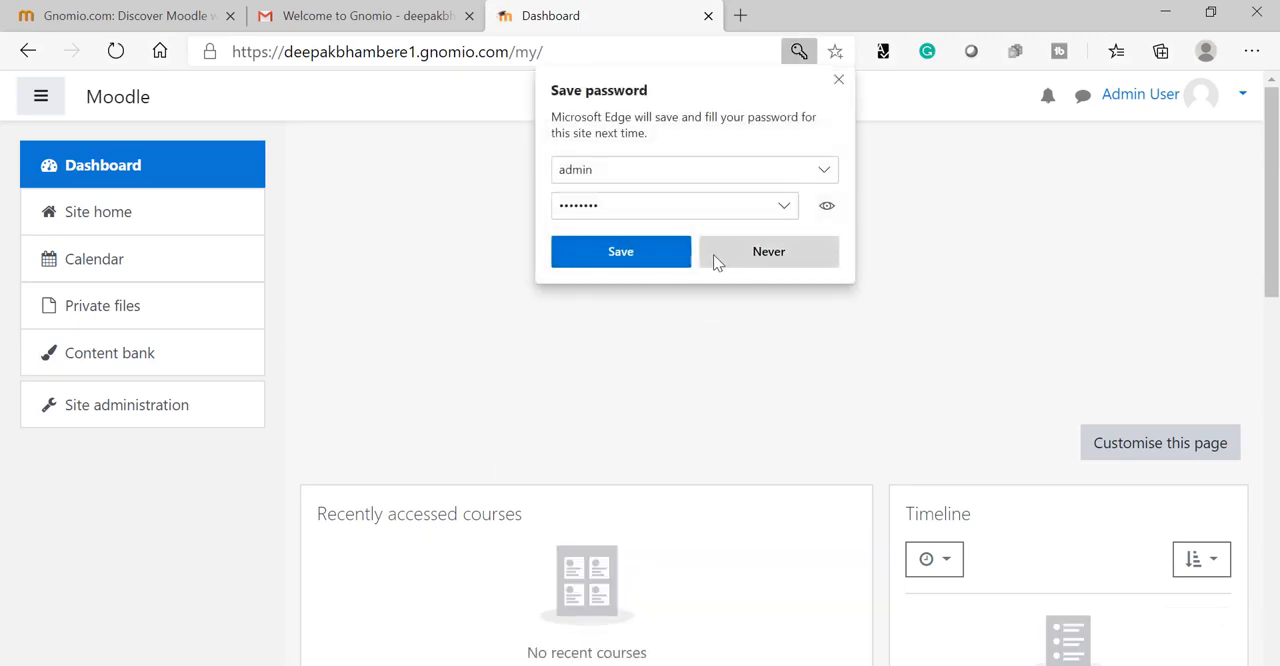
{"action": "left_click", "coordinate": [620, 252]}
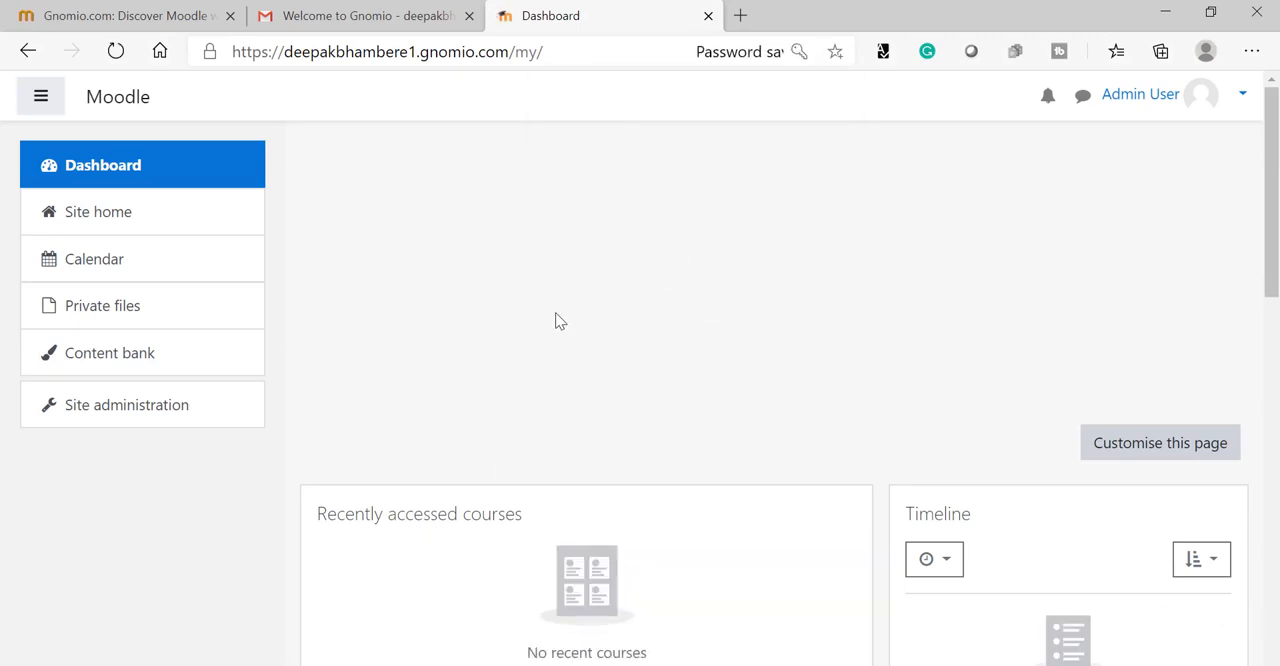
{"action": "scroll", "scroll_direction": "down", "scroll_amount": 3}
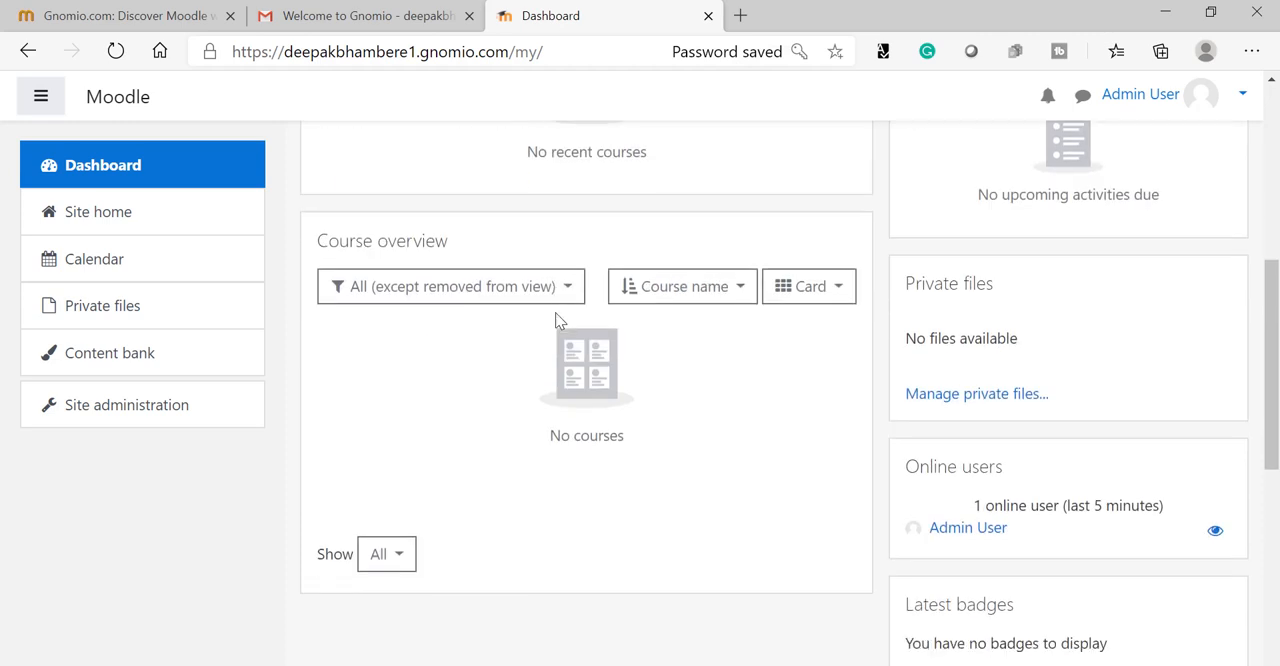
{"action": "scroll", "scroll_direction": "down", "scroll_amount": 3}
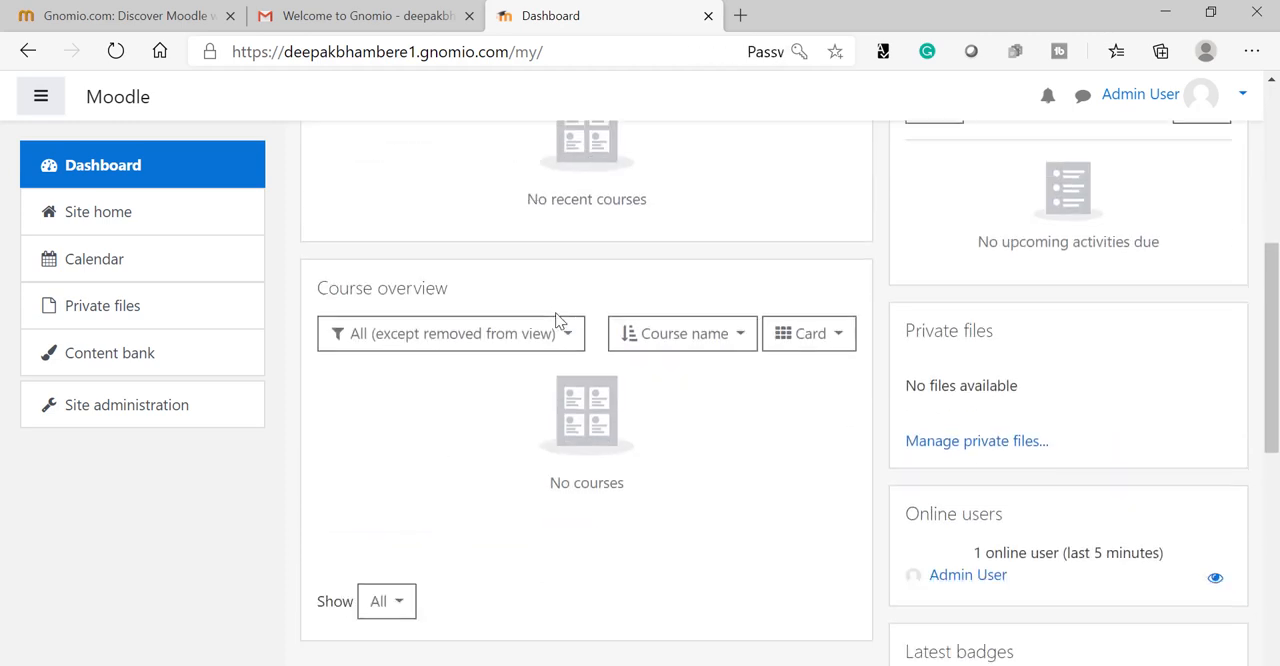
{"action": "scroll", "scroll_direction": "down", "scroll_amount": 3}
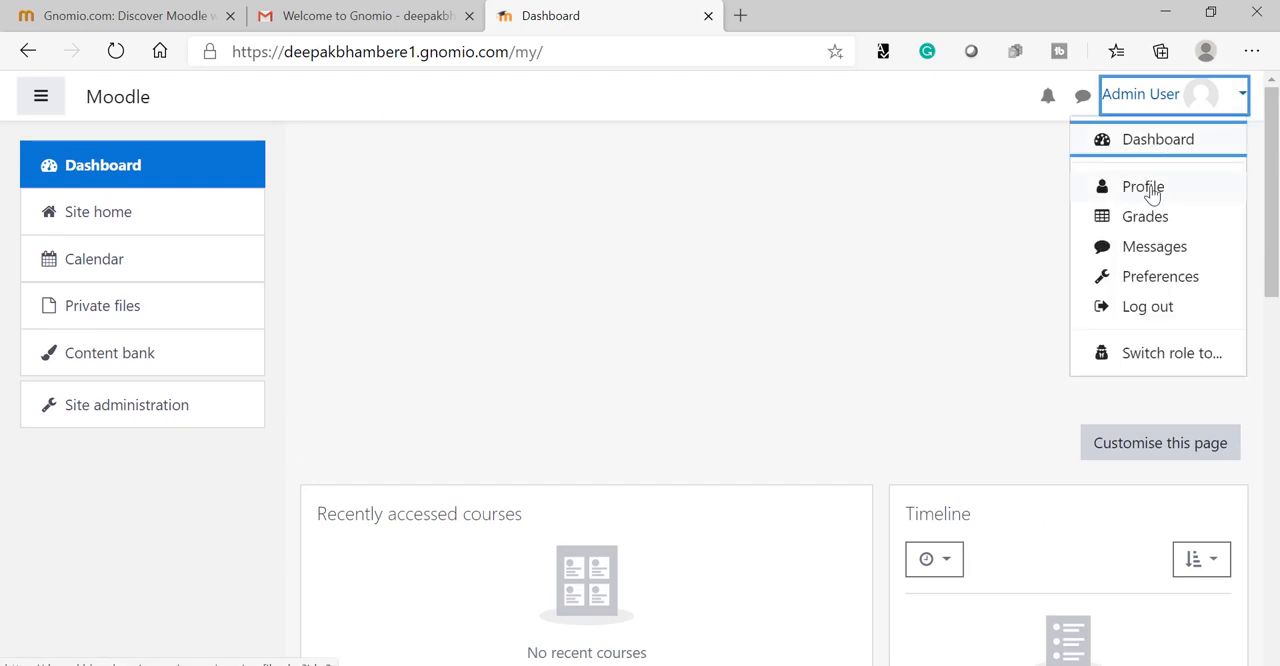
Step: View the admin's public profile and open Edit profile under User details
{"action": "left_click", "coordinate": [1144, 186]}
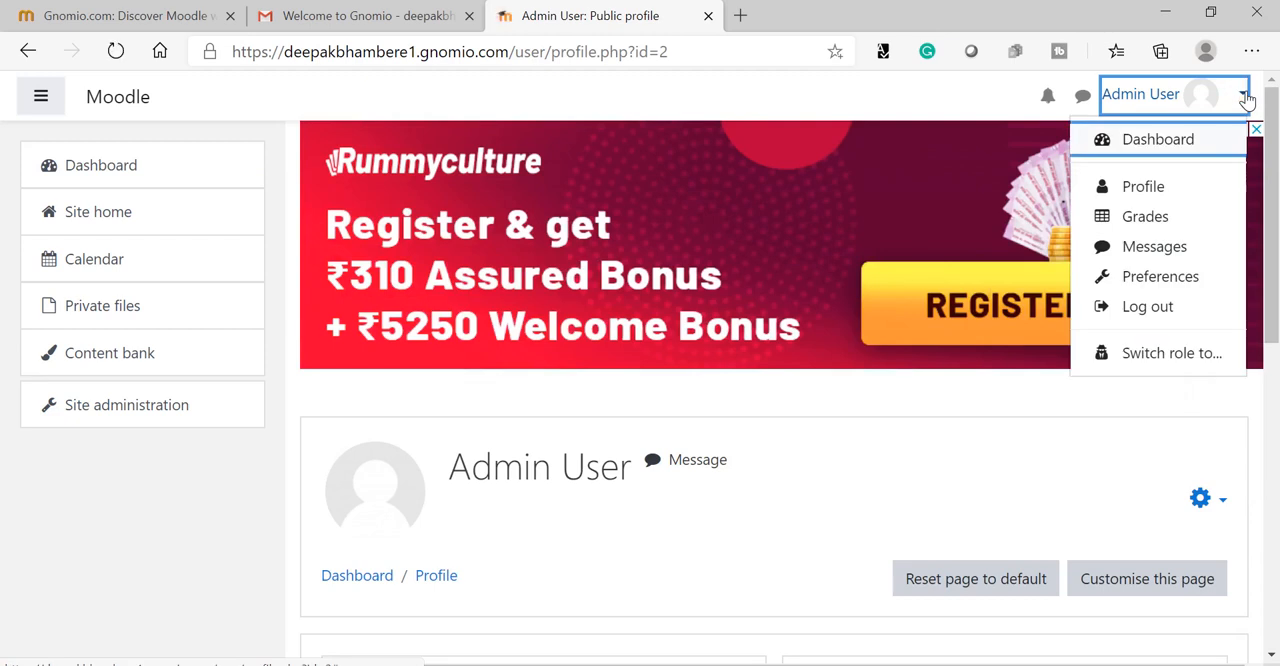
{"action": "mouse_move", "coordinate": [1142, 186]}
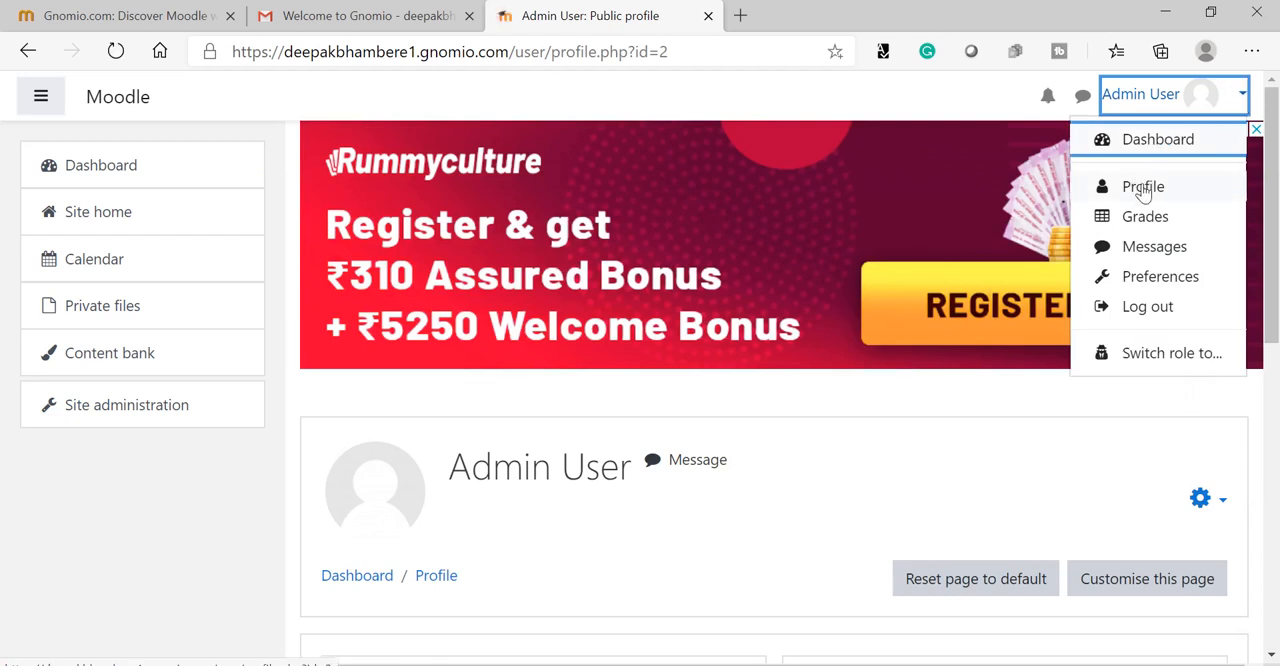
{"action": "mouse_move", "coordinate": [1130, 190]}
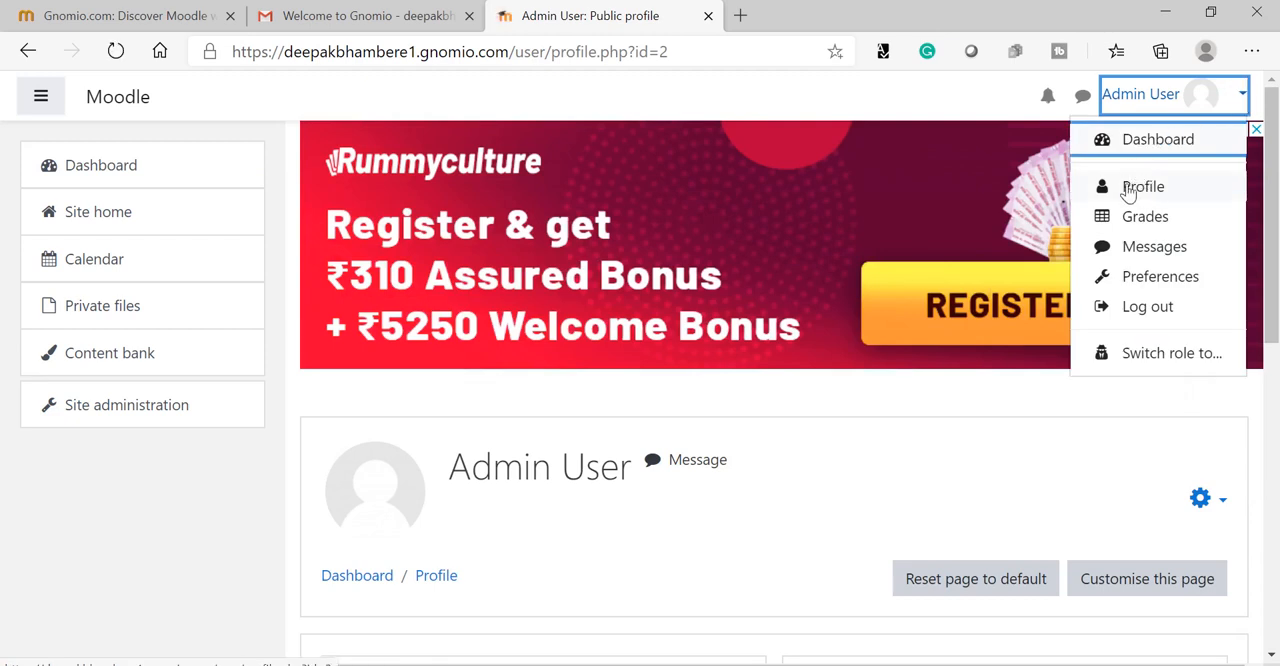
{"action": "scroll", "scroll_direction": "down", "scroll_amount": 3}
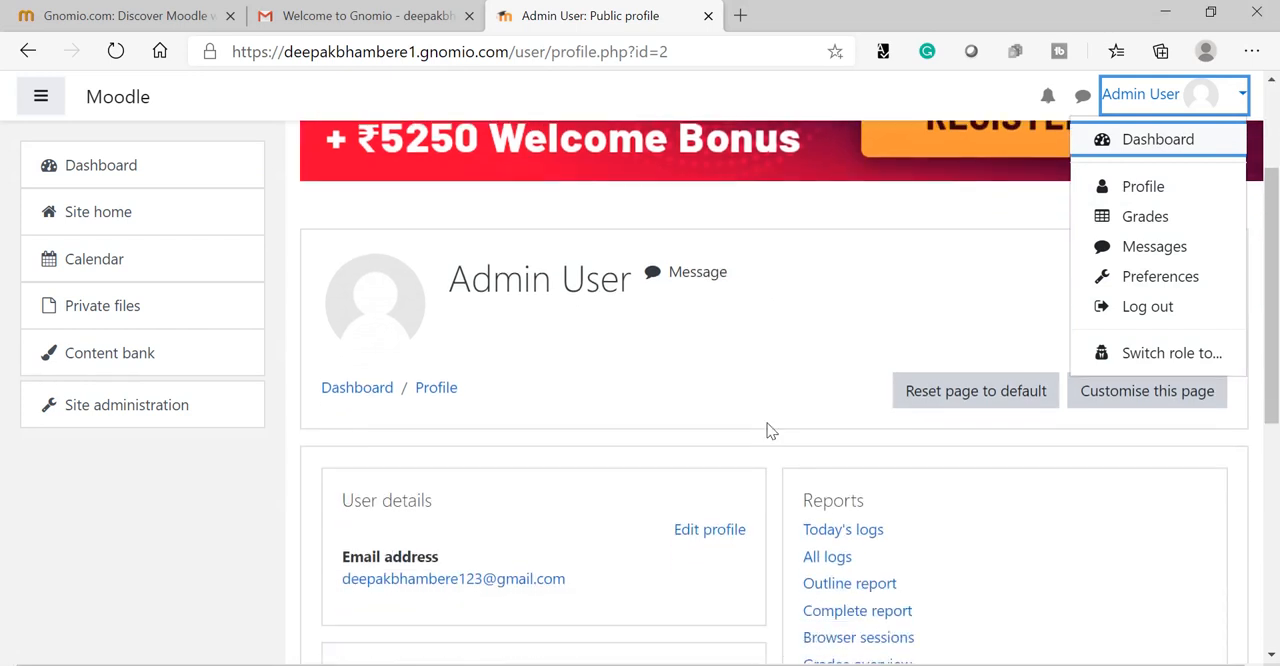
{"action": "left_click", "coordinate": [516, 312]}
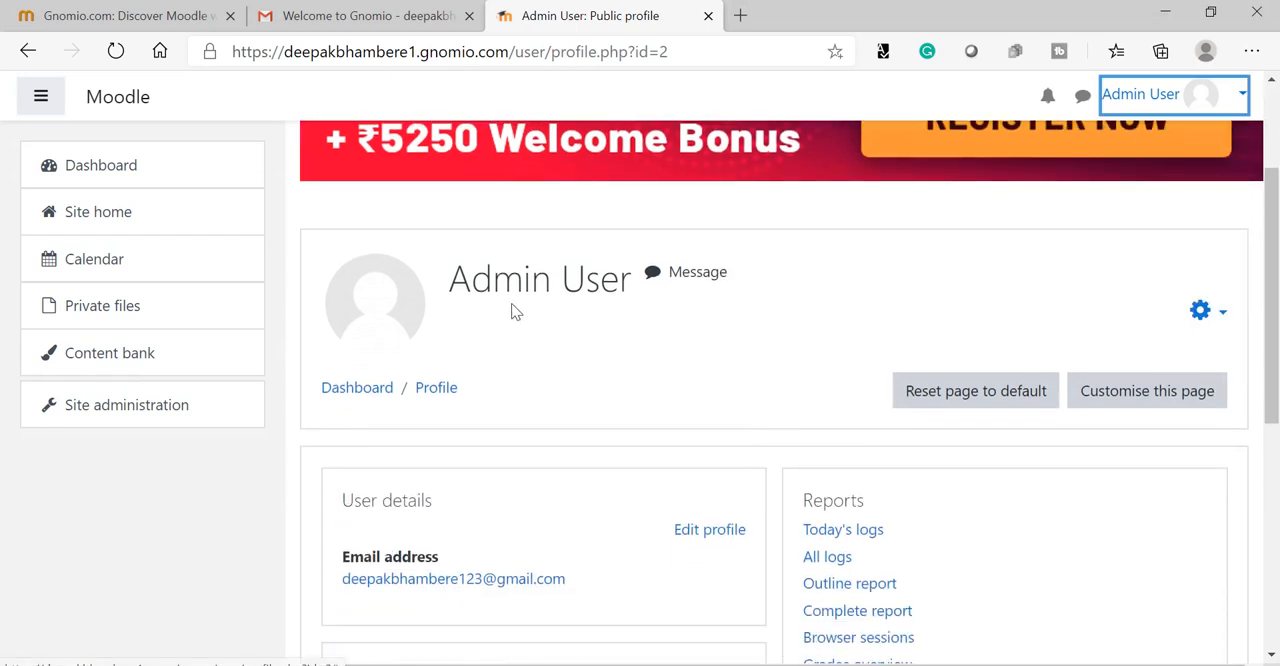
{"action": "scroll", "scroll_direction": "down", "scroll_amount": 3}
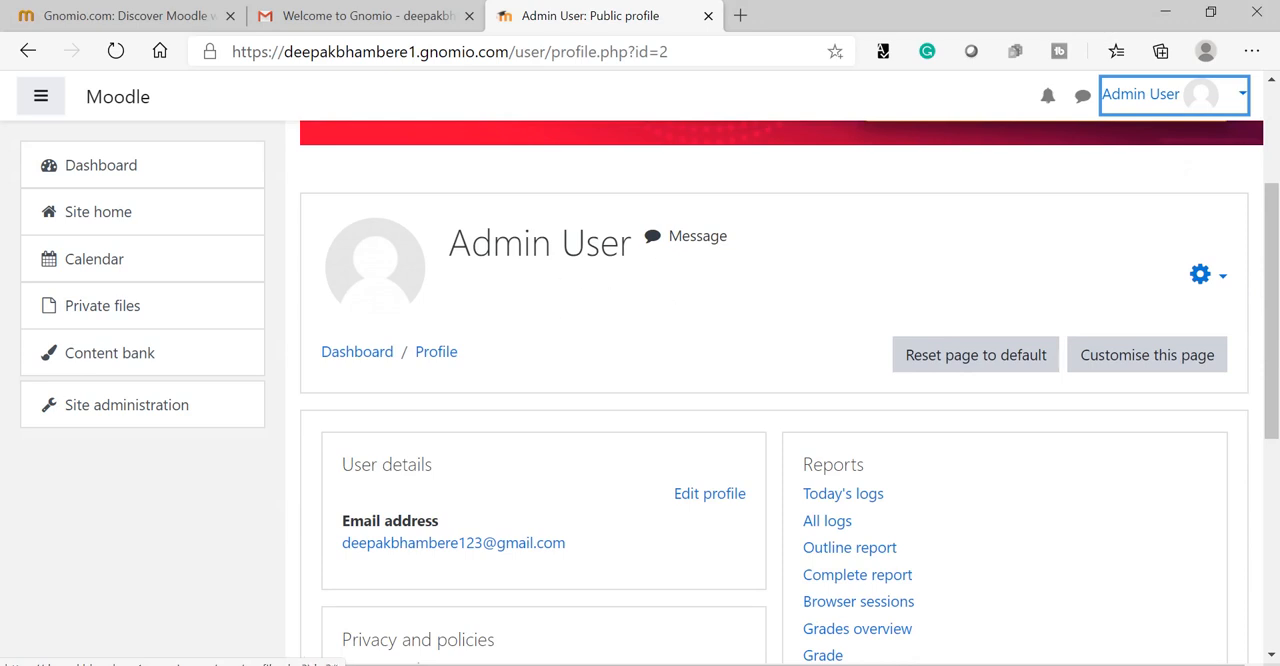
{"action": "mouse_move", "coordinate": [500, 308]}
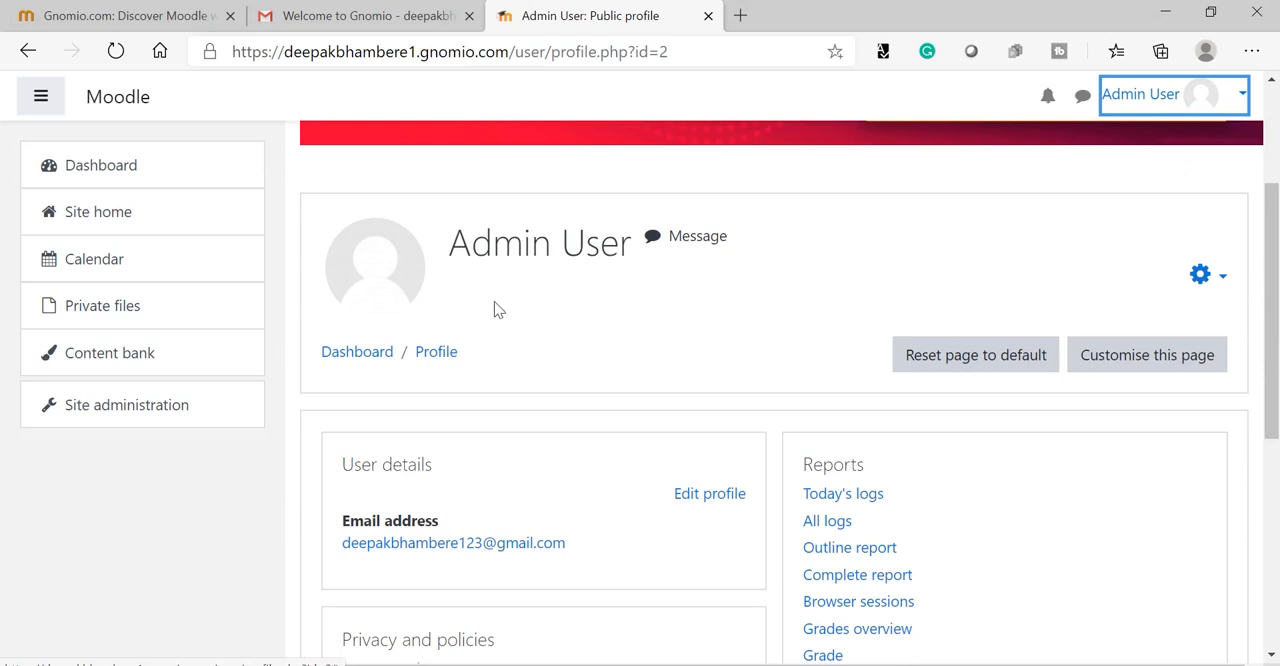
{"action": "mouse_move", "coordinate": [596, 276]}
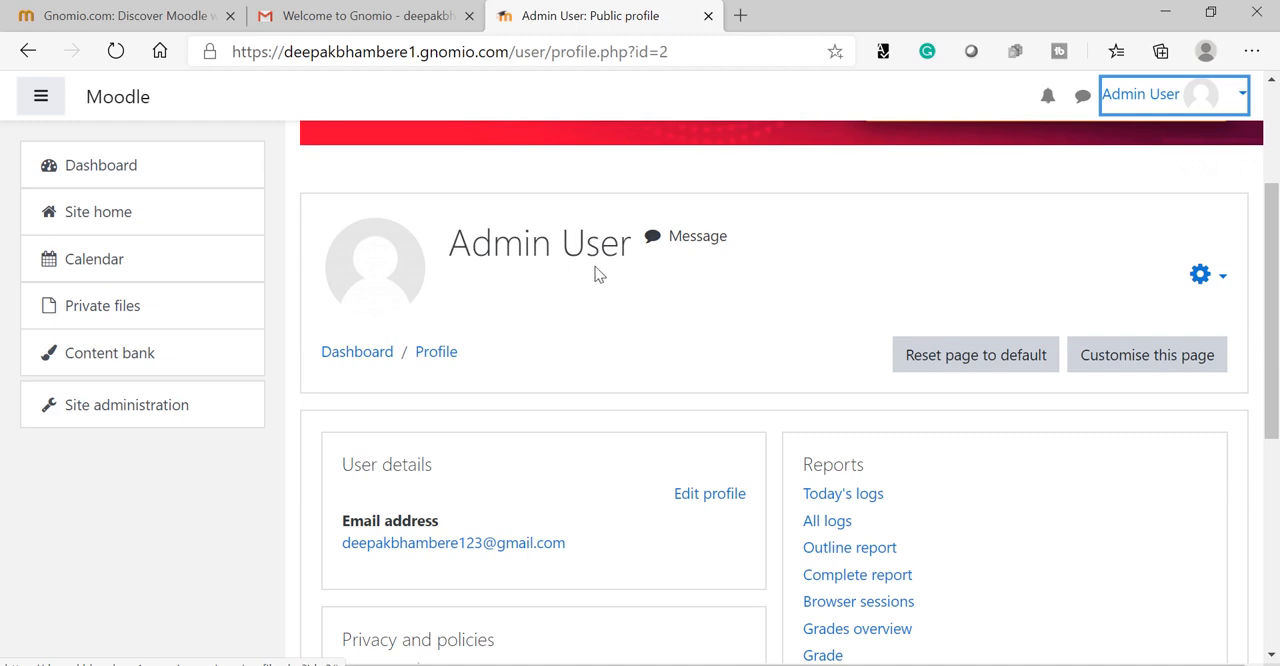
{"action": "scroll", "scroll_direction": "down", "scroll_amount": 3}
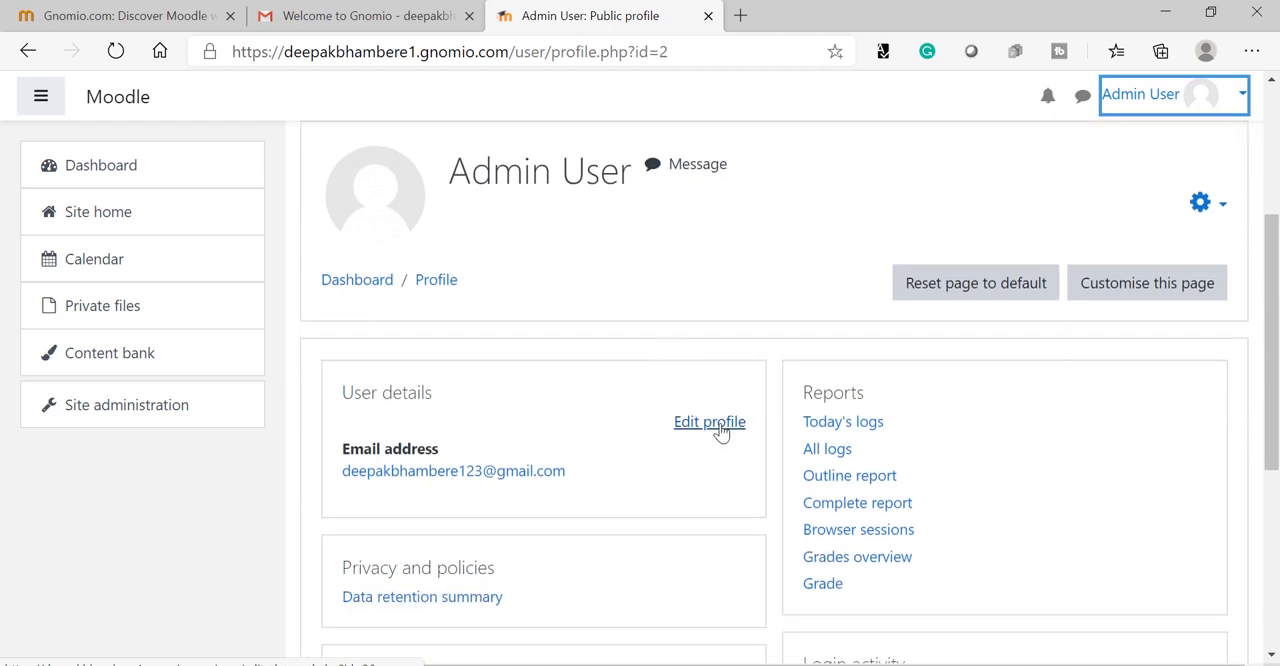
{"action": "left_click", "coordinate": [708, 420]}
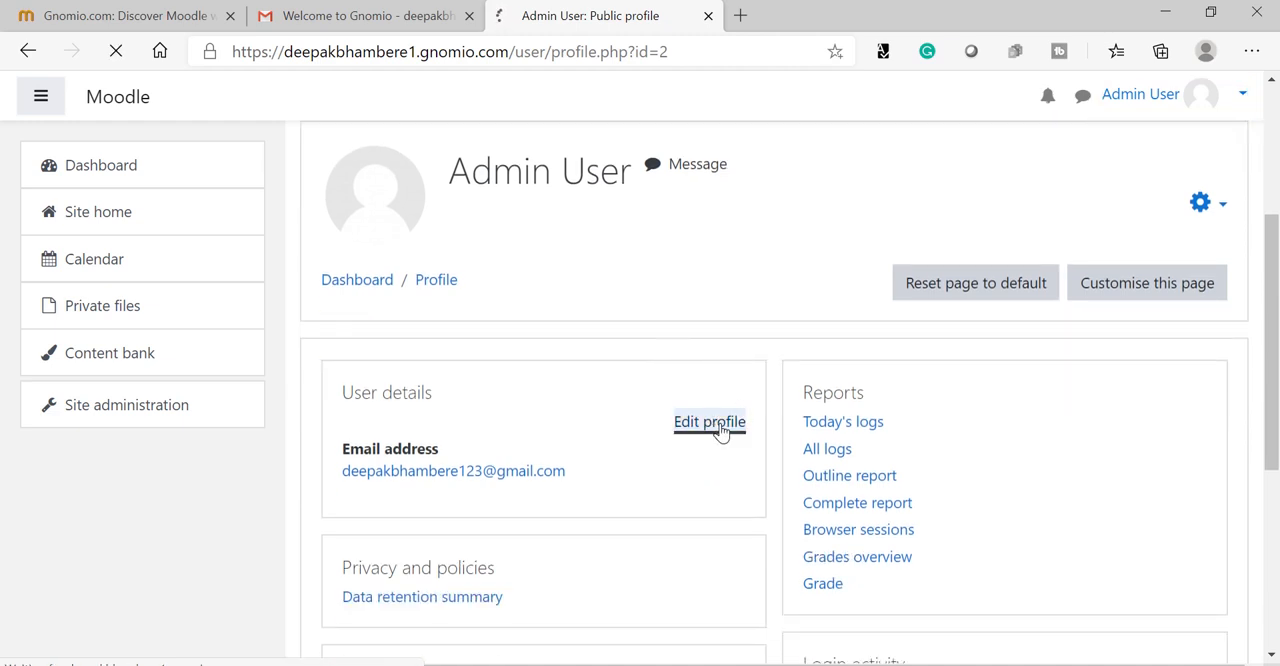
{"action": "left_click", "coordinate": [708, 420]}
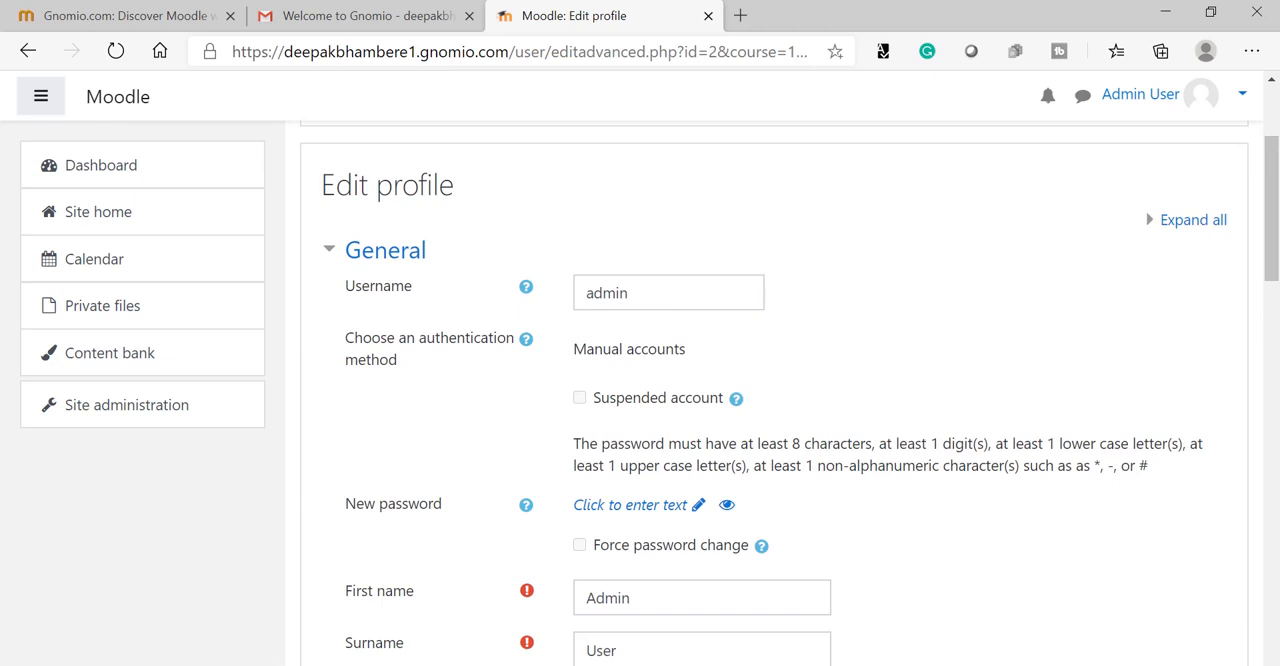
Step: Set a new admin password and change the name to Deepak Bhamber
{"action": "scroll", "scroll_direction": "down", "scroll_amount": 3}
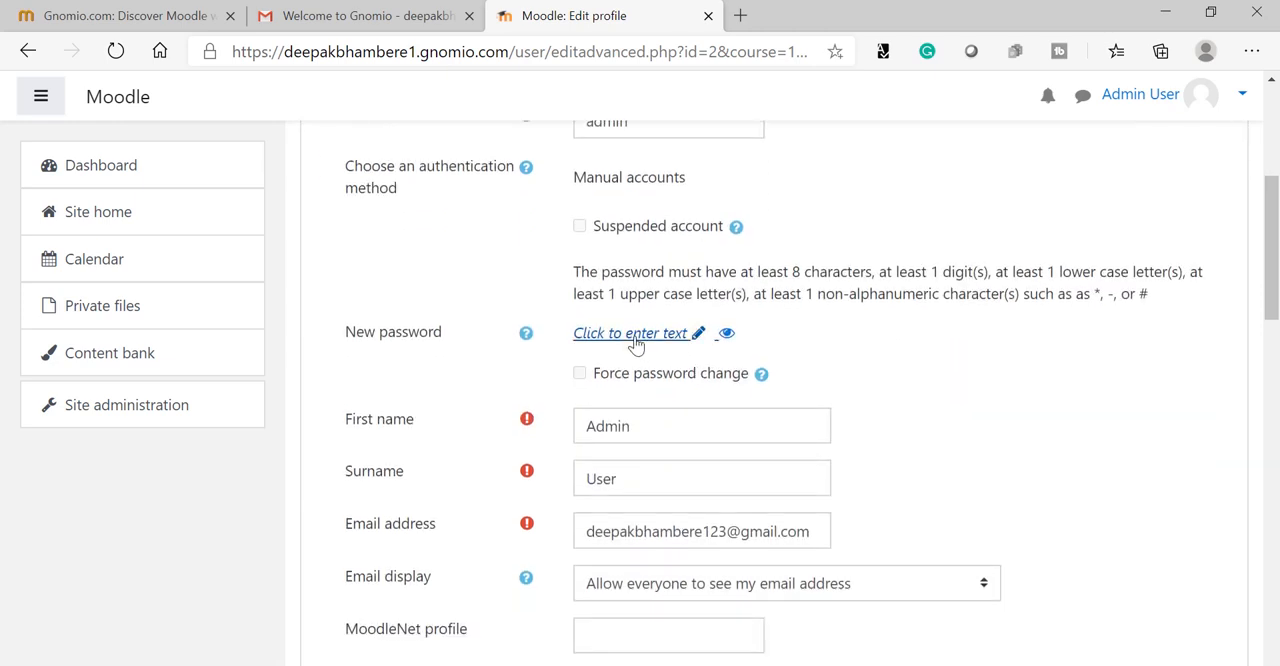
{"action": "left_click", "coordinate": [630, 332]}
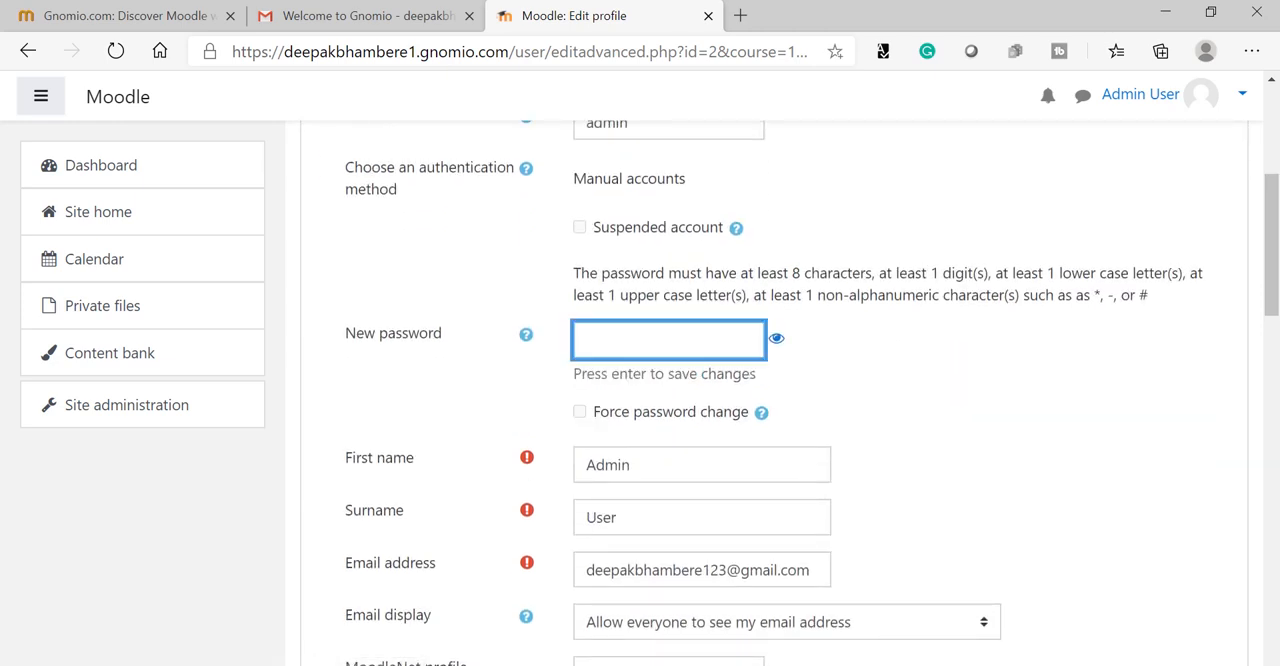
{"action": "type", "text": "•"}
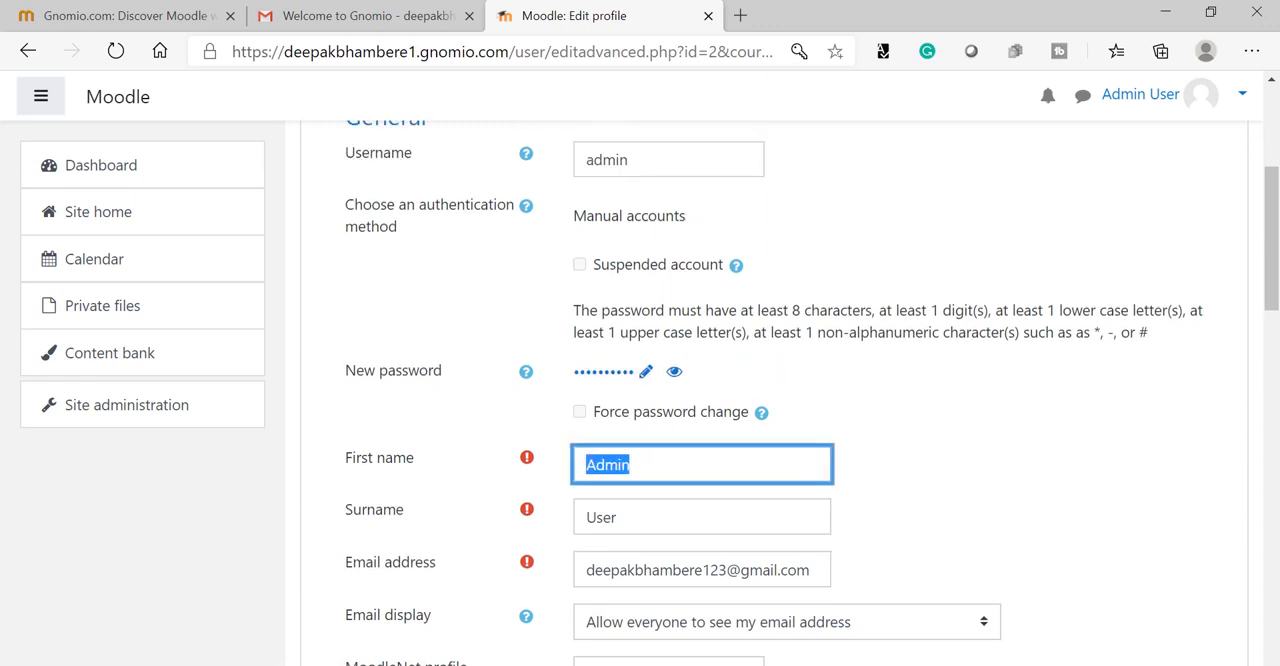
{"action": "type", "text": "Deepak"}
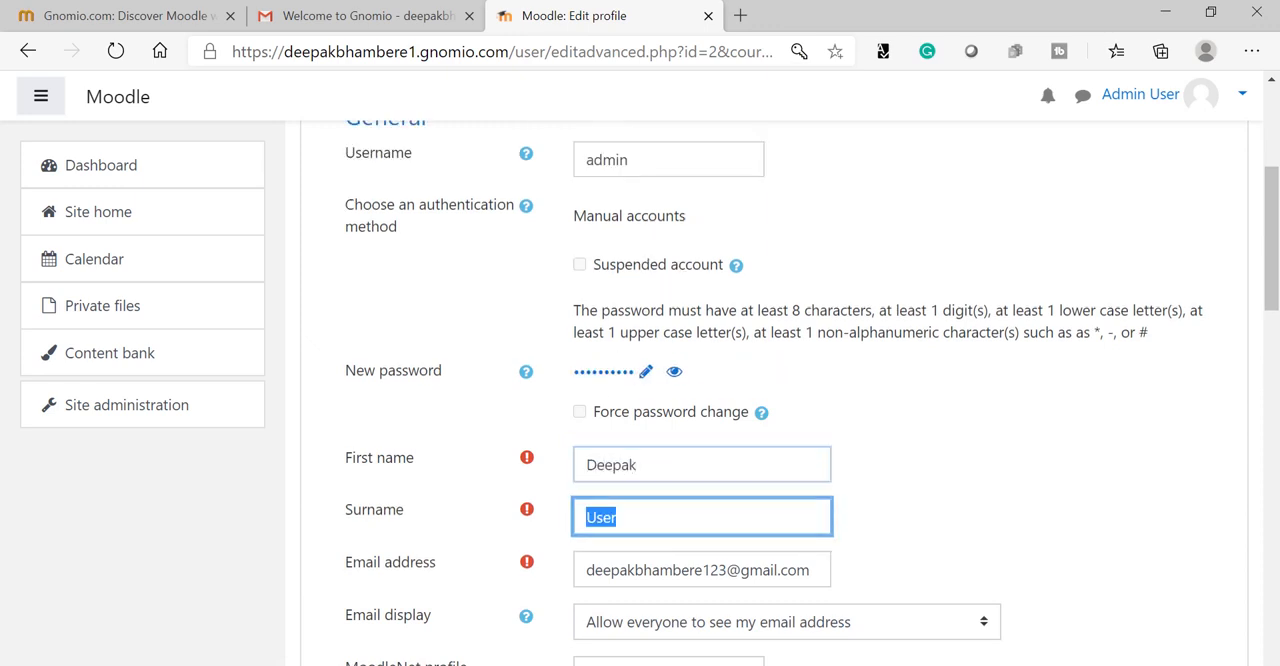
{"action": "type", "text": "Bhambere"}
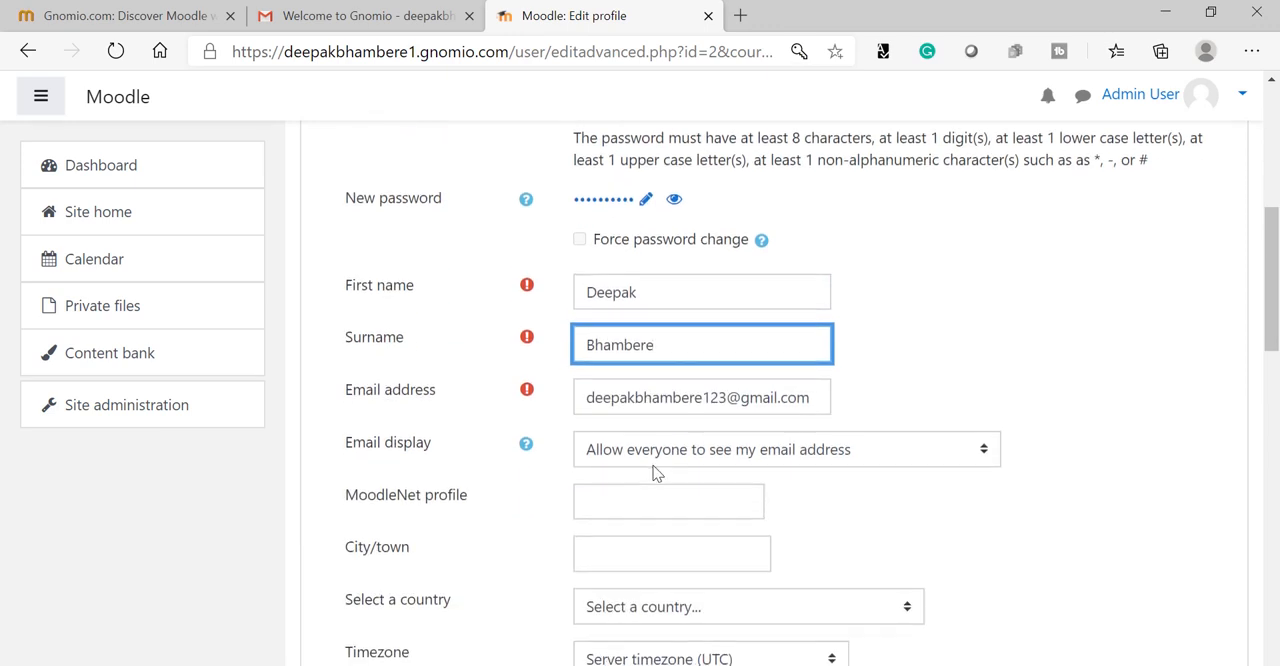
Step: Keep the email visible to everyone and set City/town to Nashik
{"action": "scroll", "scroll_direction": "down", "scroll_amount": 3}
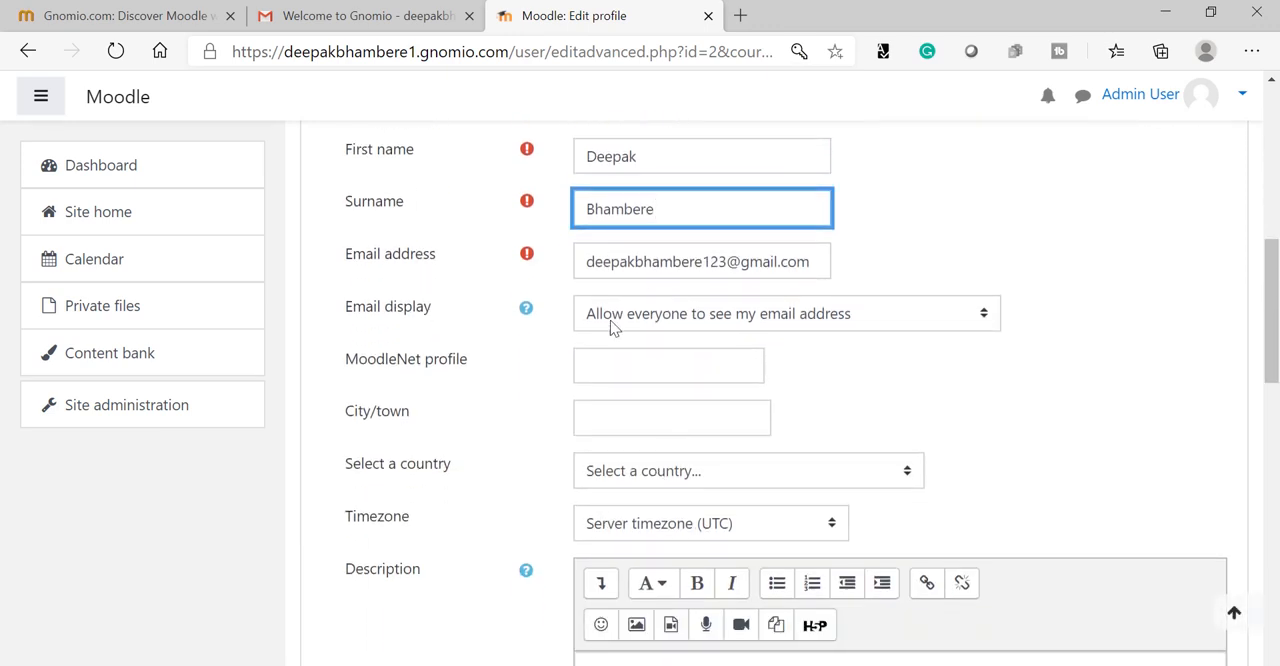
{"action": "left_click", "coordinate": [784, 312]}
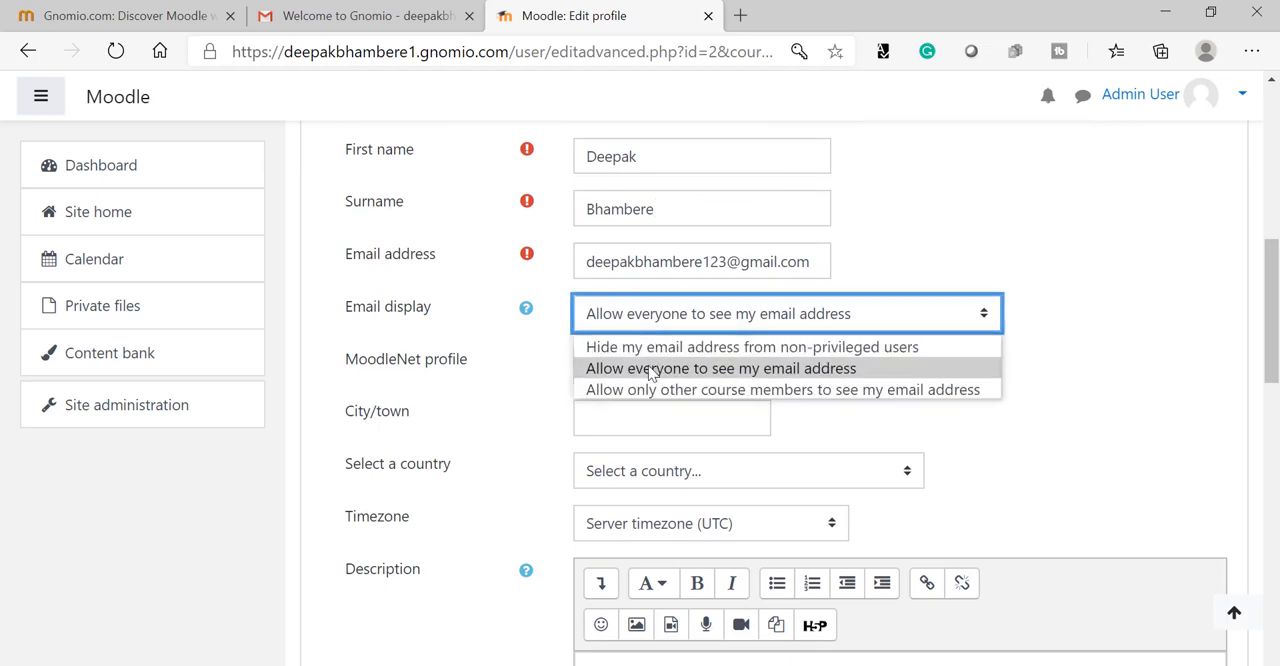
{"action": "left_click", "coordinate": [720, 368]}
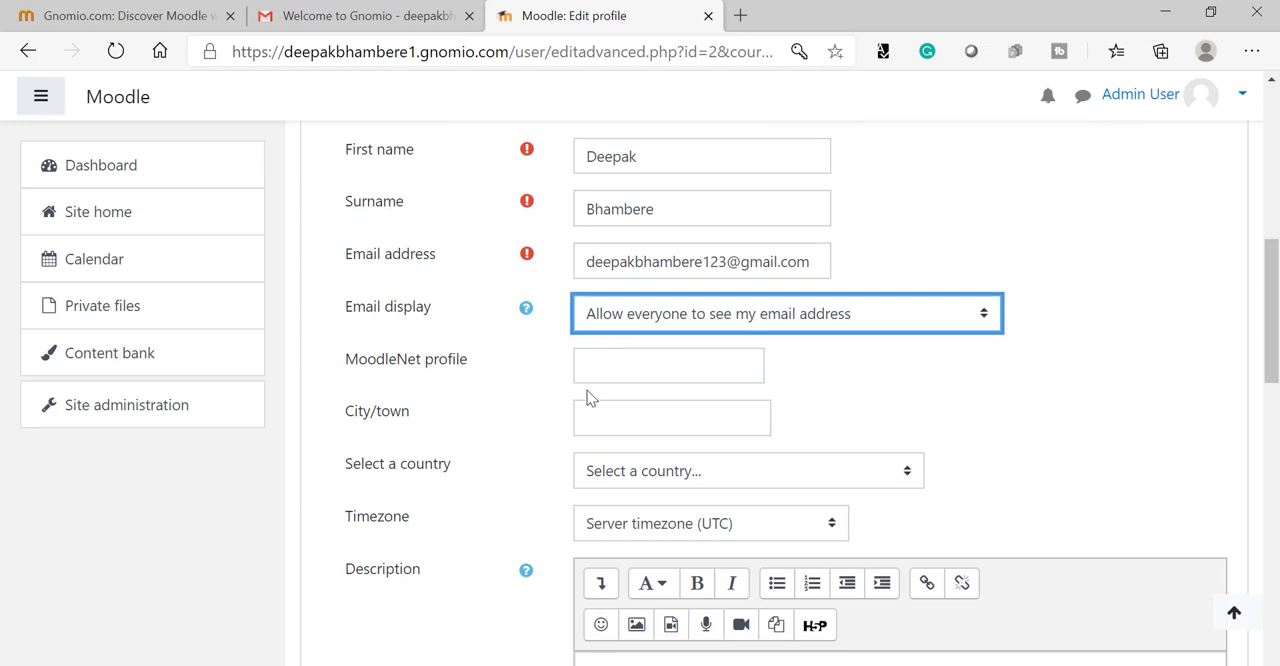
{"action": "type", "text": "NAsh"}
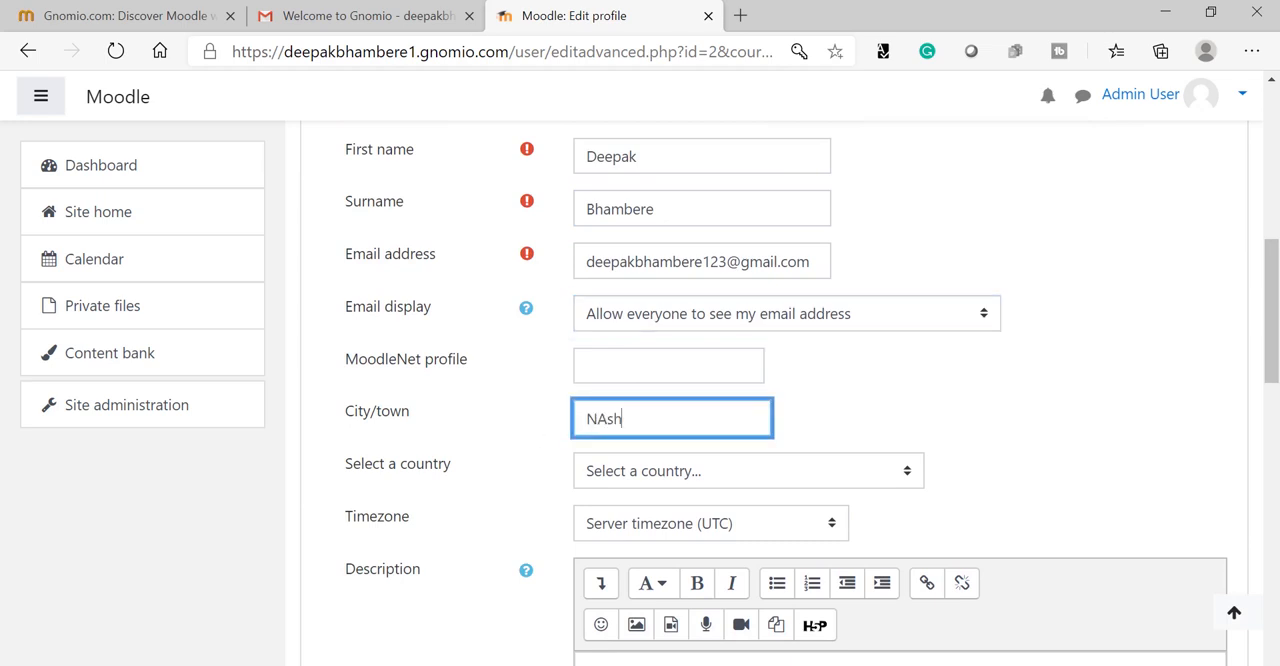
{"action": "type", "text": "ik"}
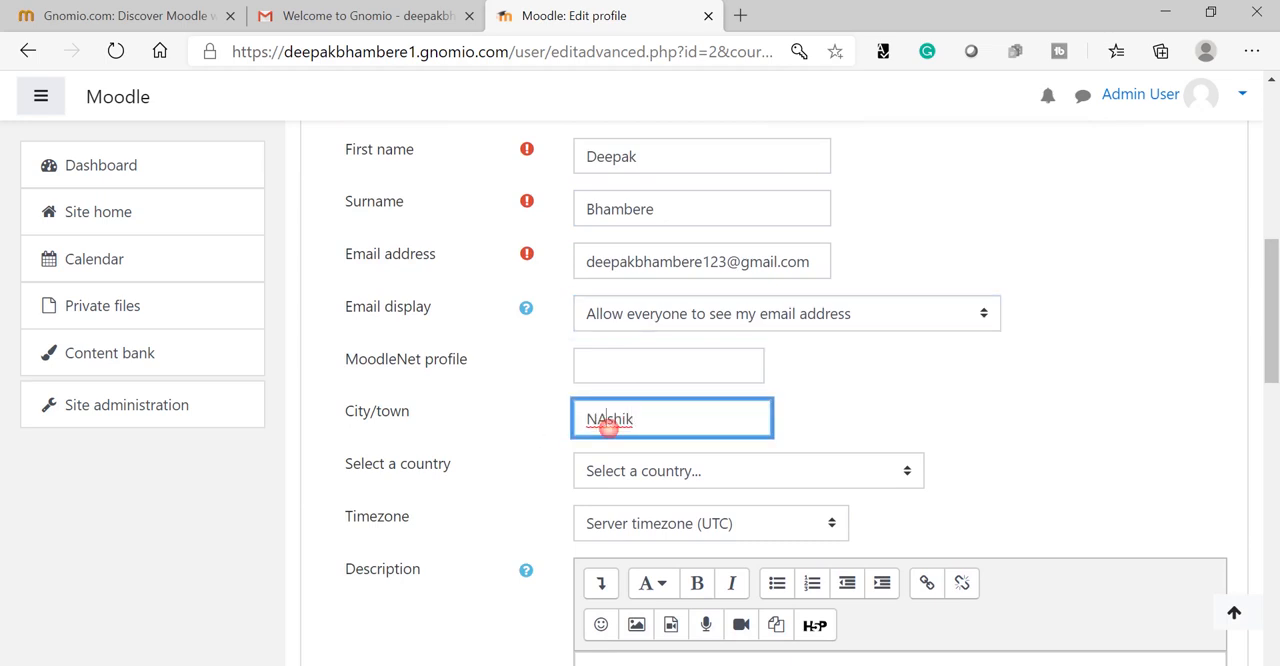
{"action": "type", "text": "Nashik"}
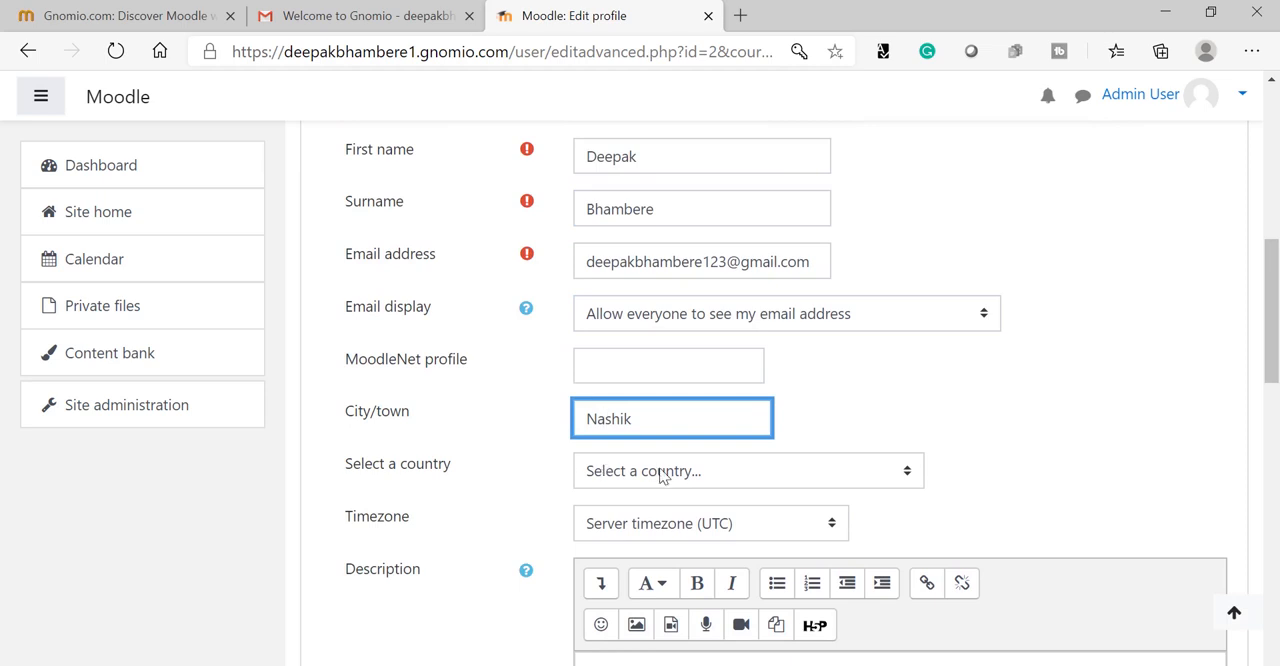
Step: Set the country to India and the timezone to Asia/Kolkata
{"action": "left_click", "coordinate": [748, 470]}
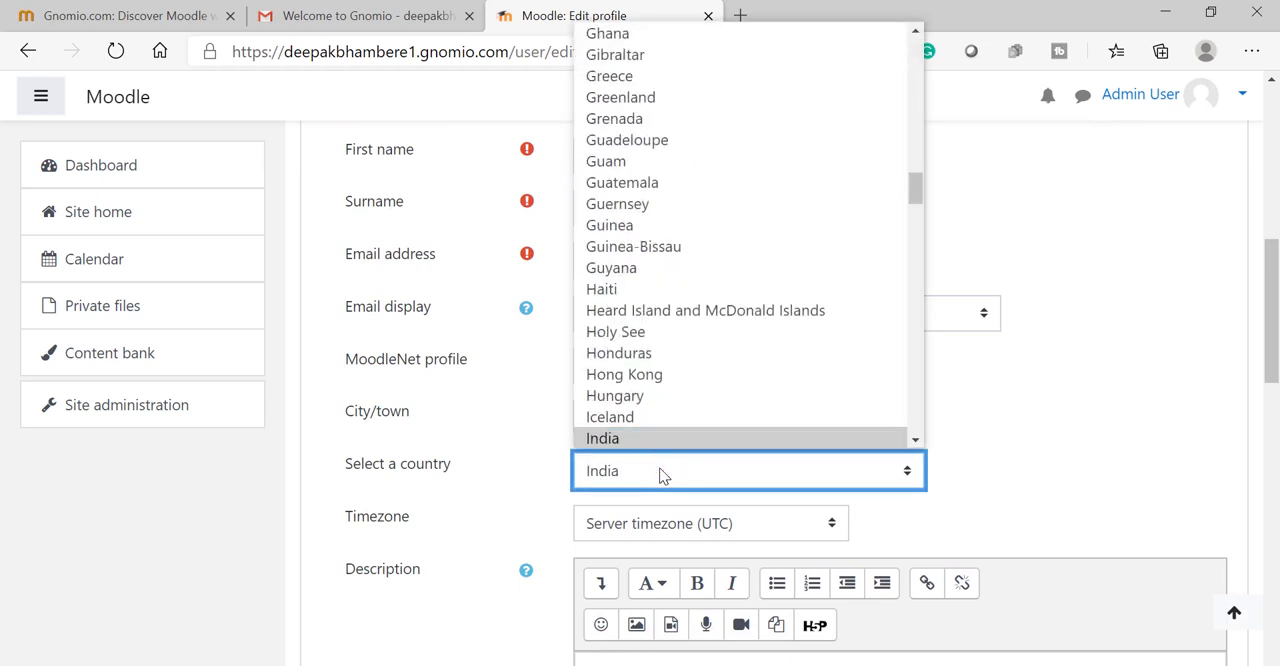
{"action": "left_click", "coordinate": [602, 438]}
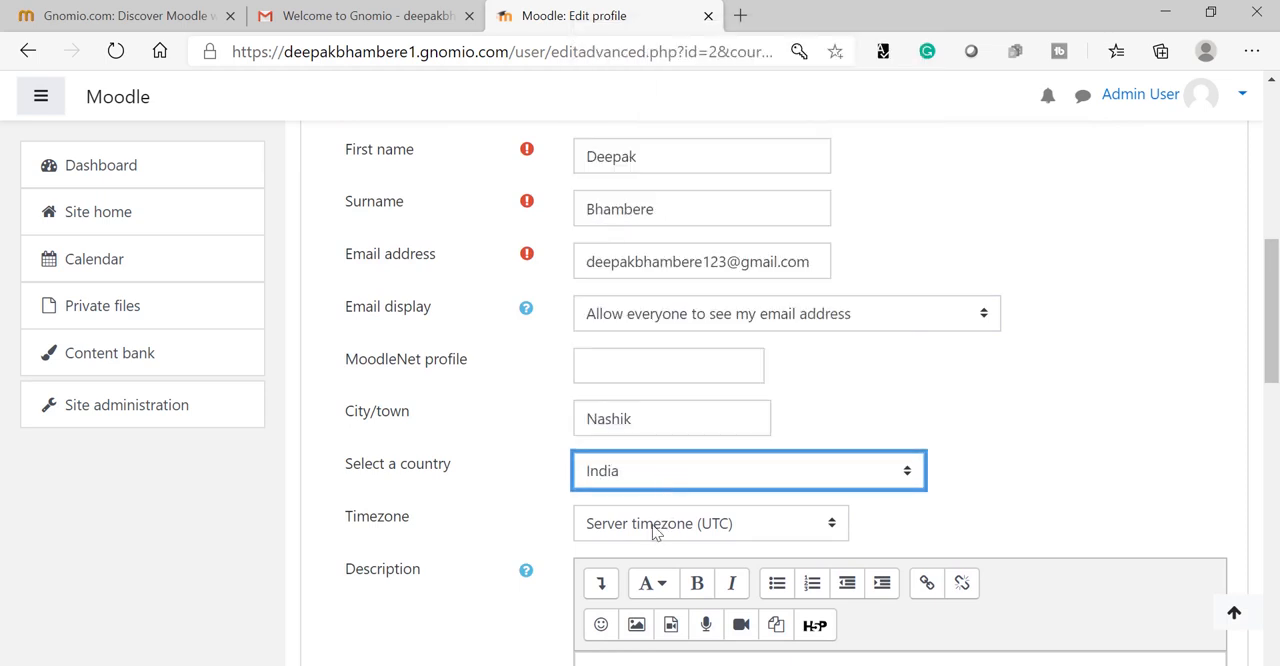
{"action": "left_click", "coordinate": [710, 524]}
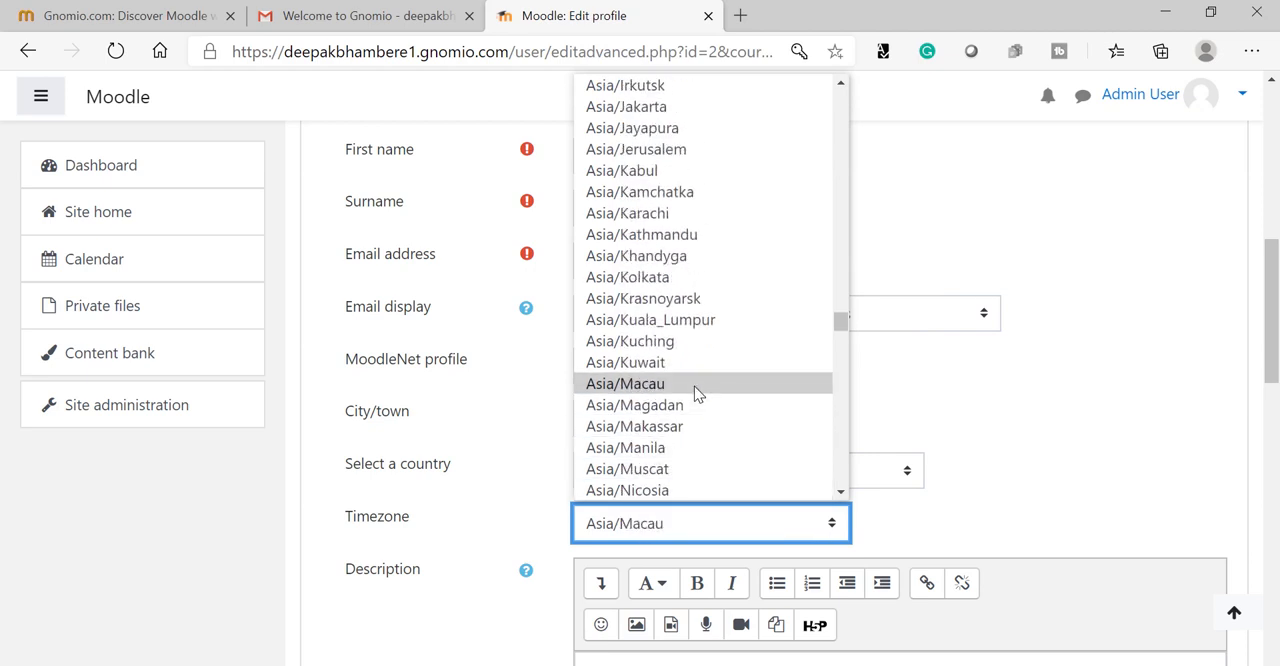
{"action": "left_click", "coordinate": [628, 276]}
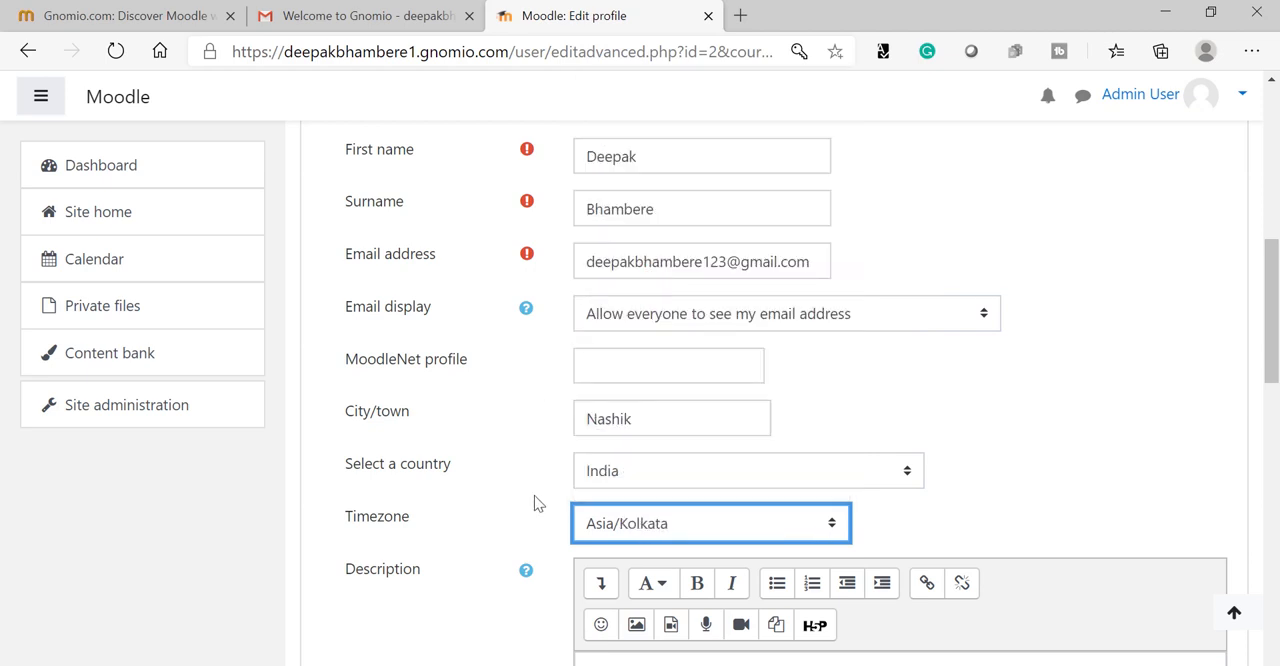
{"action": "scroll", "scroll_direction": "down", "scroll_amount": 3}
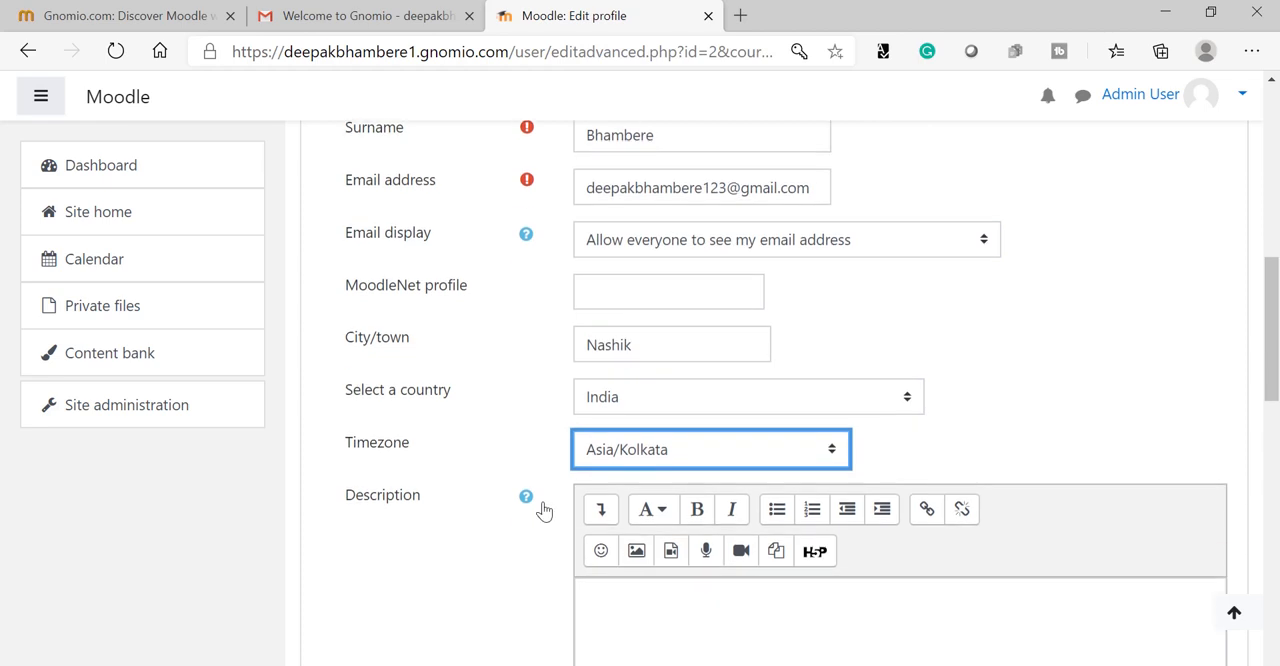
{"action": "mouse_move", "coordinate": [518, 436]}
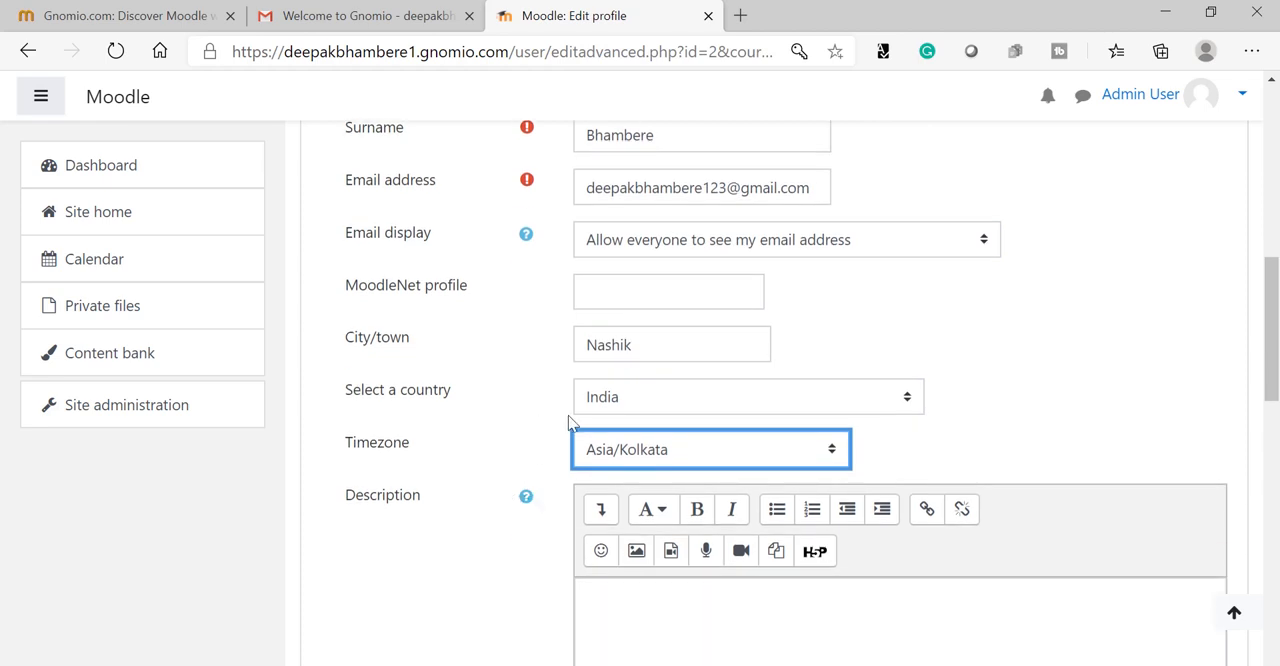
{"action": "mouse_move", "coordinate": [638, 400]}
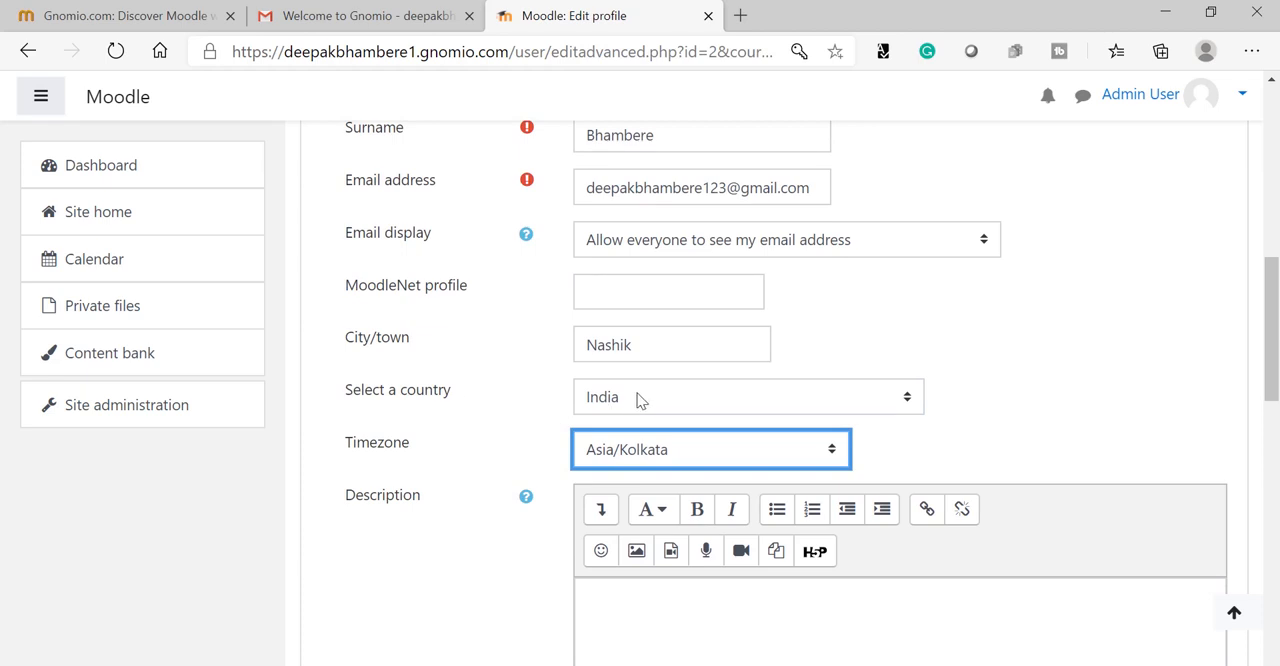
{"action": "mouse_move", "coordinate": [508, 530]}
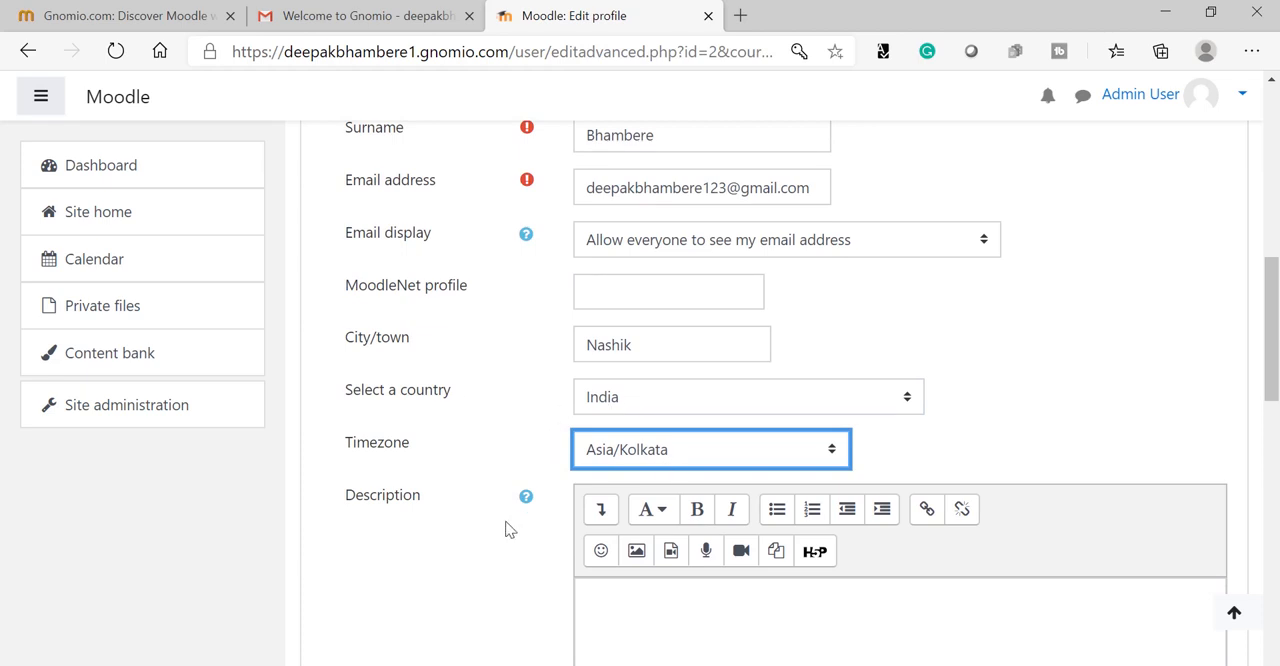
{"action": "scroll", "scroll_direction": "down", "scroll_amount": 3}
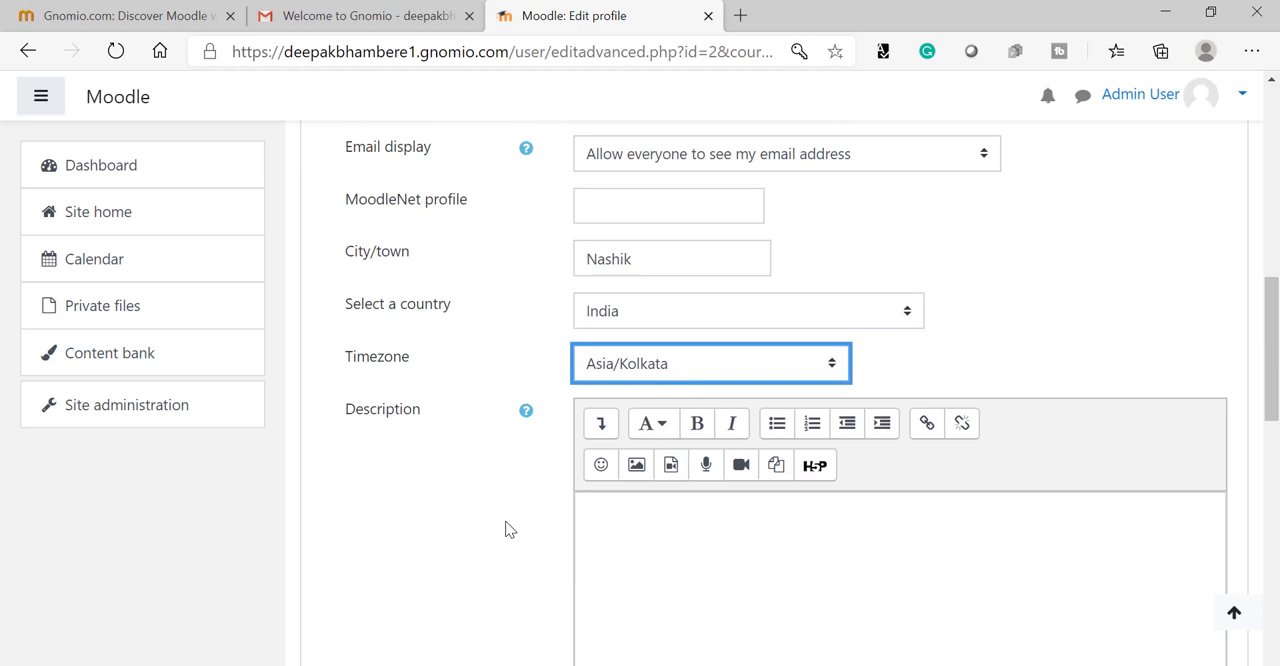
{"action": "left_click", "coordinate": [976, 16]}
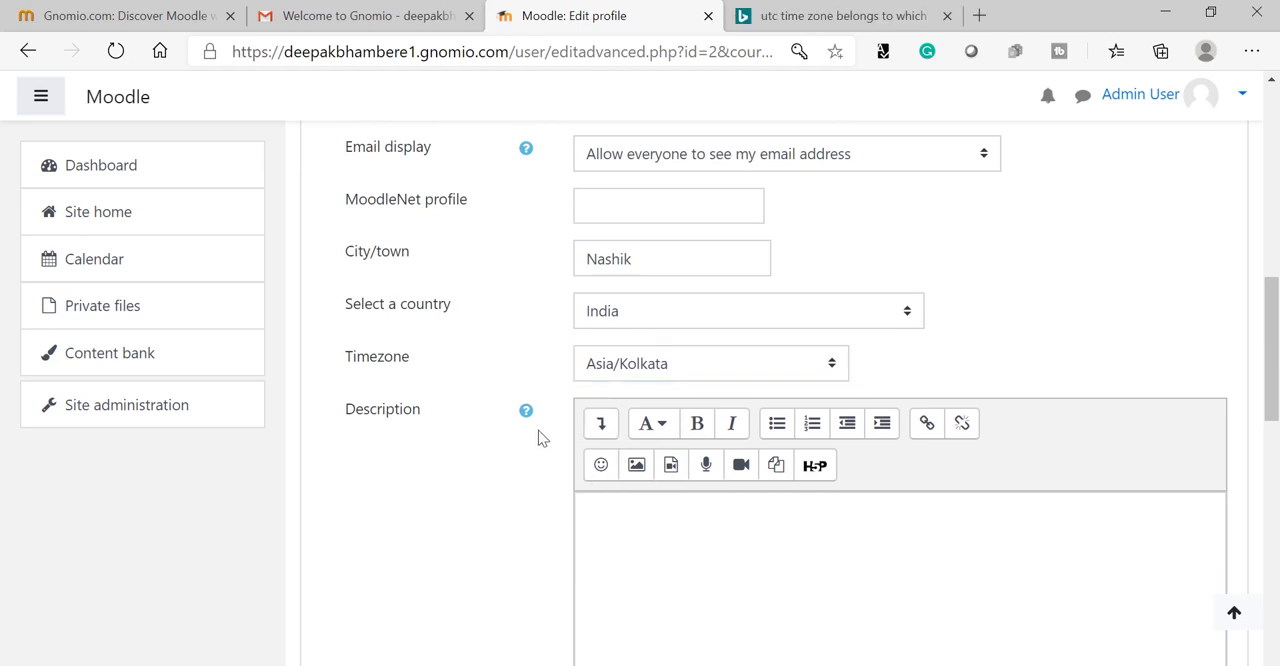
{"action": "mouse_move", "coordinate": [558, 360]}
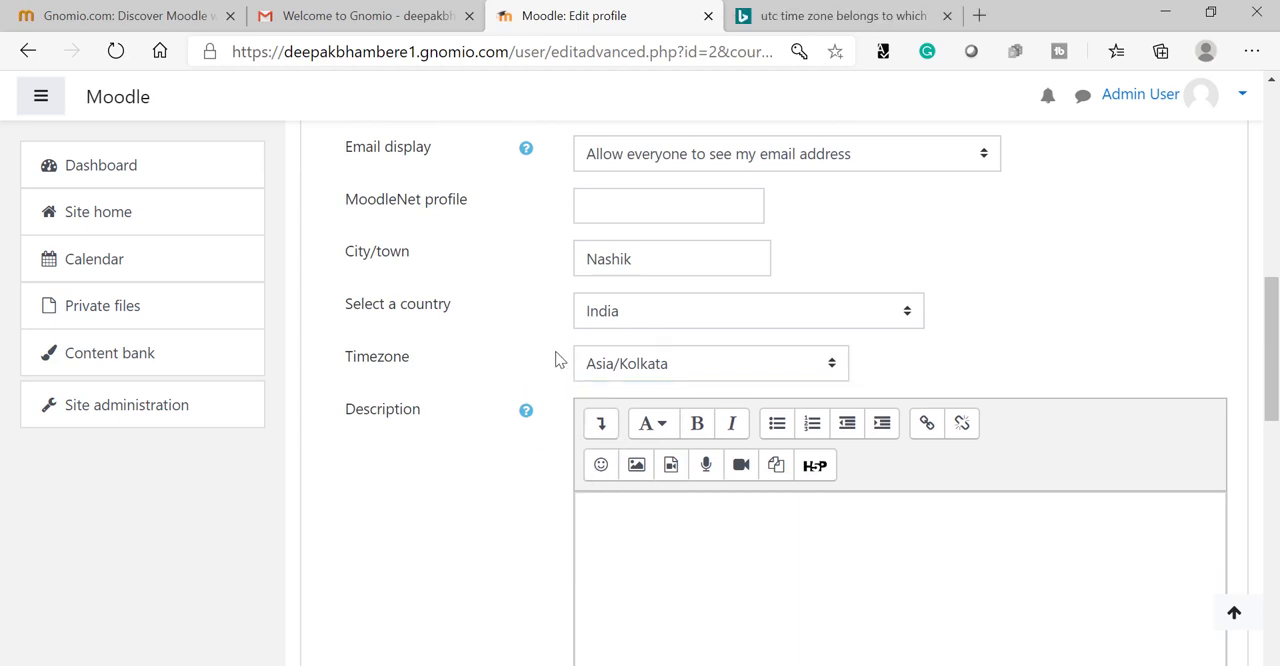
{"action": "mouse_move", "coordinate": [624, 368]}
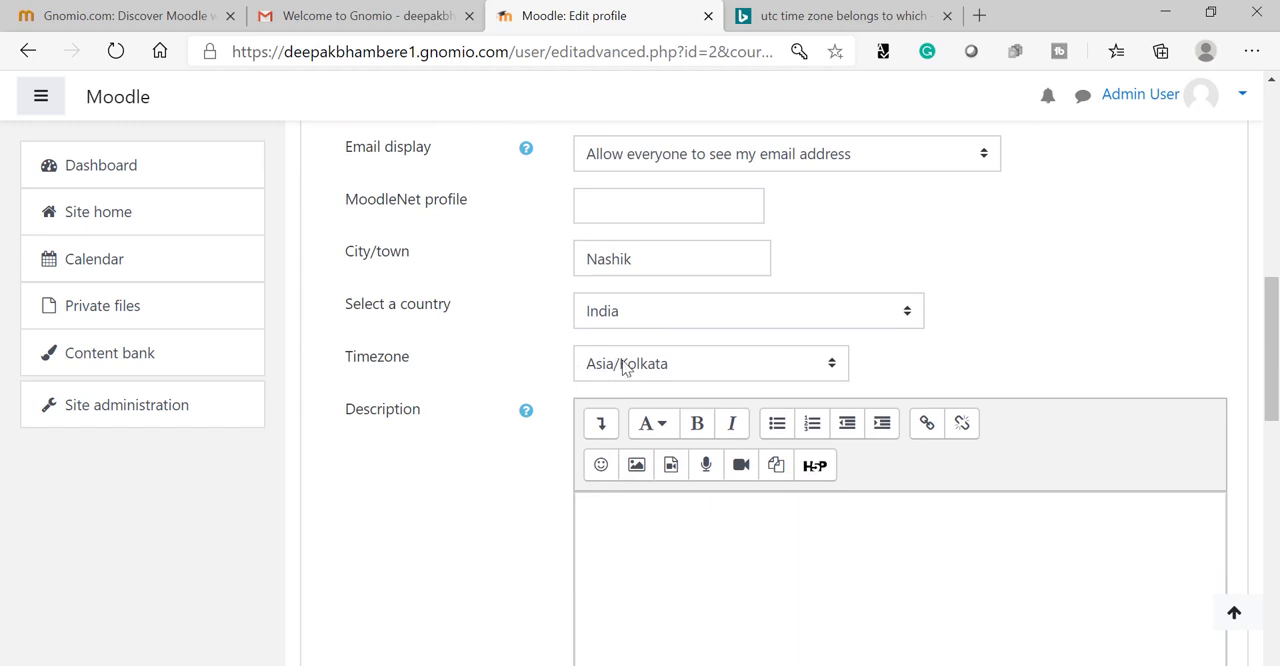
{"action": "mouse_move", "coordinate": [576, 398]}
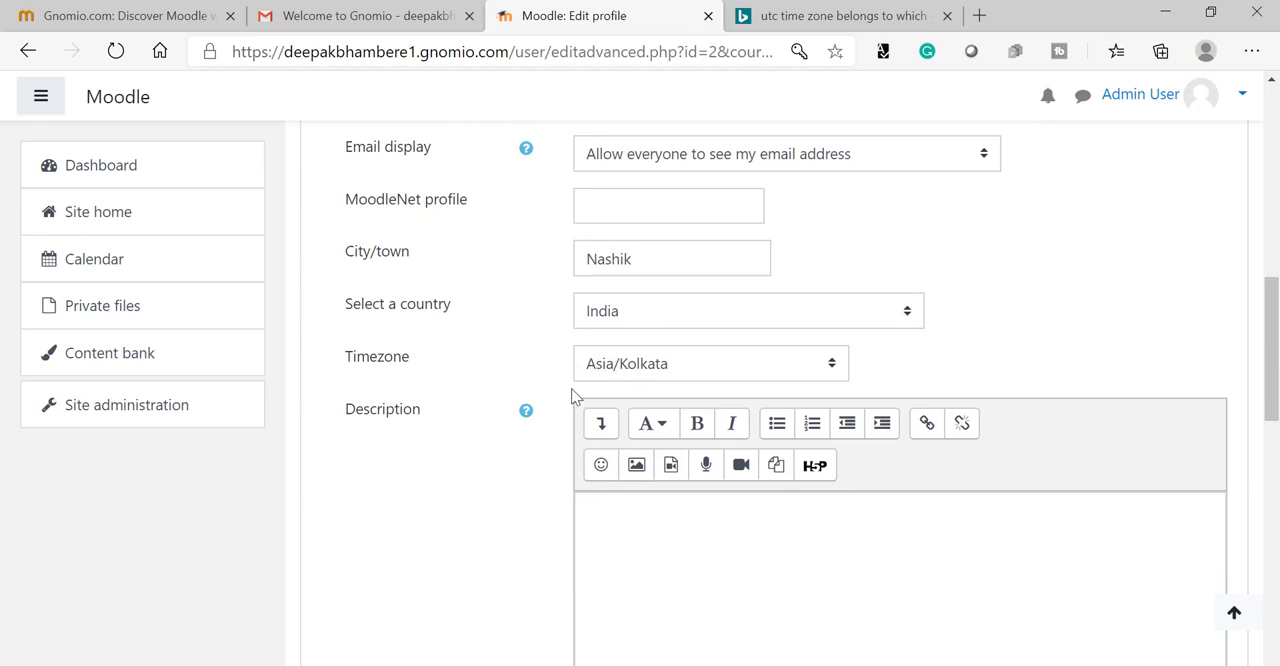
{"action": "mouse_move", "coordinate": [548, 352]}
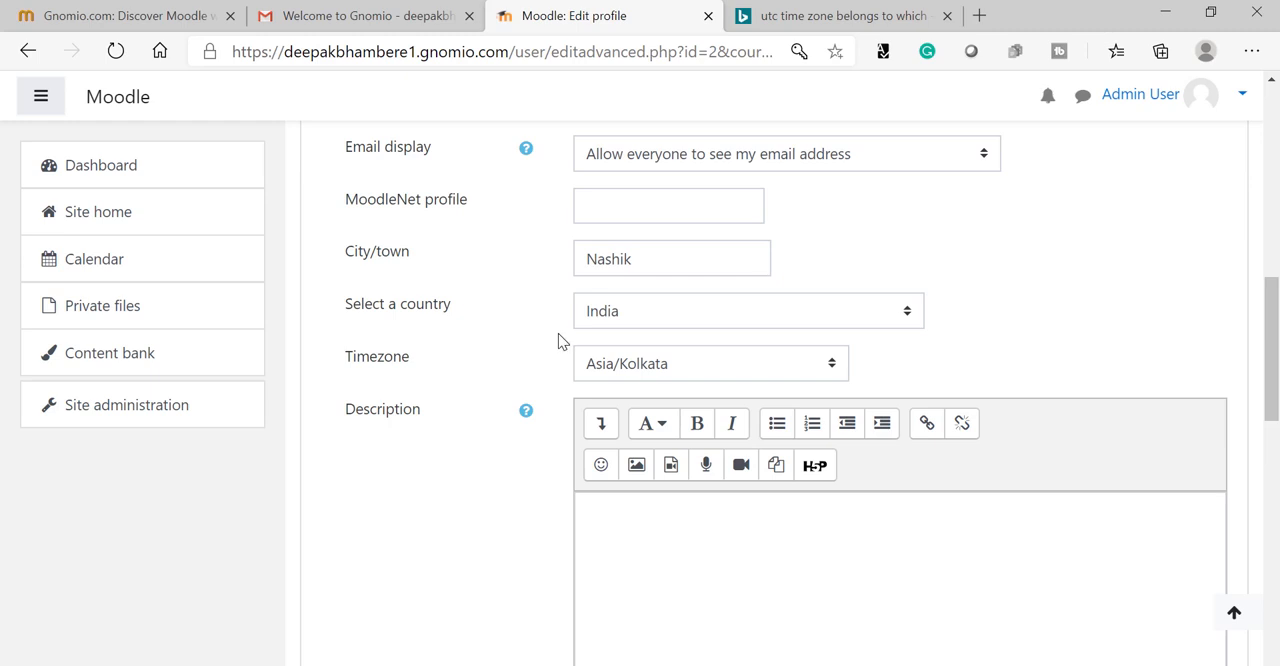
{"action": "mouse_move", "coordinate": [568, 342]}
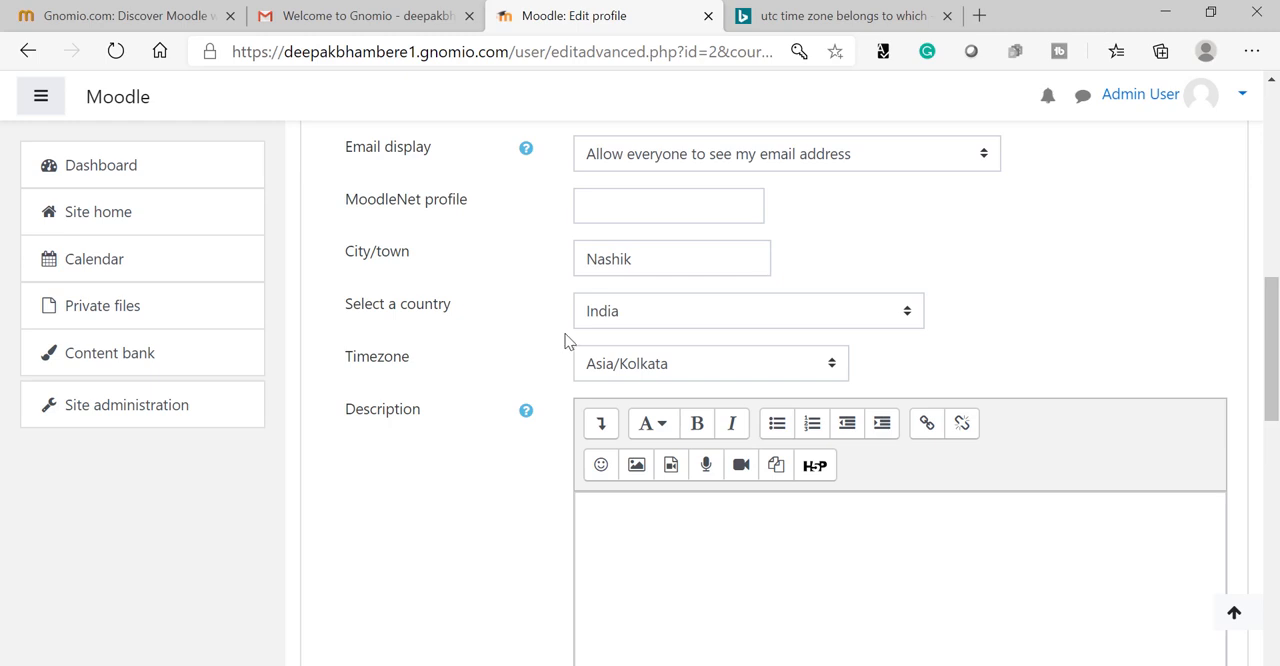
{"action": "mouse_move", "coordinate": [550, 368]}
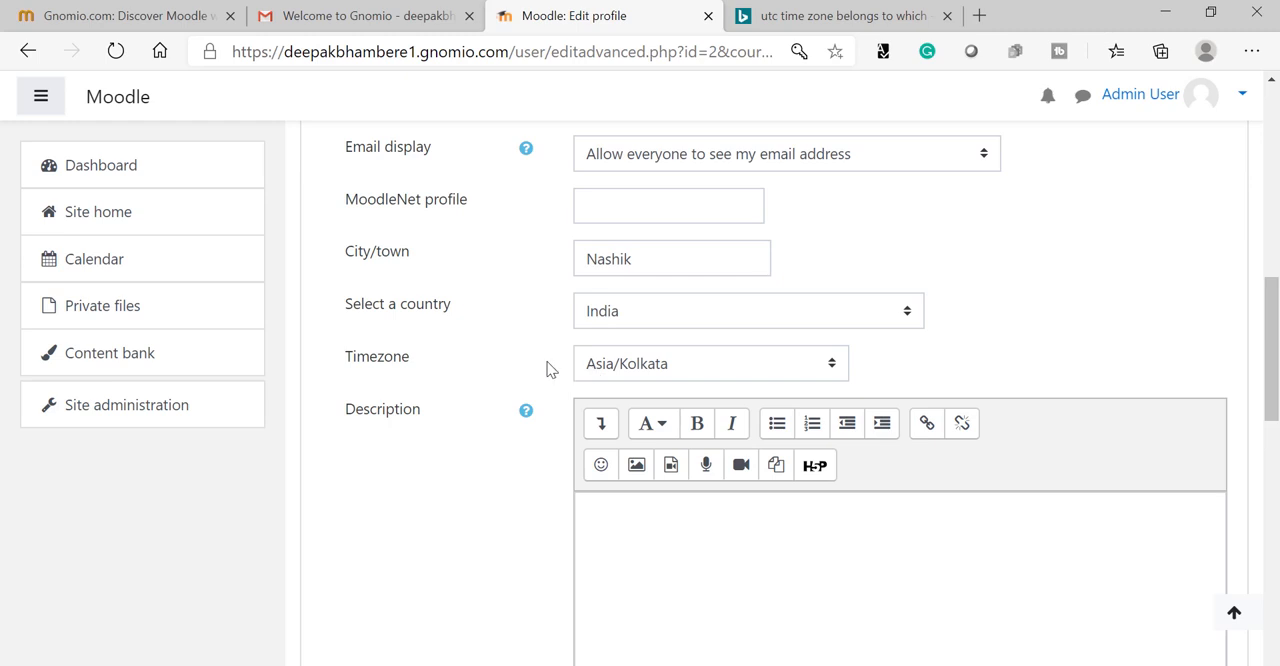
{"action": "mouse_move", "coordinate": [622, 374]}
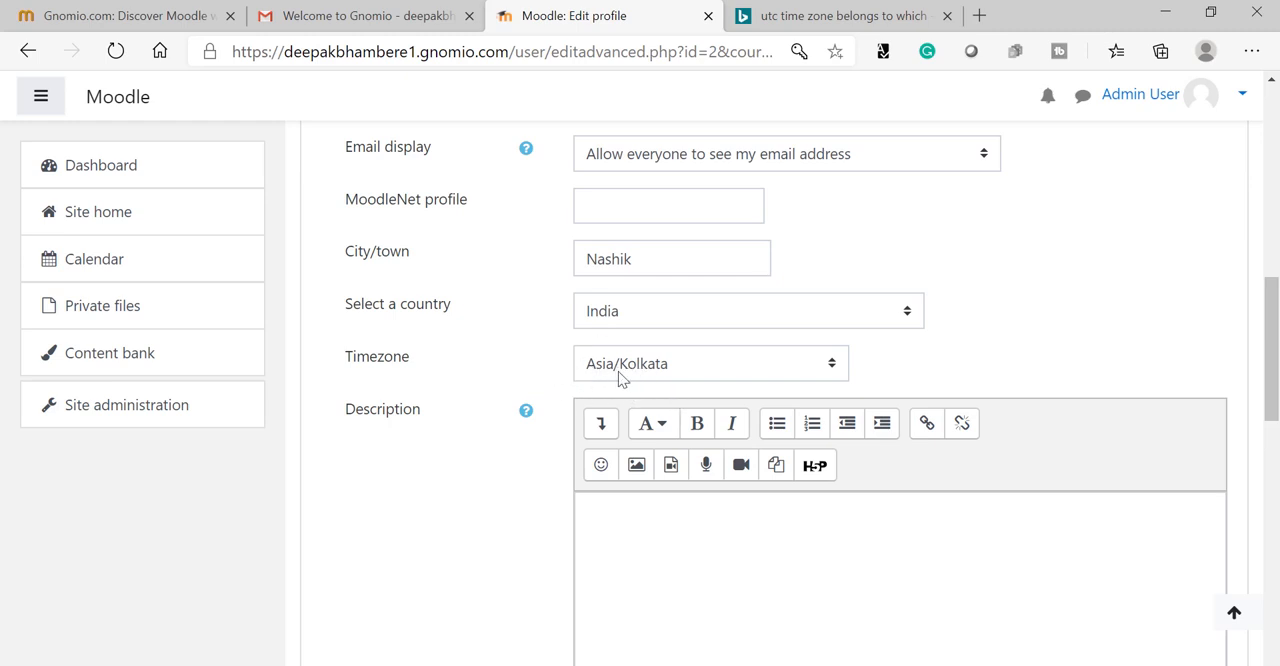
{"action": "mouse_move", "coordinate": [528, 384]}
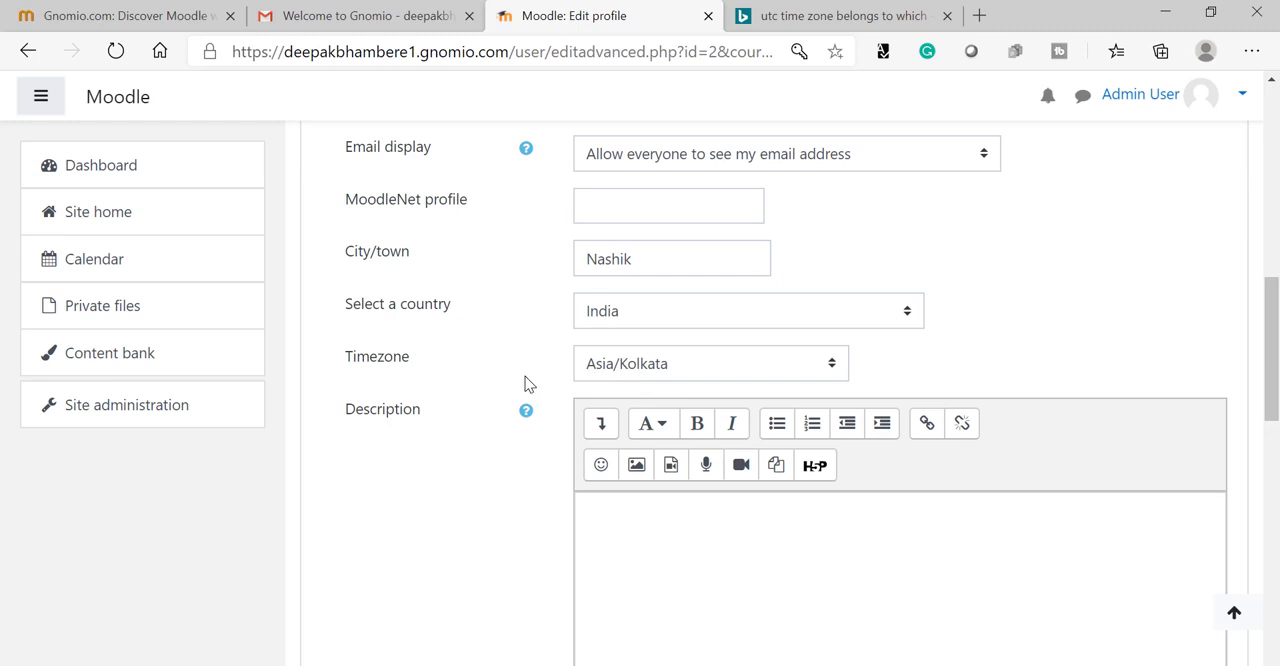
{"action": "mouse_move", "coordinate": [544, 374]}
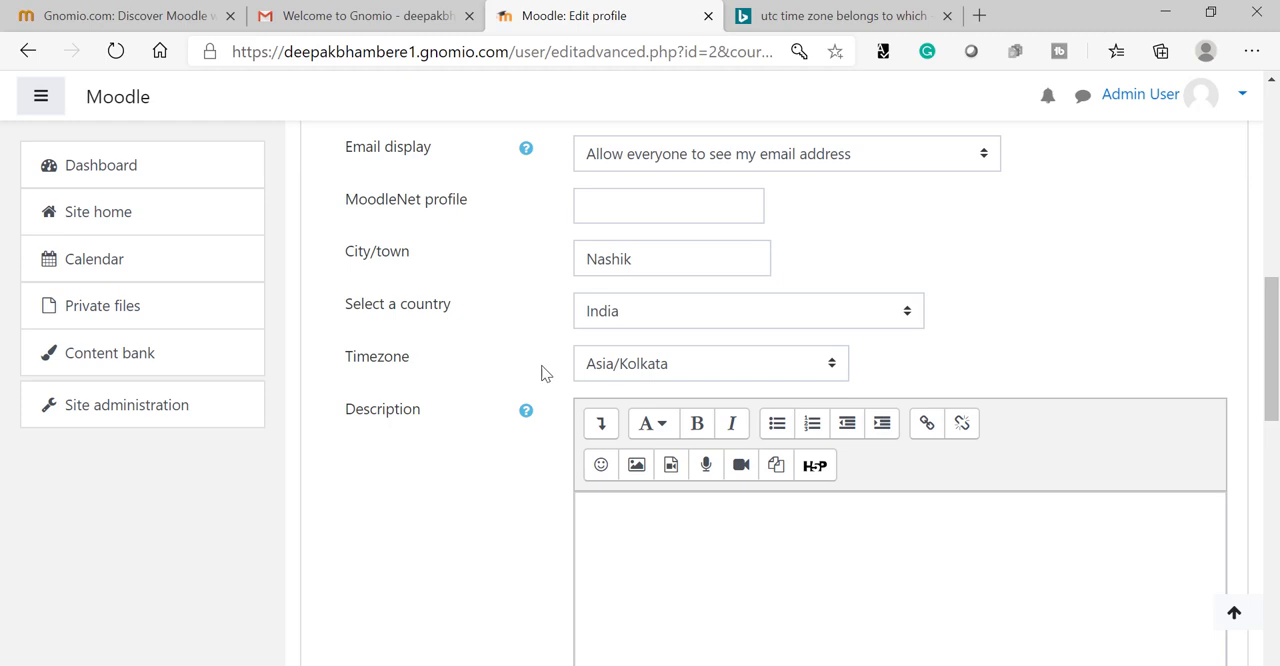
{"action": "mouse_move", "coordinate": [560, 388]}
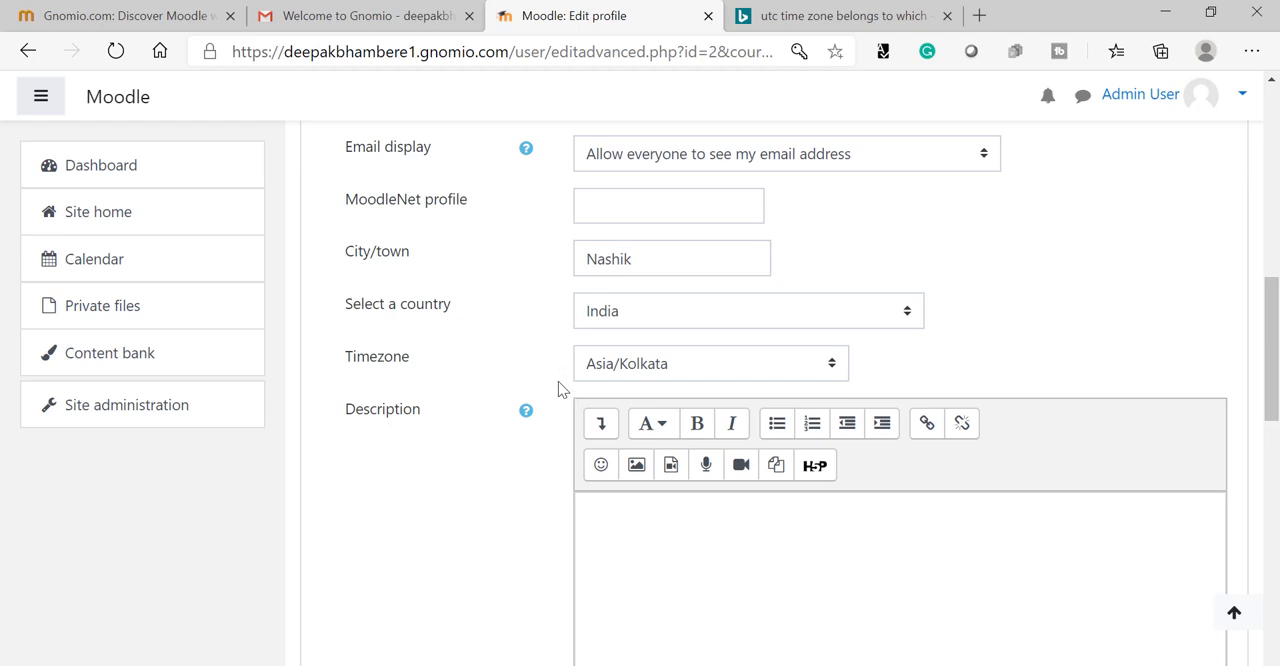
{"action": "mouse_move", "coordinate": [560, 388]}
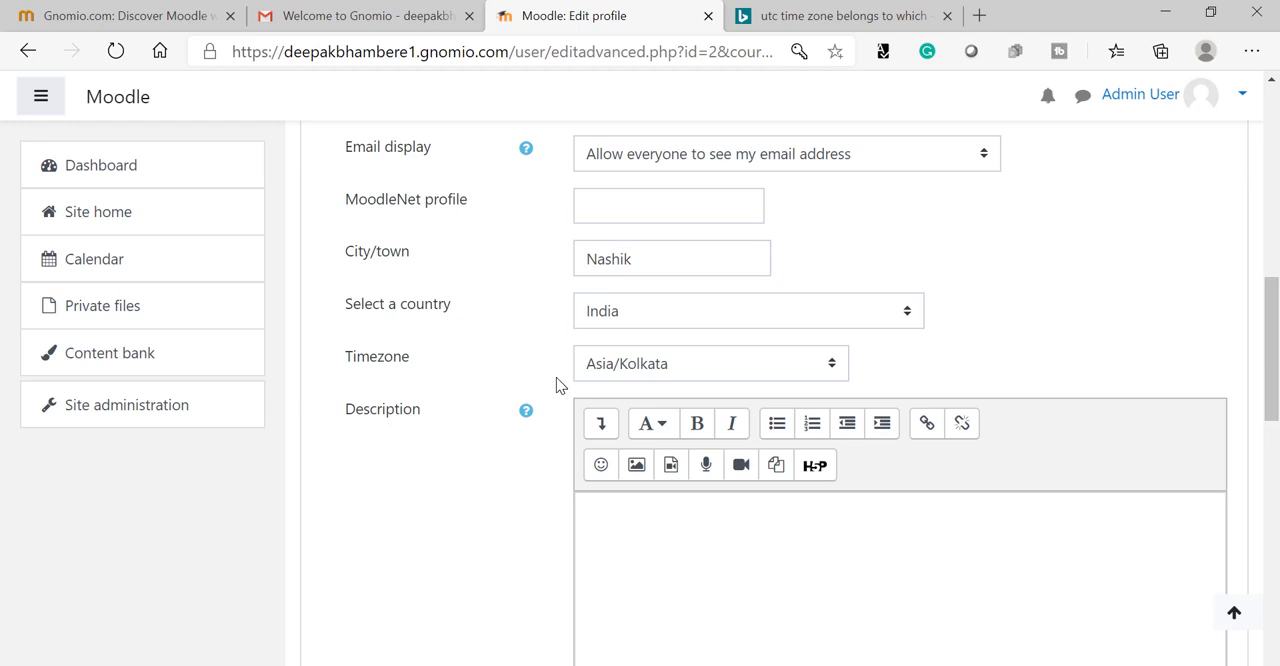
{"action": "mouse_move", "coordinate": [620, 380]}
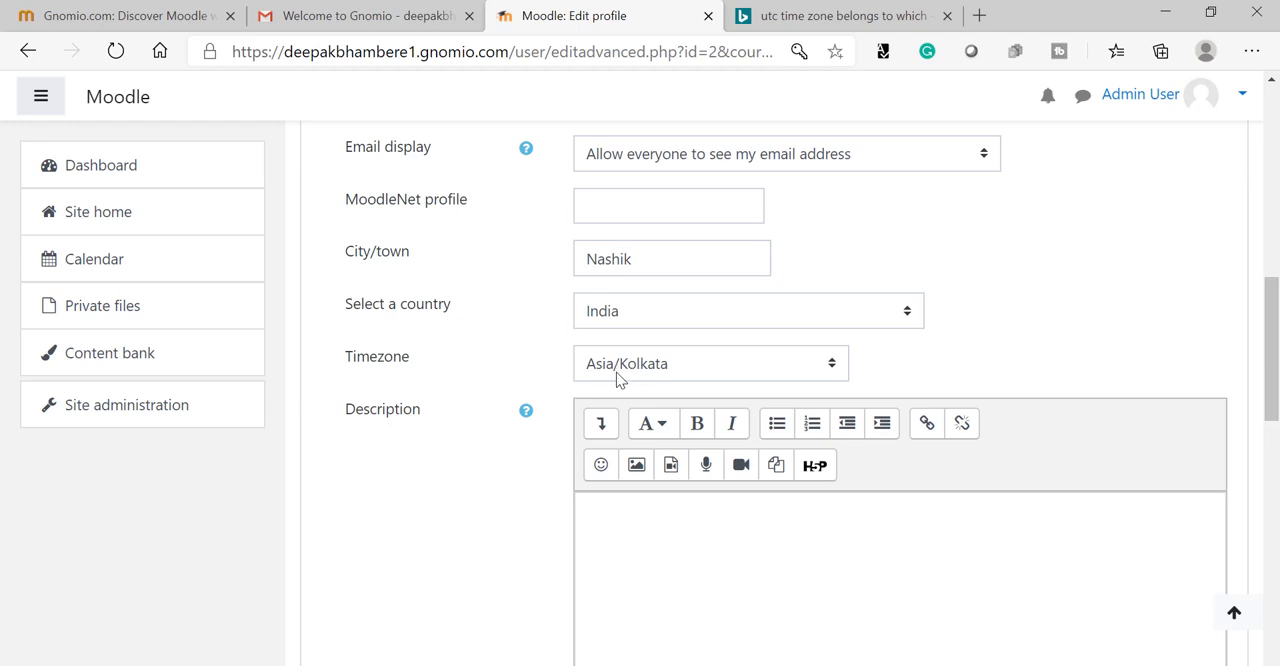
{"action": "mouse_move", "coordinate": [480, 396]}
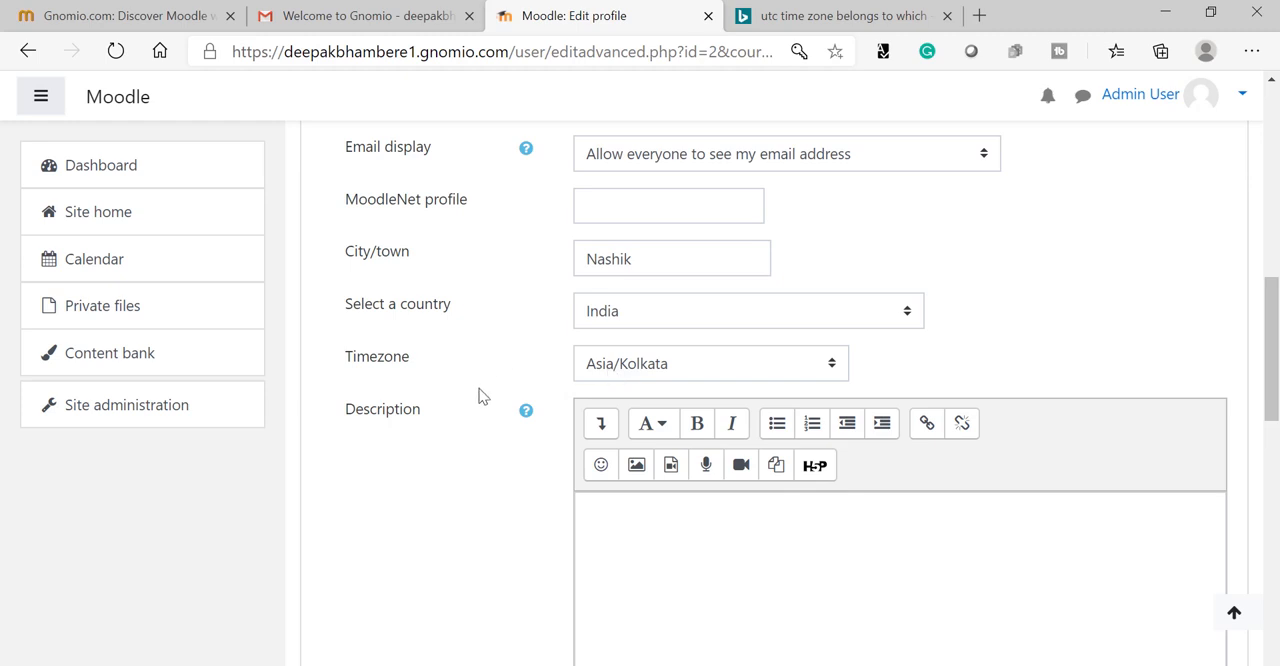
{"action": "mouse_move", "coordinate": [582, 388]}
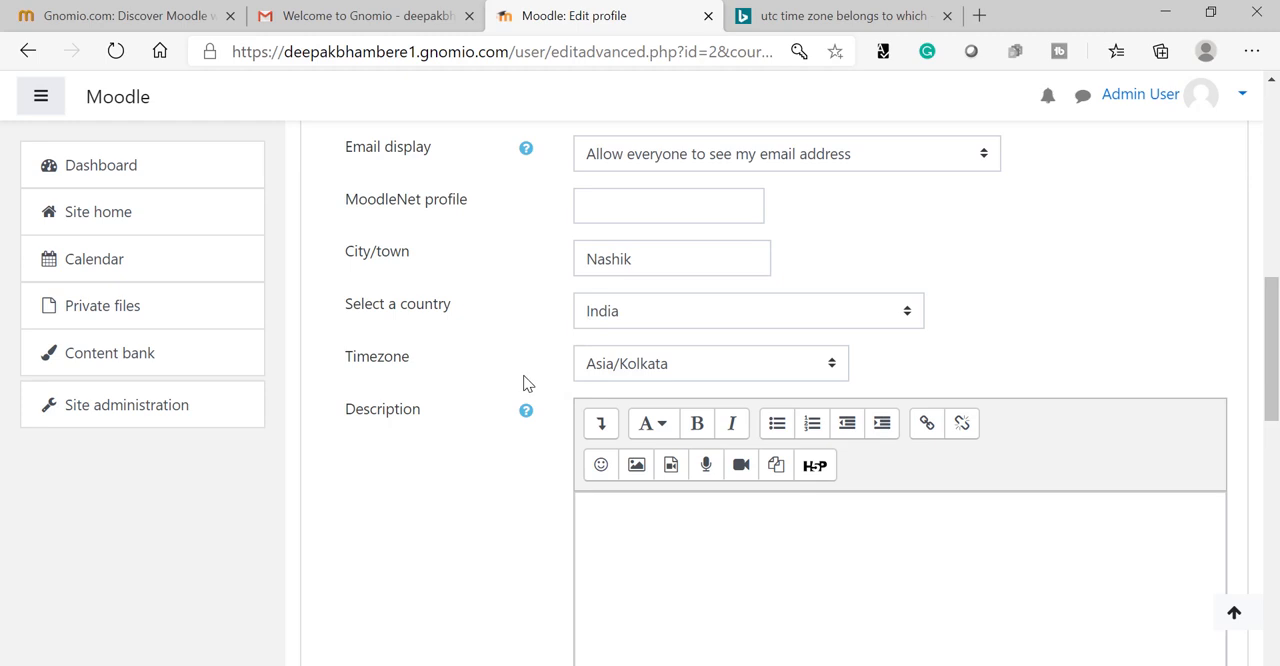
{"action": "mouse_move", "coordinate": [504, 312]}
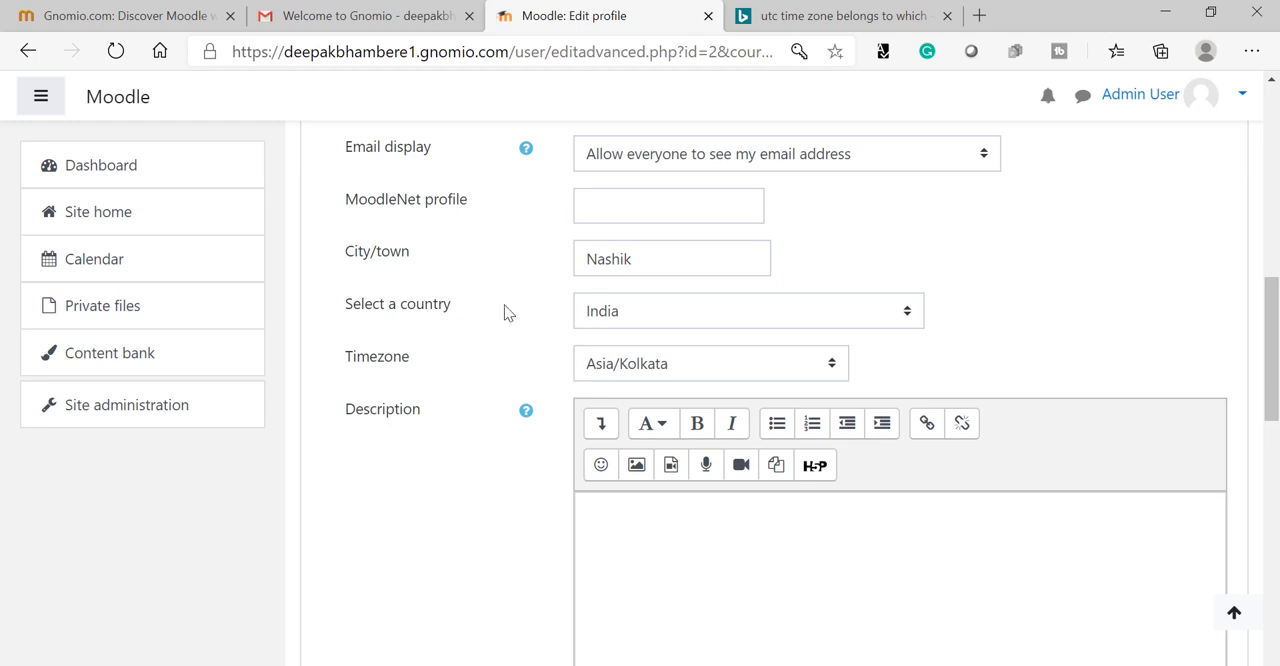
{"action": "mouse_move", "coordinate": [464, 308]}
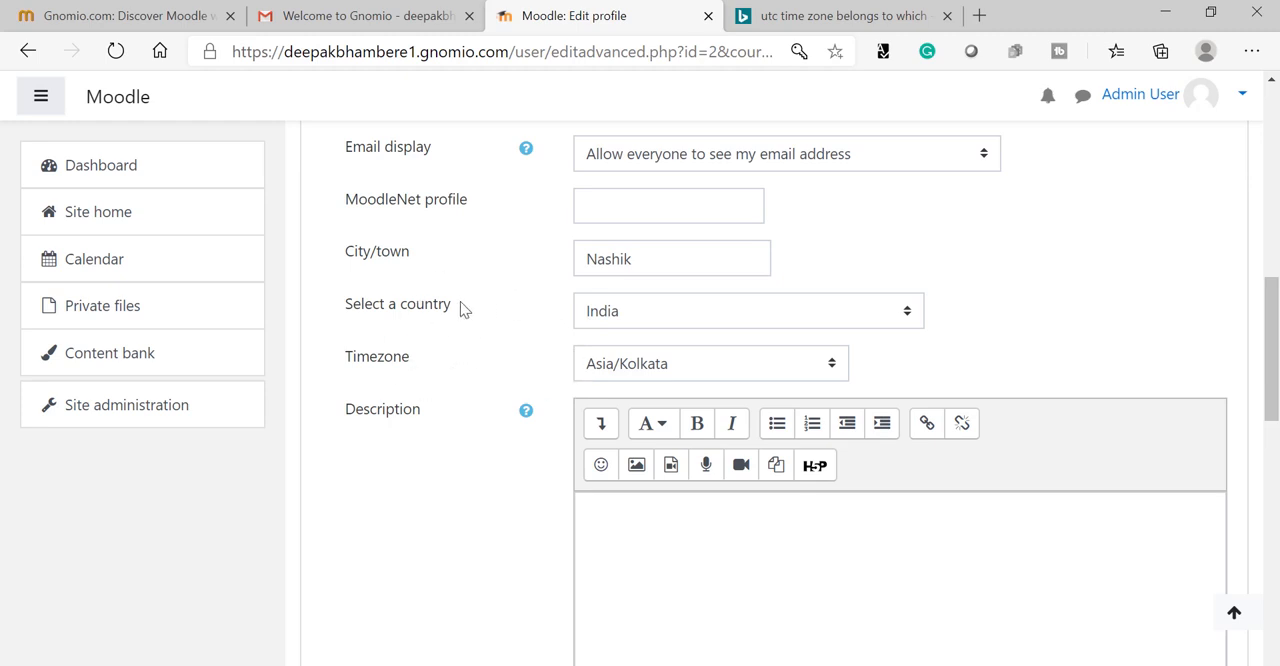
{"action": "mouse_move", "coordinate": [532, 384]}
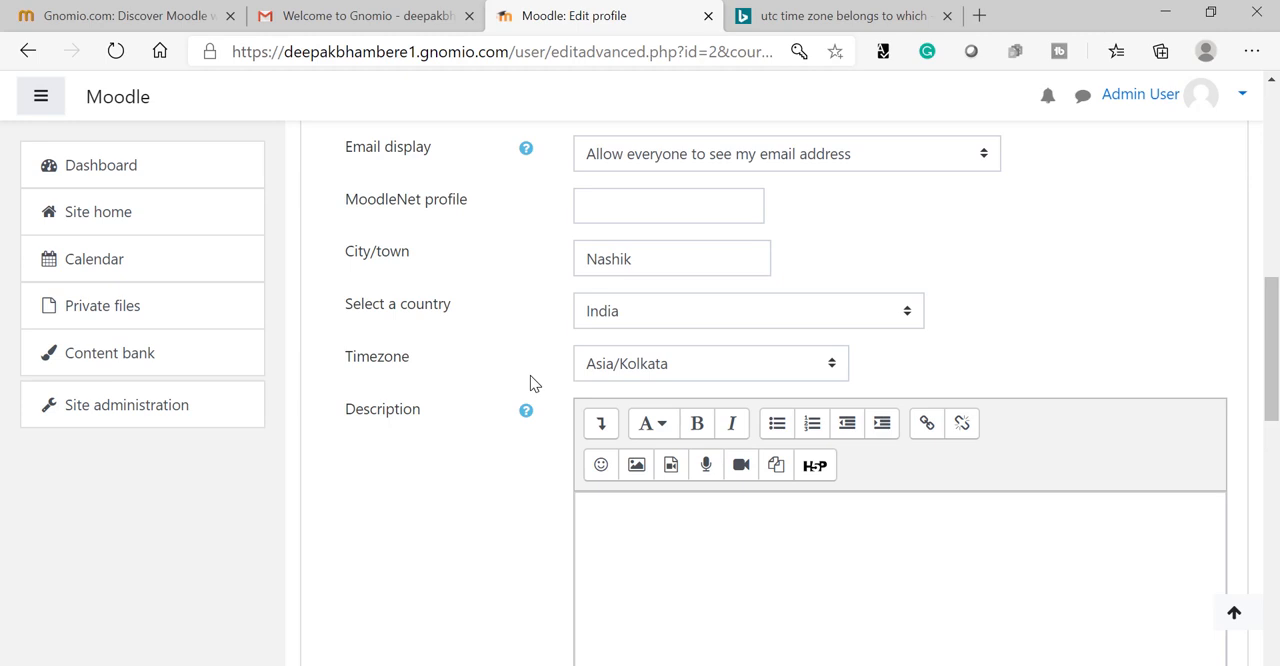
{"action": "scroll", "scroll_direction": "down", "scroll_amount": 3}
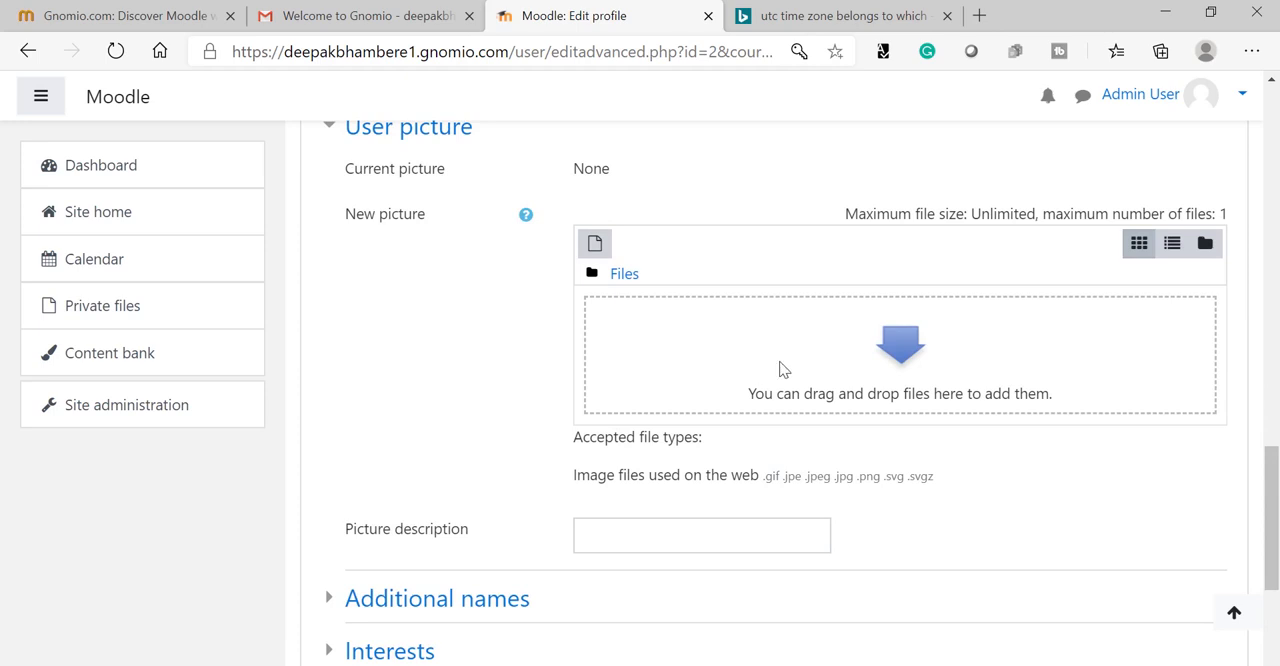
{"action": "scroll", "scroll_direction": "down", "scroll_amount": 3}
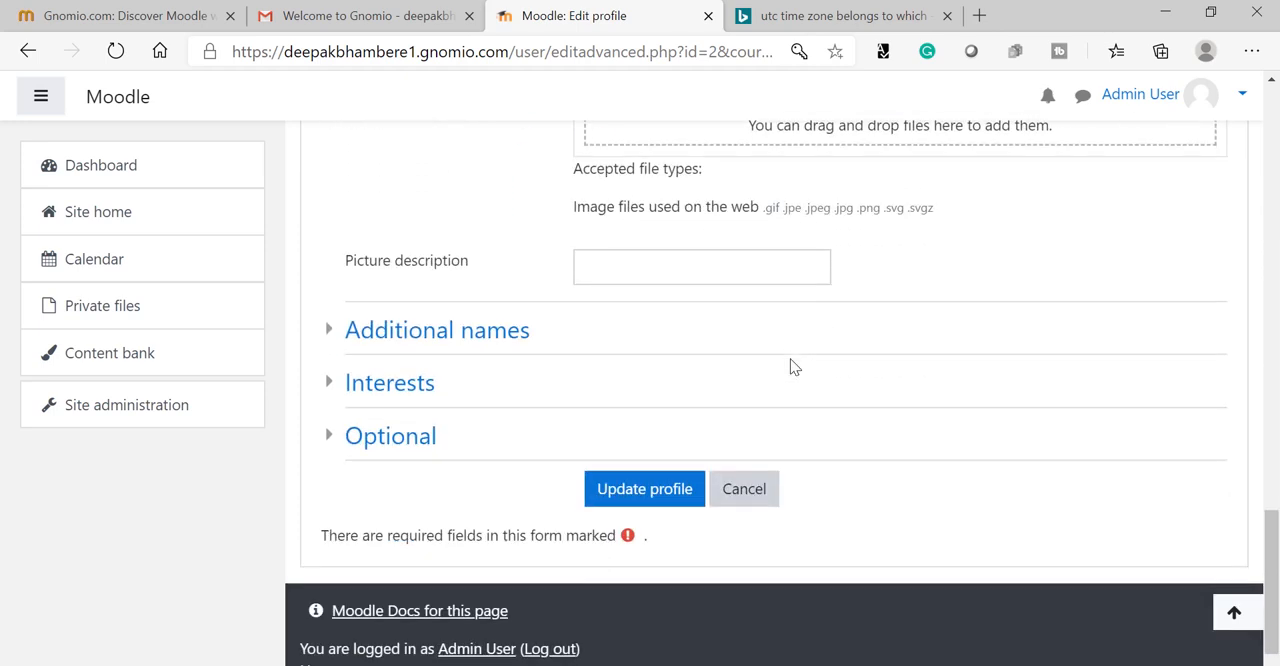
{"action": "scroll", "scroll_direction": "down", "scroll_amount": 3}
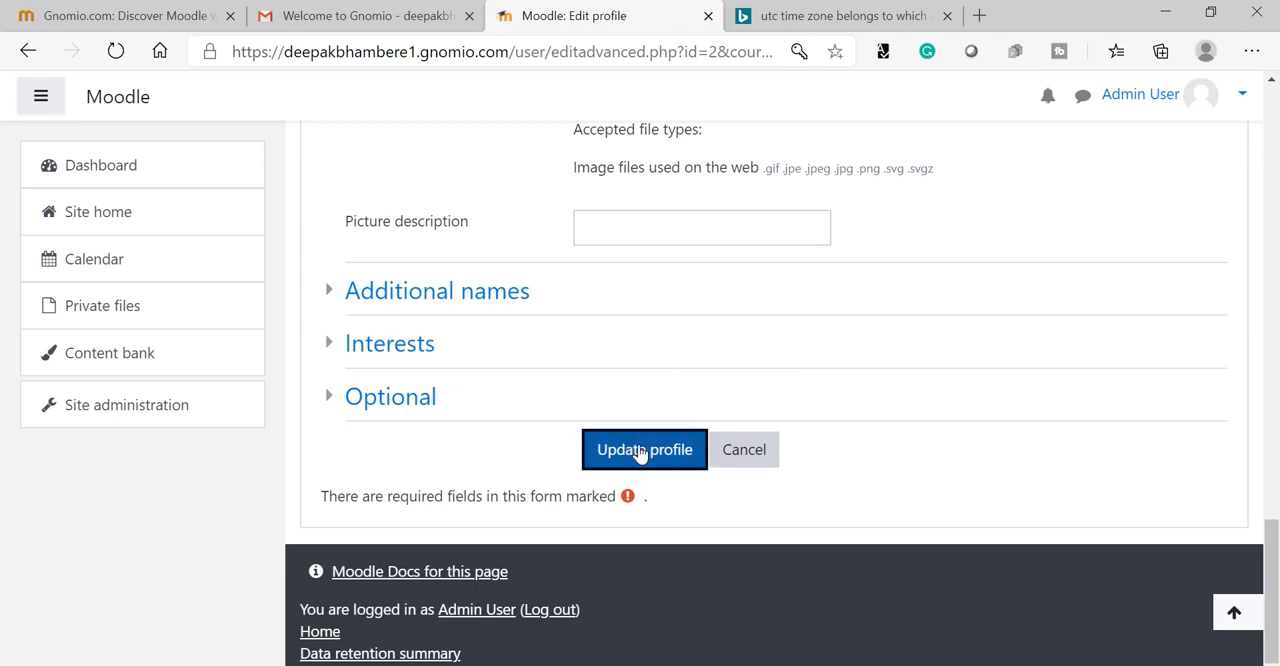
{"action": "left_click", "coordinate": [644, 448]}
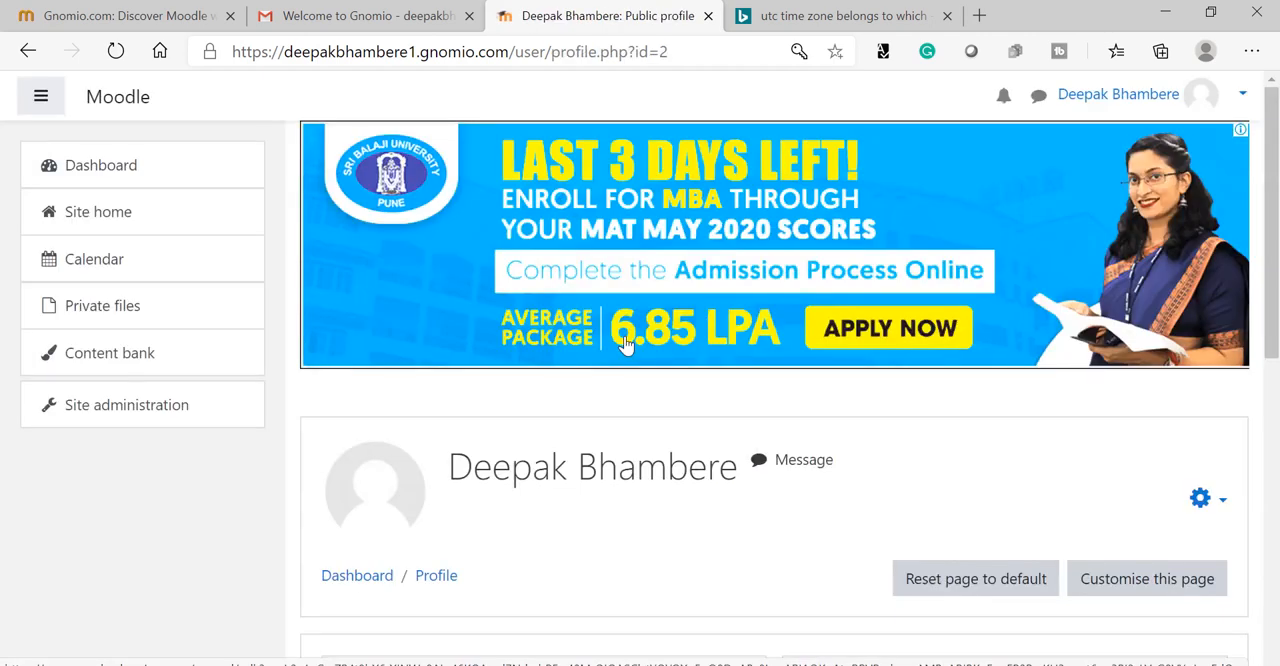
{"action": "scroll", "scroll_direction": "down", "scroll_amount": 3}
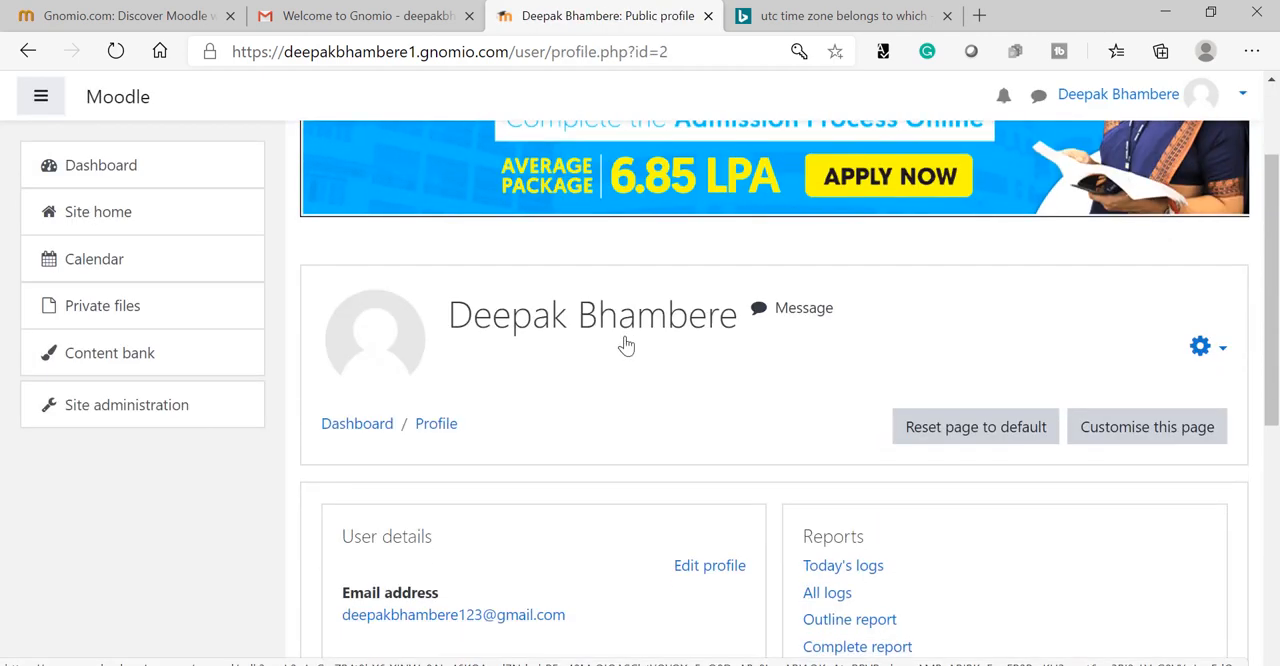
{"action": "scroll", "scroll_direction": "down", "scroll_amount": 3}
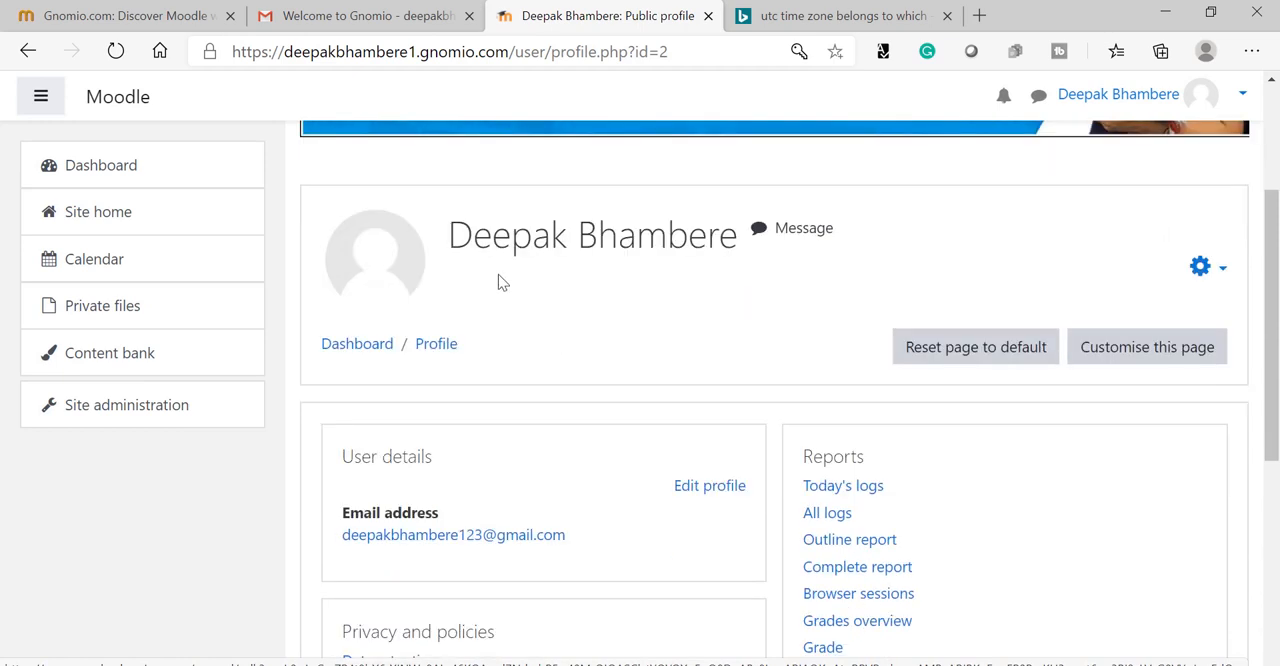
{"action": "scroll", "scroll_direction": "down", "scroll_amount": 3}
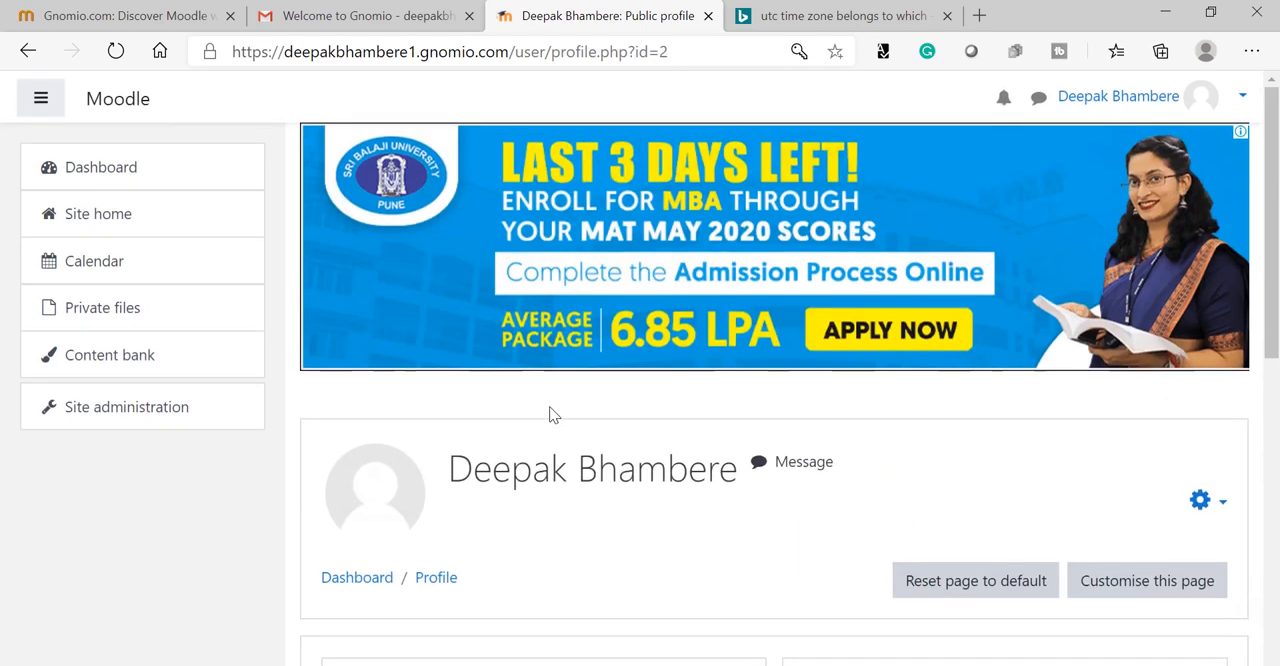
{"action": "scroll", "scroll_direction": "down", "scroll_amount": 3}
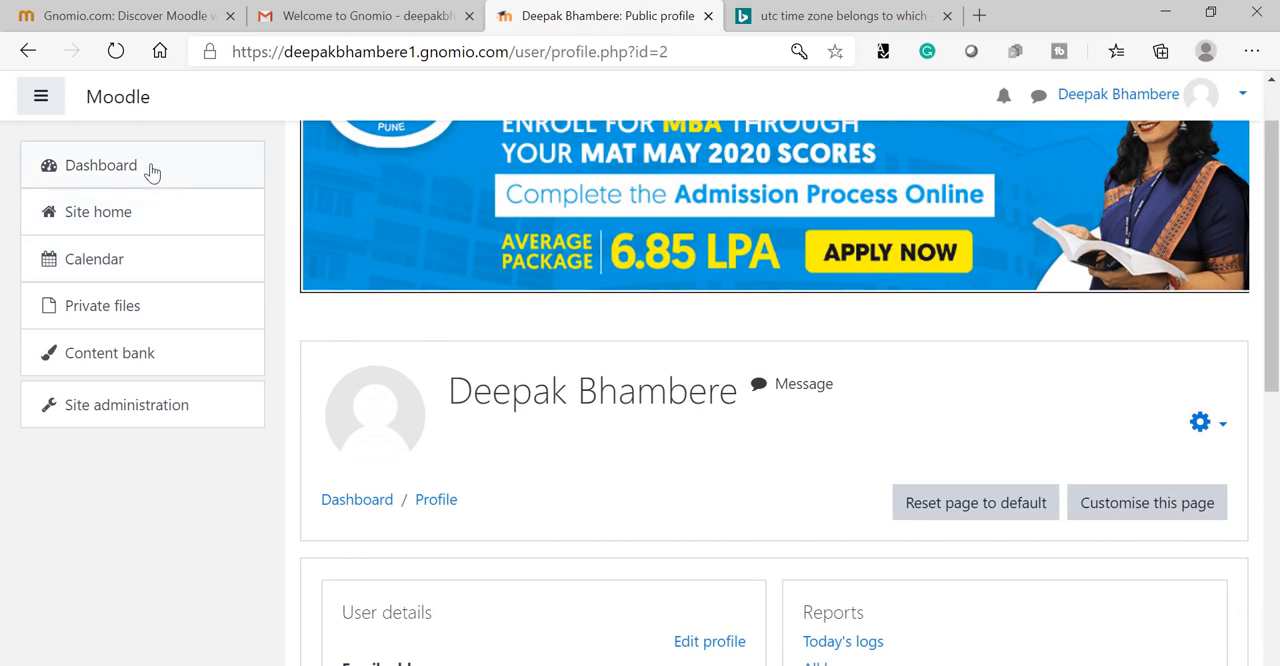
Step: From Site administration, open Register your site and list the site name with a link
{"action": "left_click", "coordinate": [102, 164]}
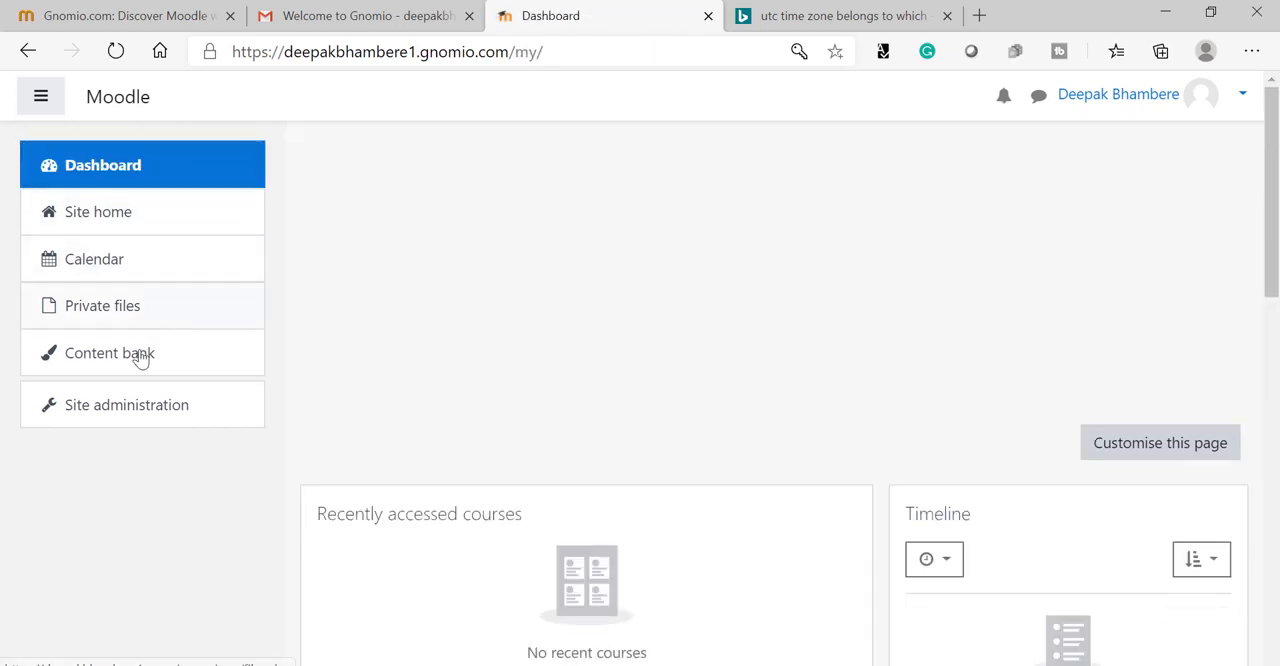
{"action": "left_click", "coordinate": [126, 404]}
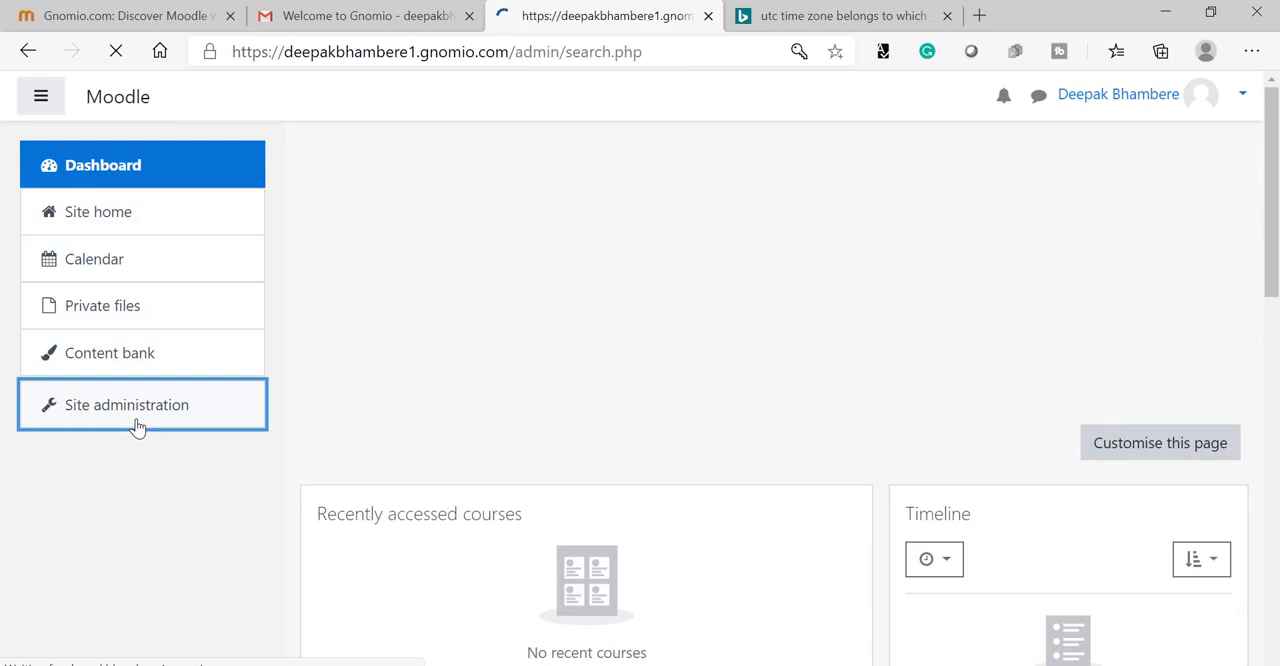
{"action": "left_click", "coordinate": [128, 404]}
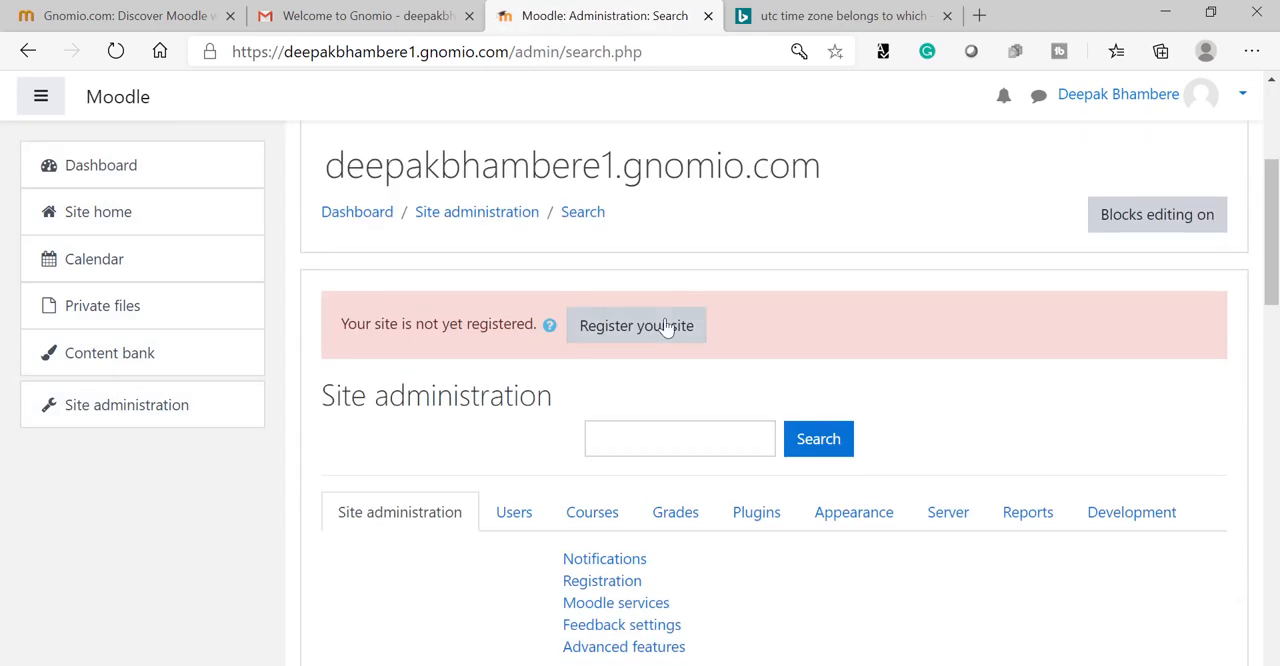
{"action": "left_click", "coordinate": [636, 324]}
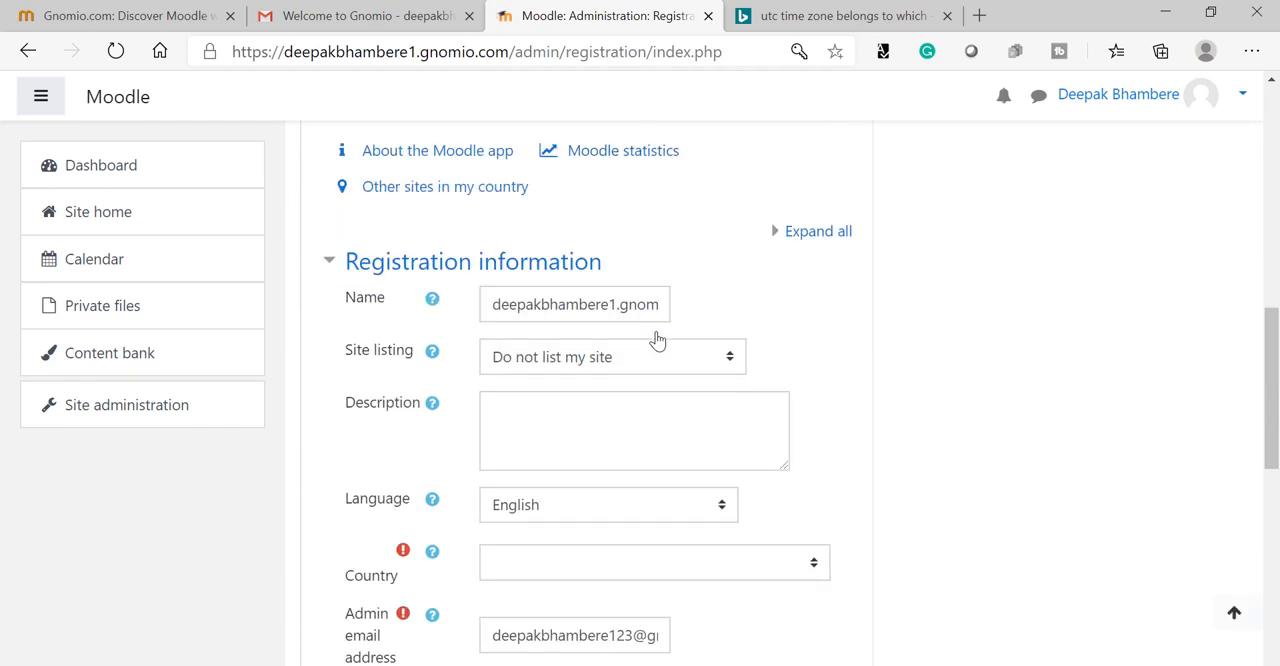
{"action": "scroll", "scroll_direction": "down", "scroll_amount": 3}
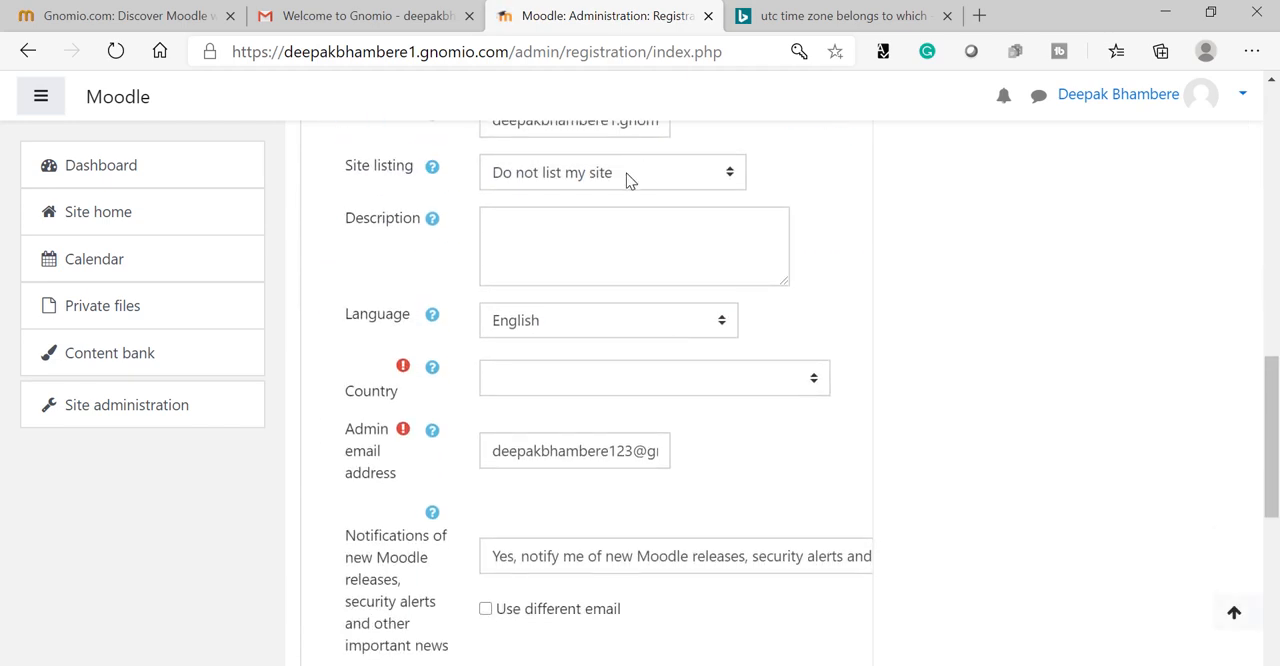
{"action": "left_click", "coordinate": [612, 172]}
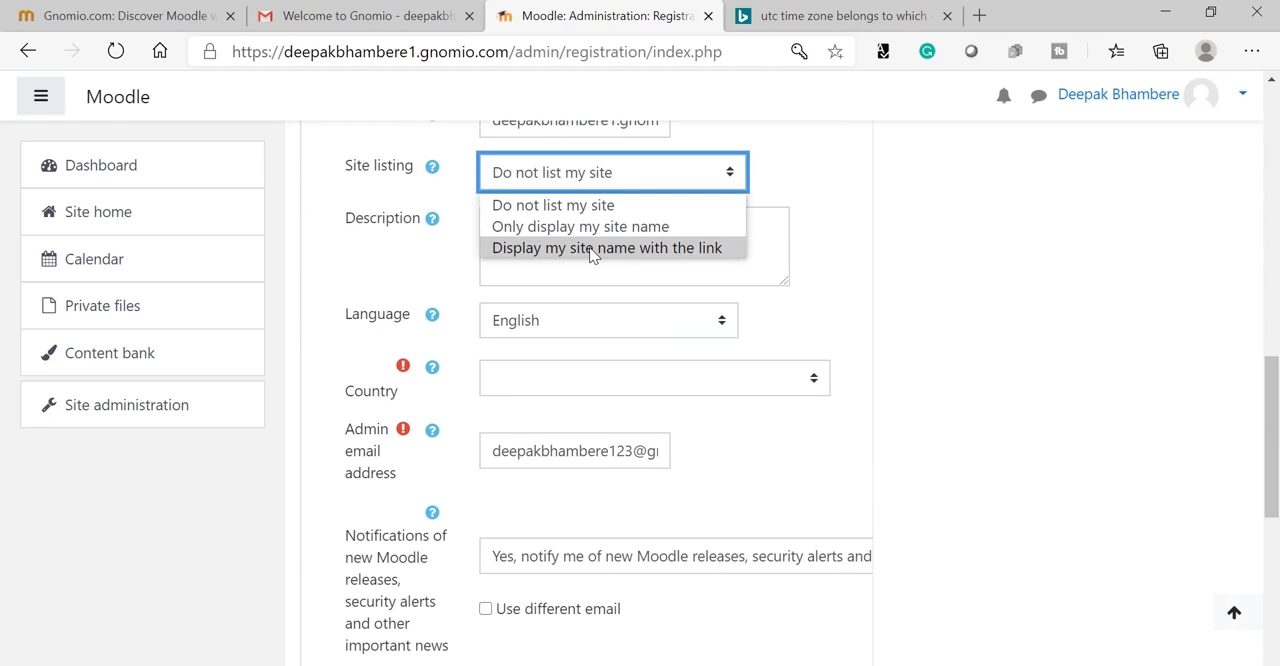
{"action": "left_click", "coordinate": [606, 248]}
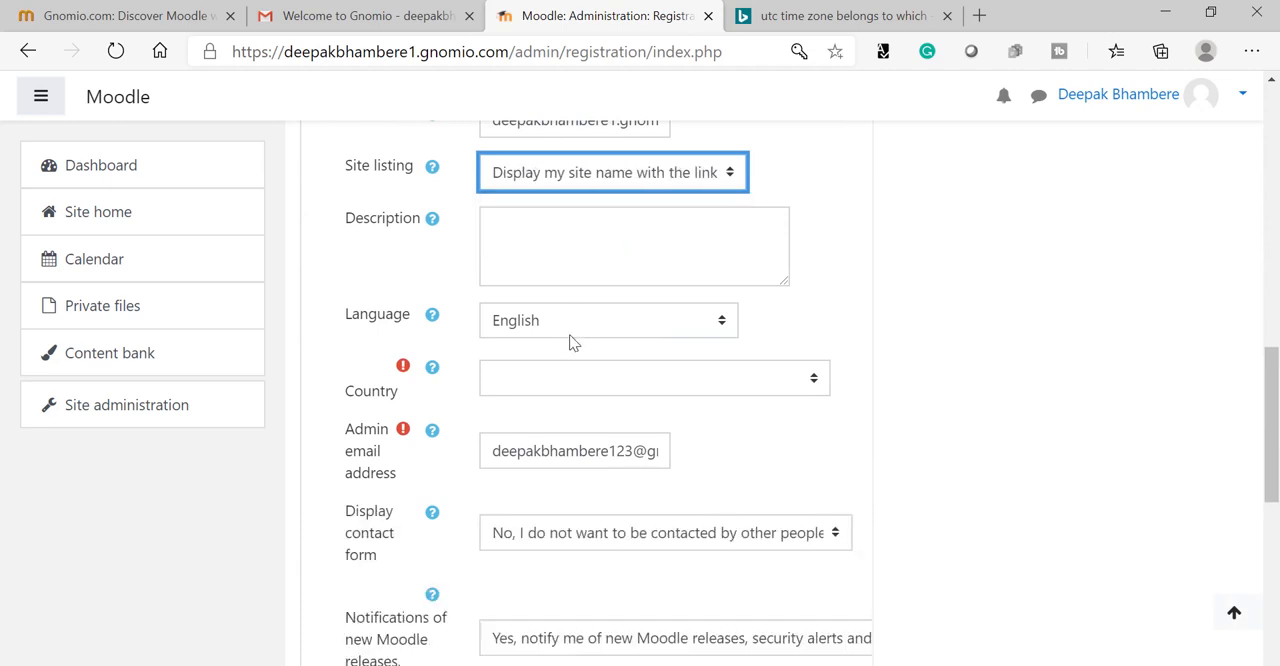
Step: Set country India, allow the contact form, accept the privacy agreement and submit the registration
{"action": "left_click", "coordinate": [652, 376]}
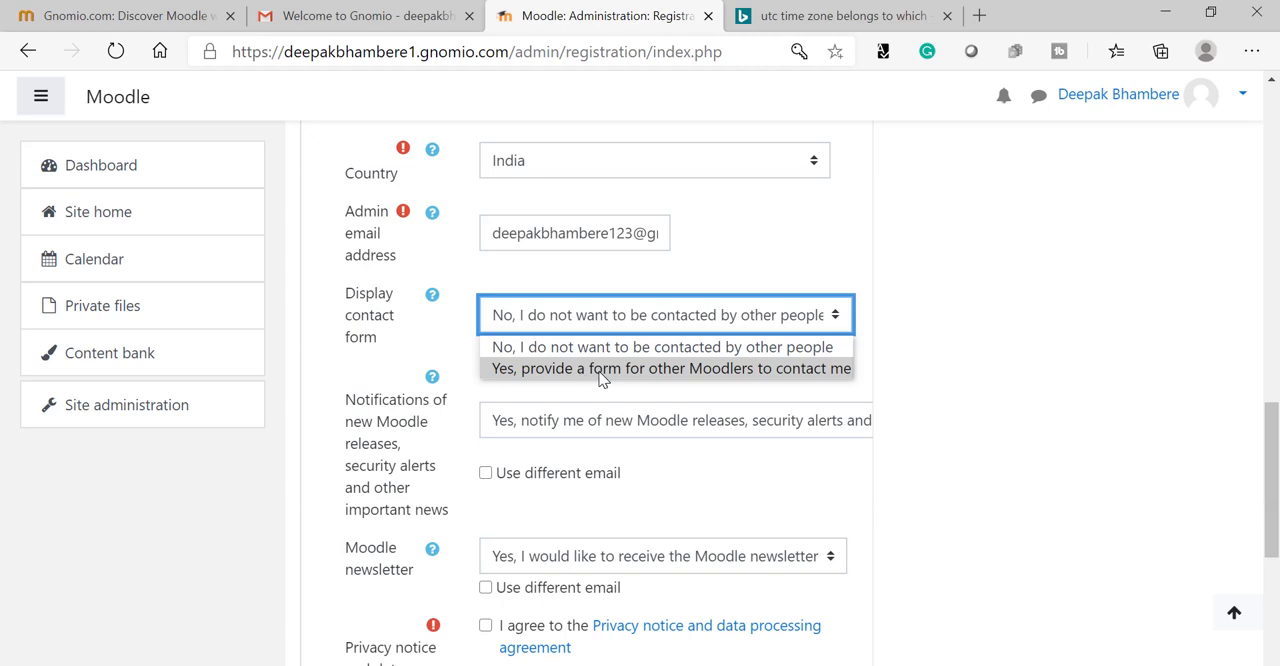
{"action": "left_click", "coordinate": [666, 368]}
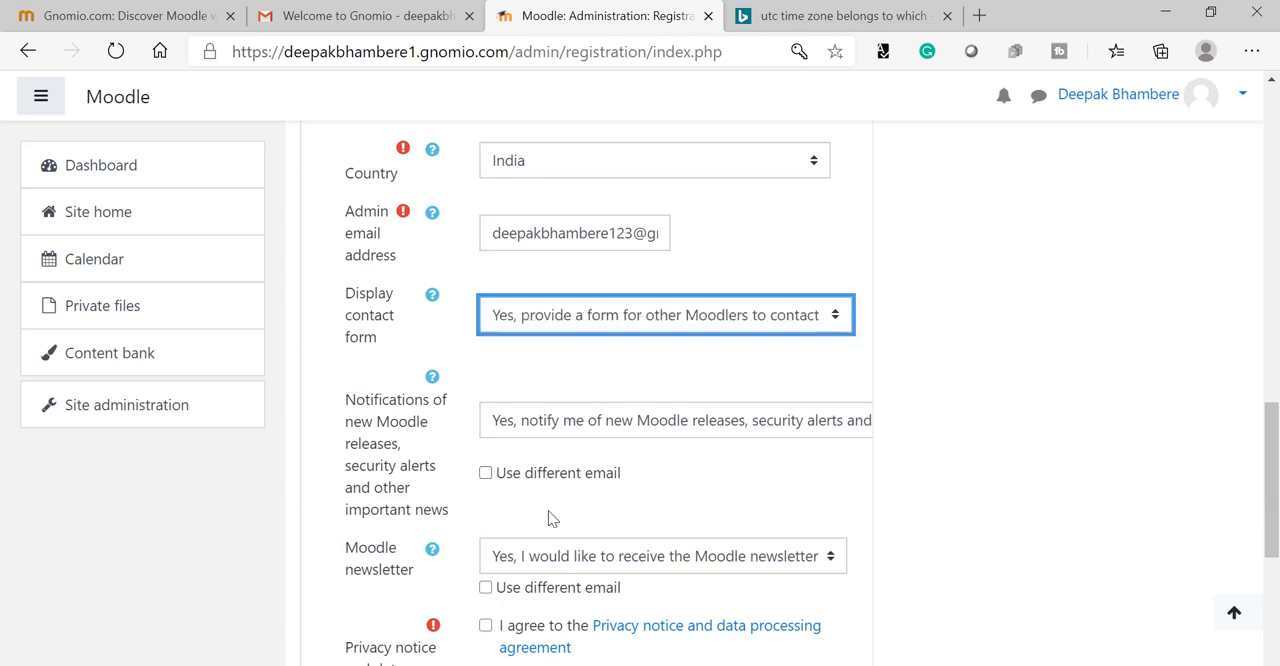
{"action": "scroll", "scroll_direction": "down", "scroll_amount": 3}
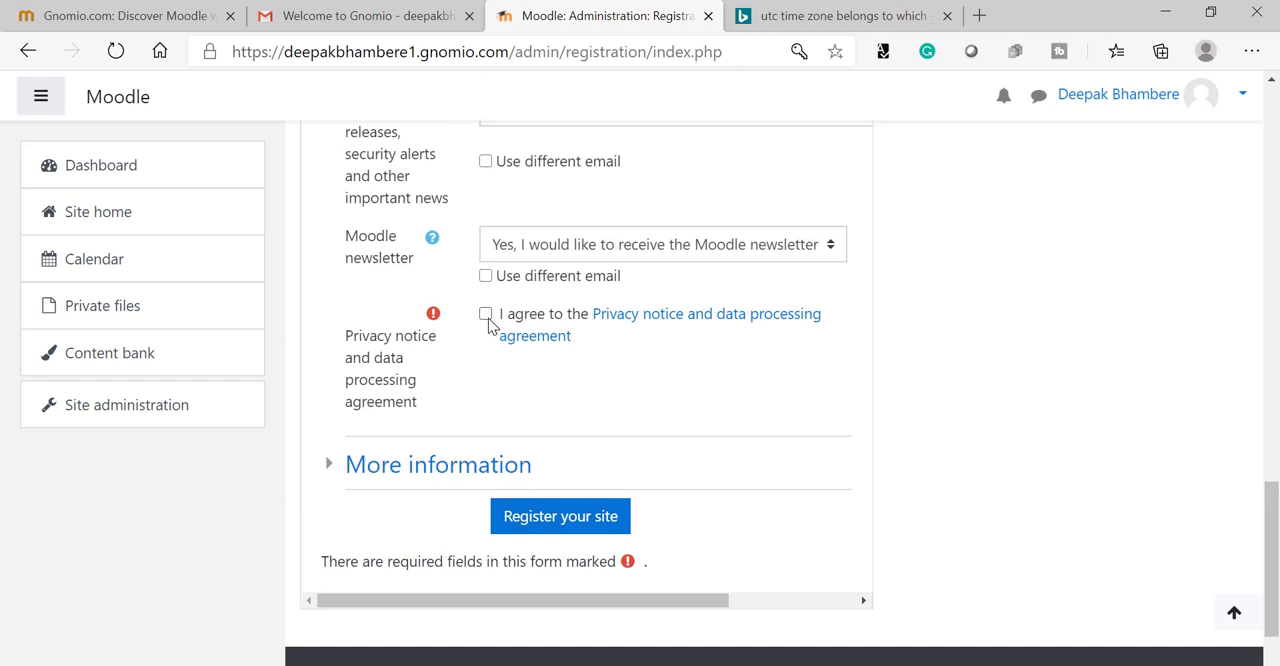
{"action": "left_click", "coordinate": [484, 312]}
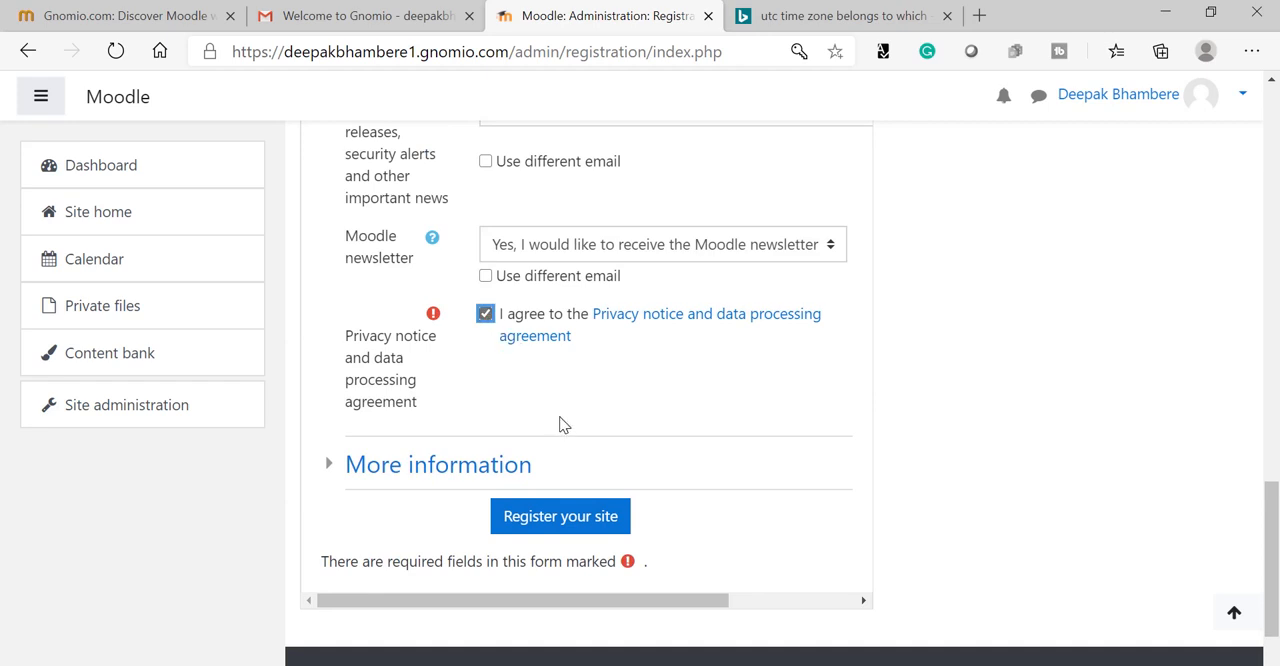
{"action": "scroll", "scroll_direction": "down", "scroll_amount": 3}
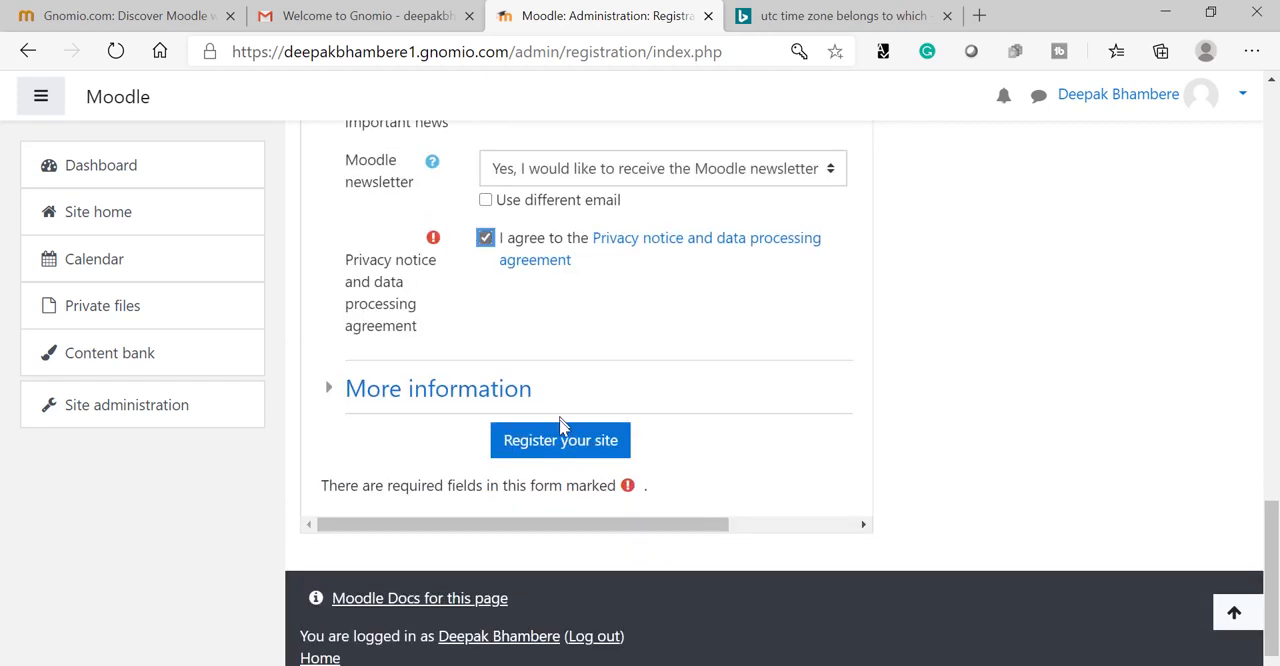
{"action": "left_click", "coordinate": [560, 440]}
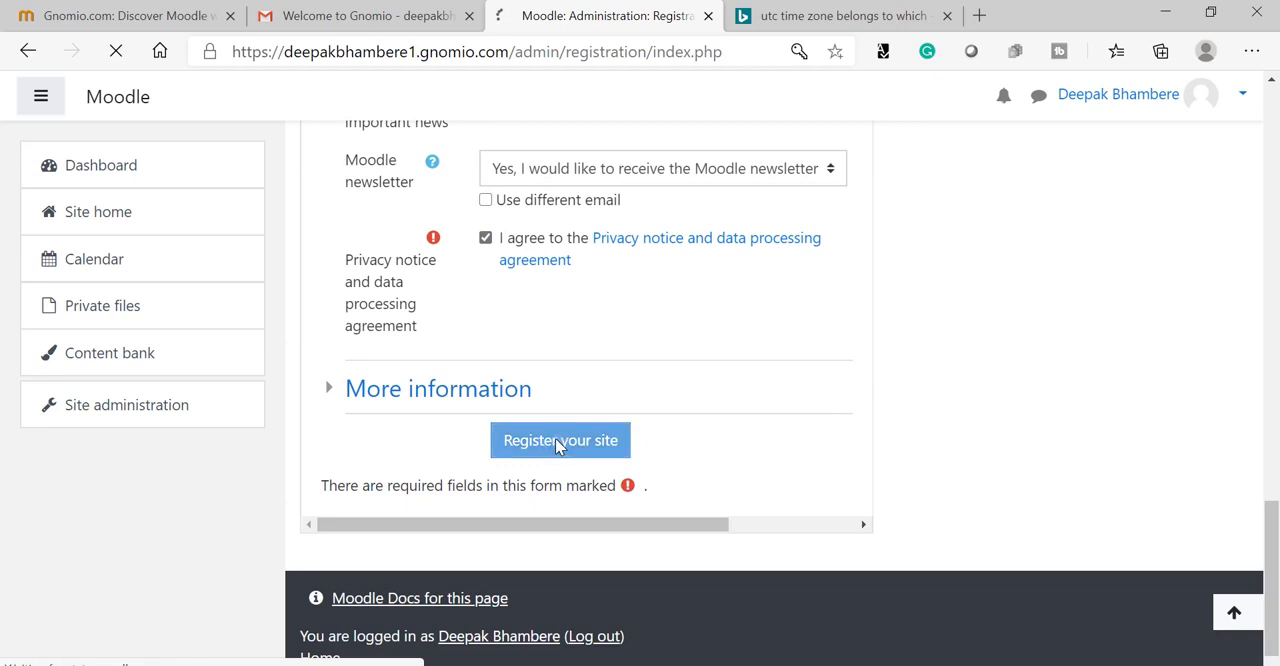
Step: Continue past the registration confirmation and return to the empty dashboard
{"action": "left_click", "coordinate": [560, 440]}
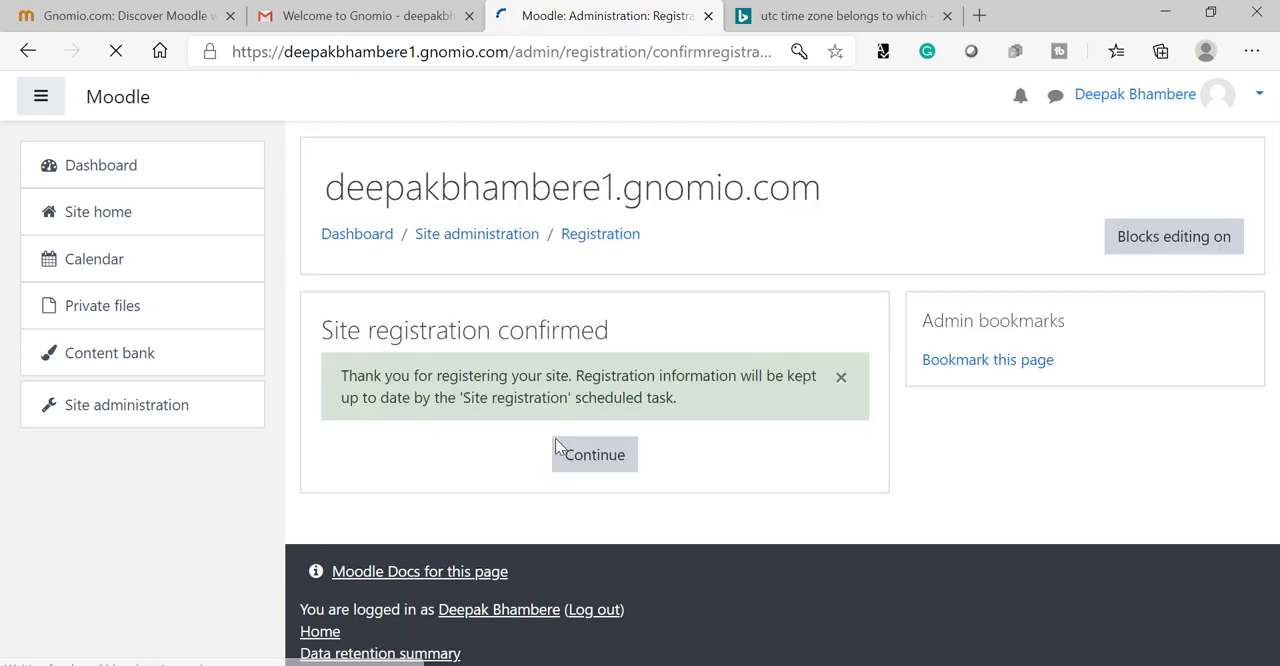
{"action": "left_click", "coordinate": [594, 454]}
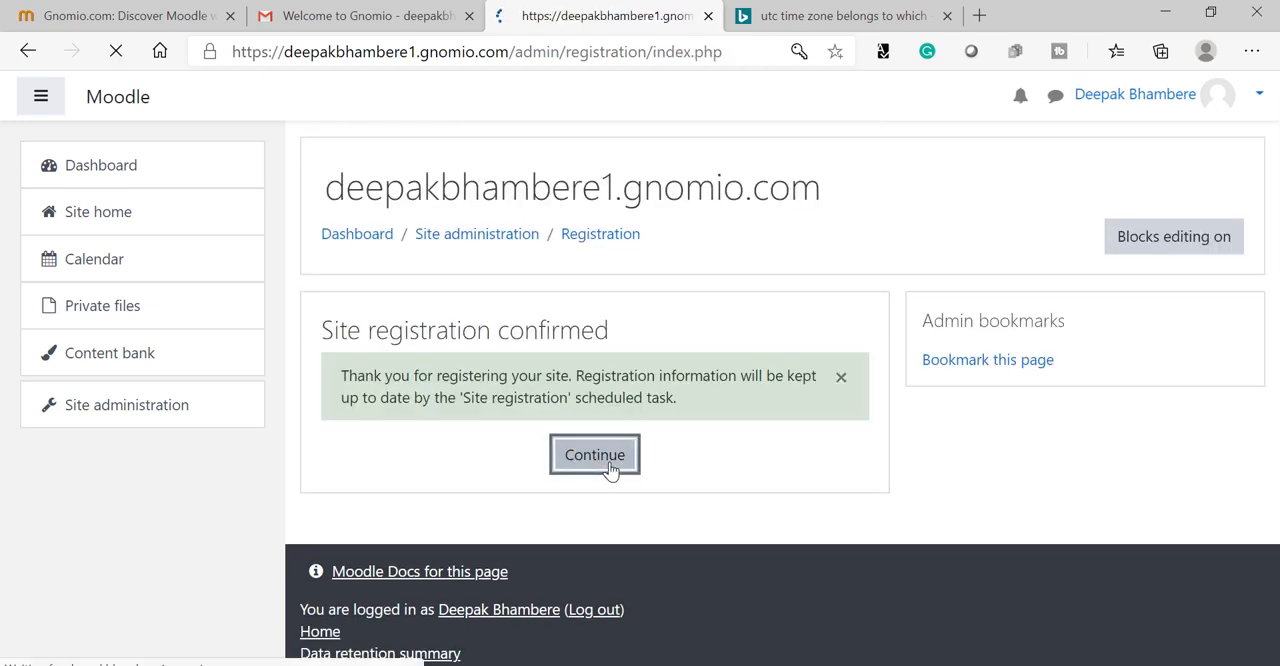
{"action": "left_click", "coordinate": [594, 454]}
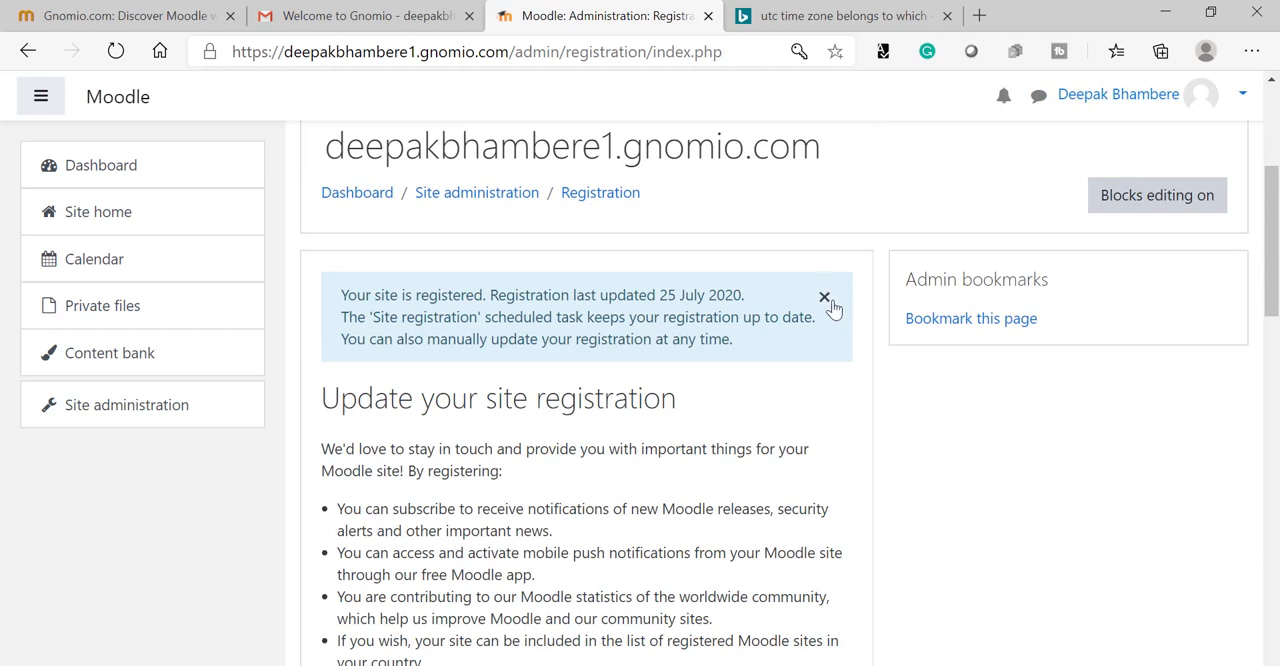
{"action": "scroll", "scroll_direction": "down", "scroll_amount": 3}
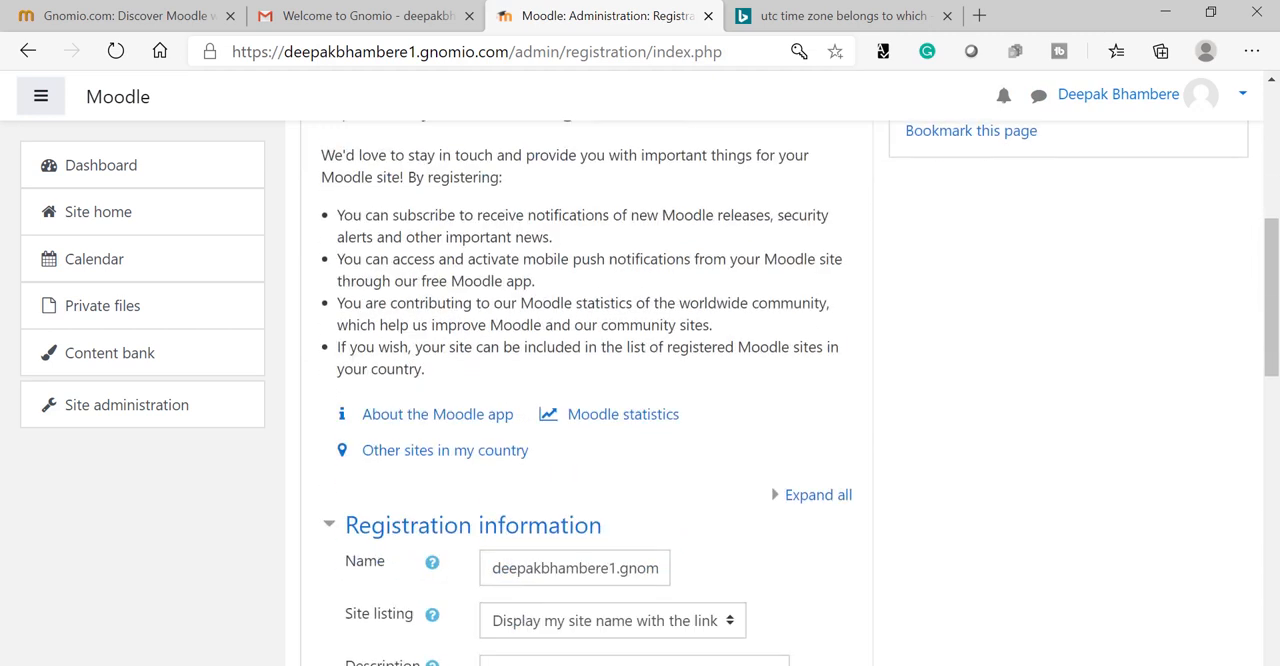
{"action": "scroll", "scroll_direction": "down", "scroll_amount": 3}
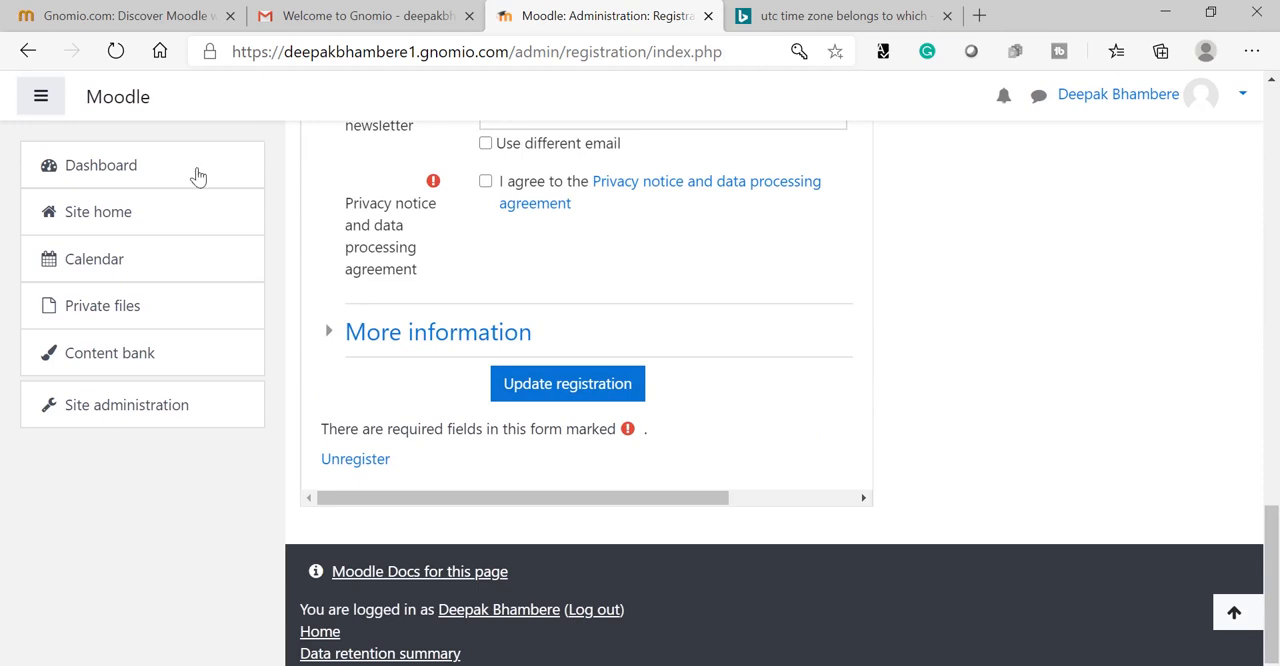
{"action": "left_click", "coordinate": [102, 164]}
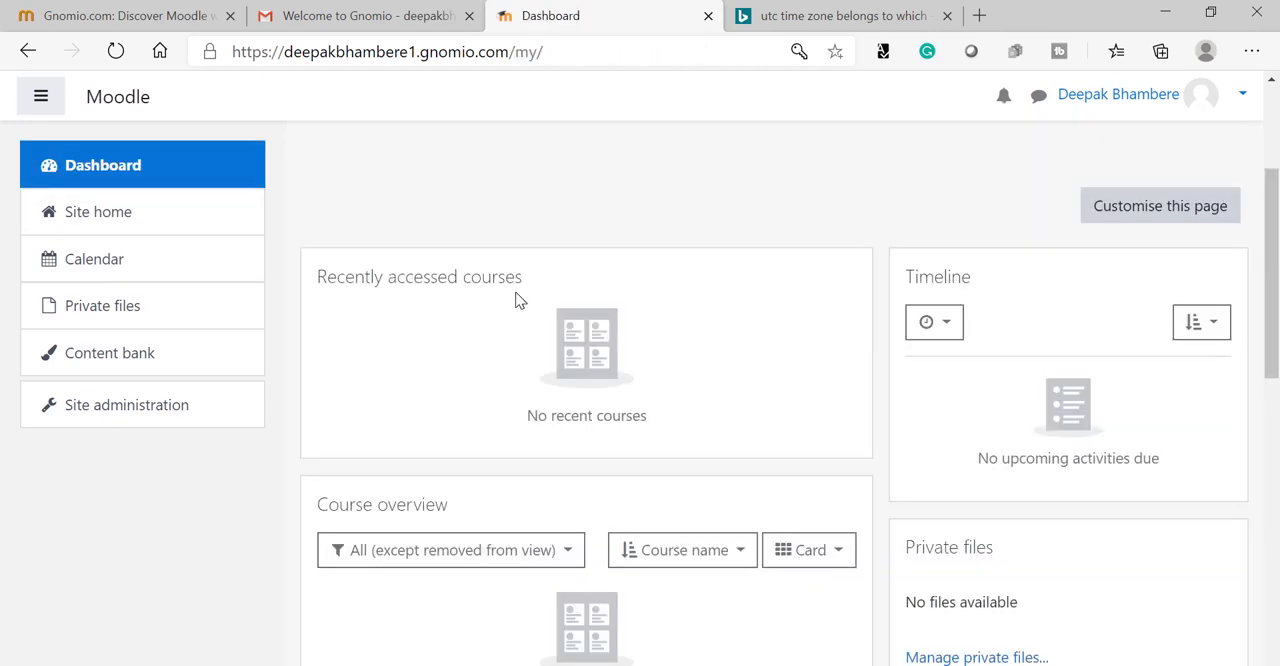
{"action": "mouse_move", "coordinate": [562, 230]}
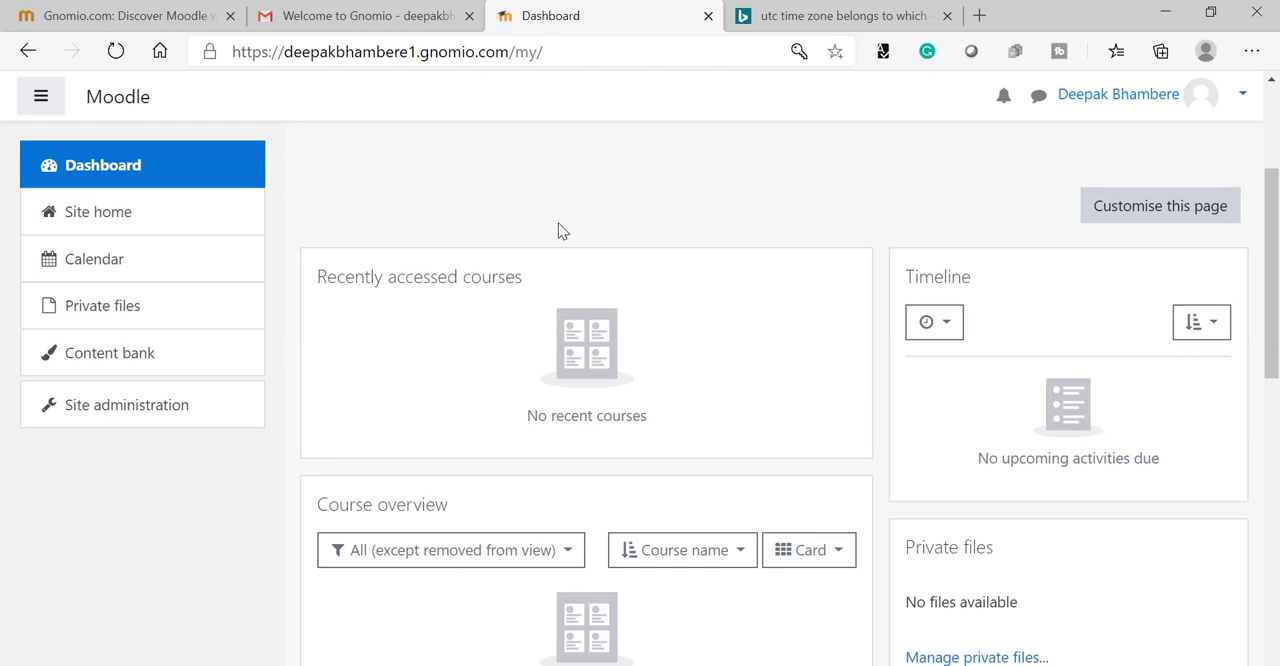
{"action": "scroll", "scroll_direction": "down", "scroll_amount": 3}
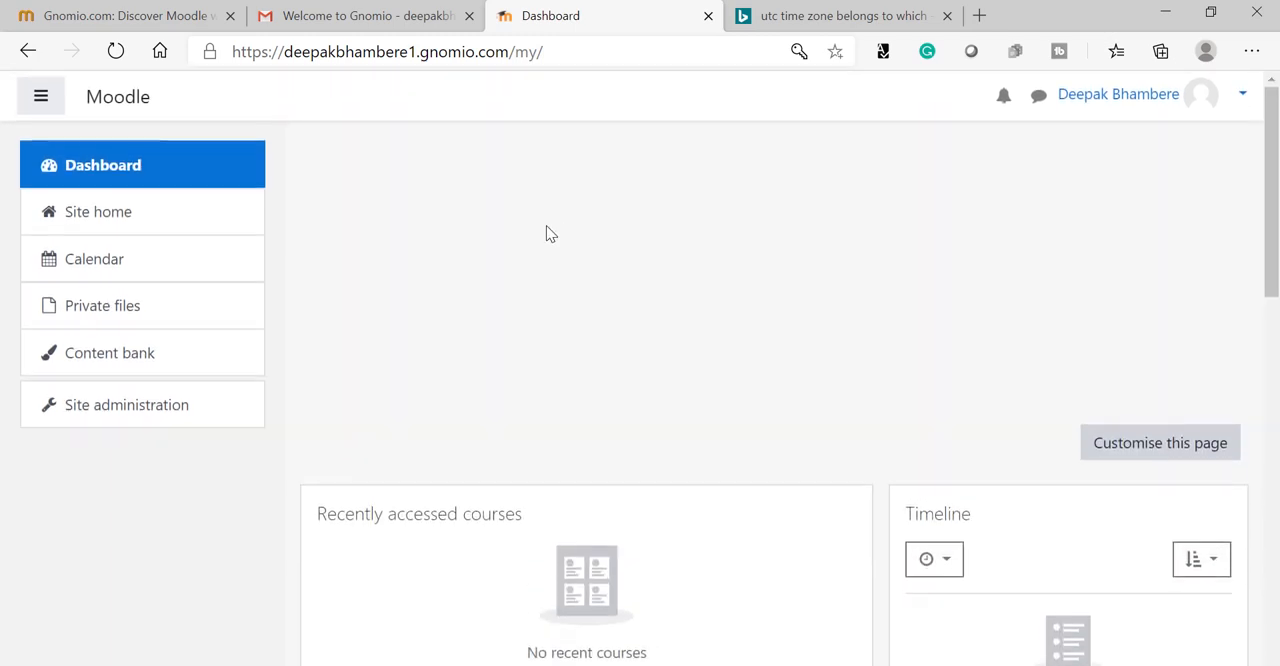